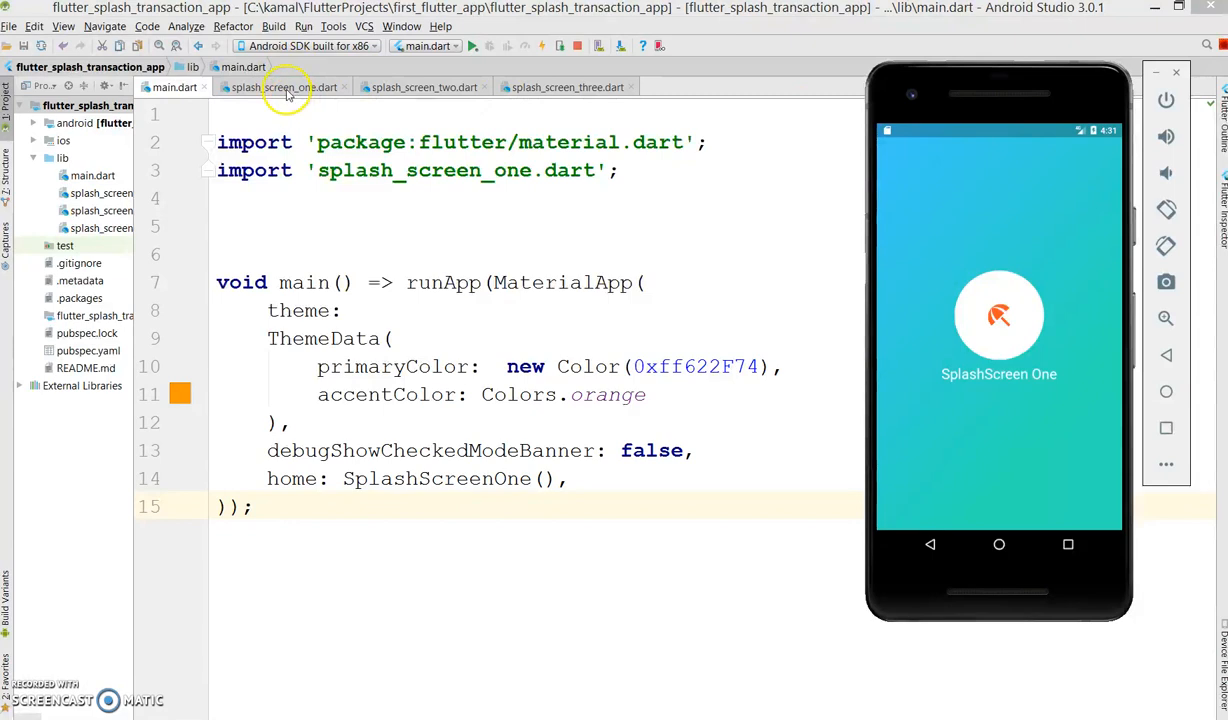
Bring up splash_screen_one.dart's code instead of the running emulator
left_click(288, 88)
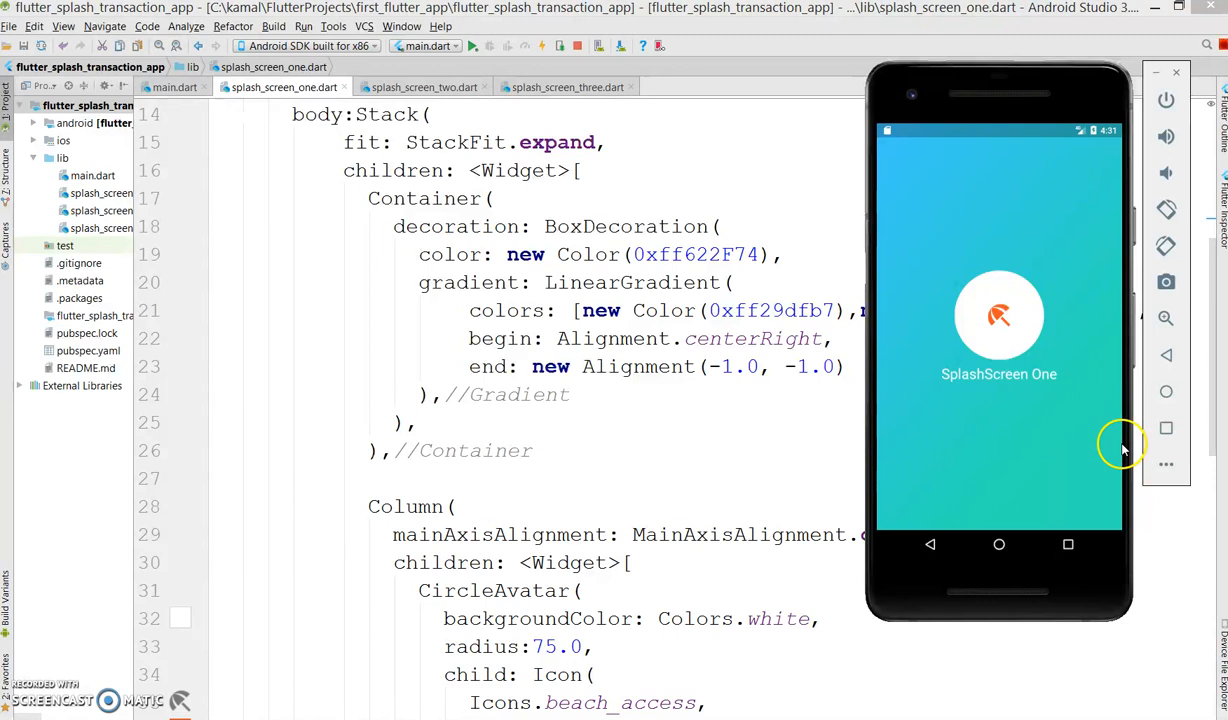
mouse_move(1108, 146)
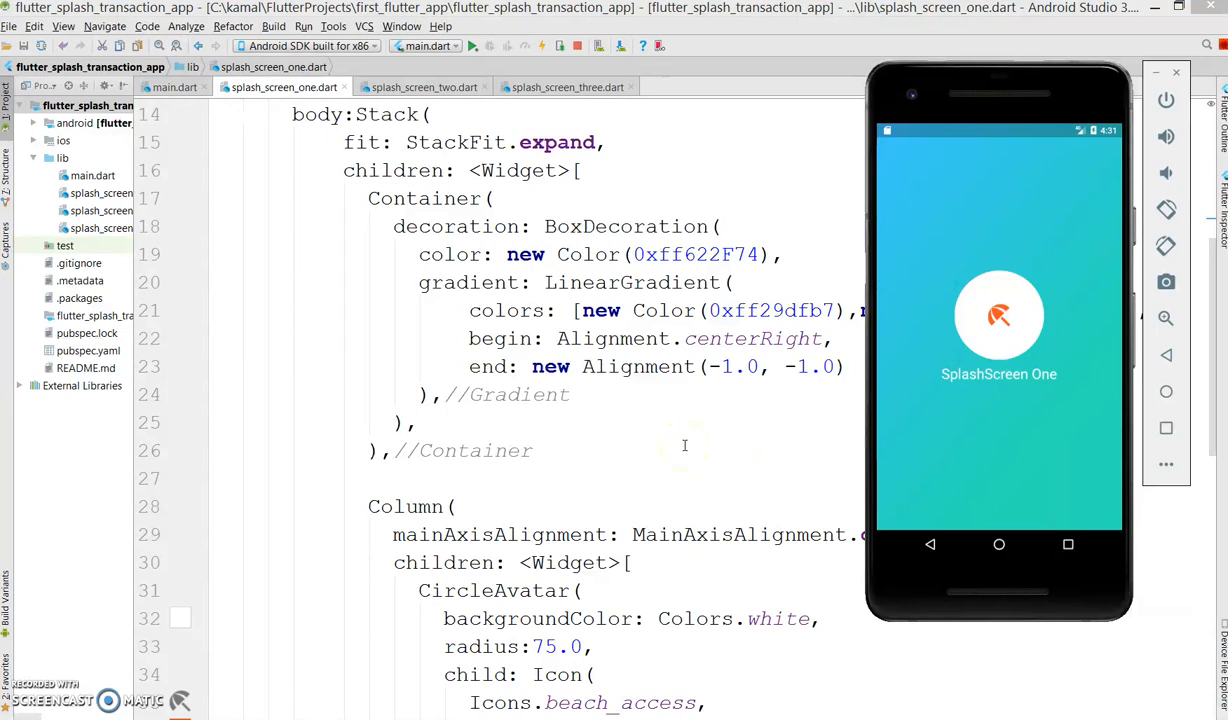
mouse_move(904, 336)
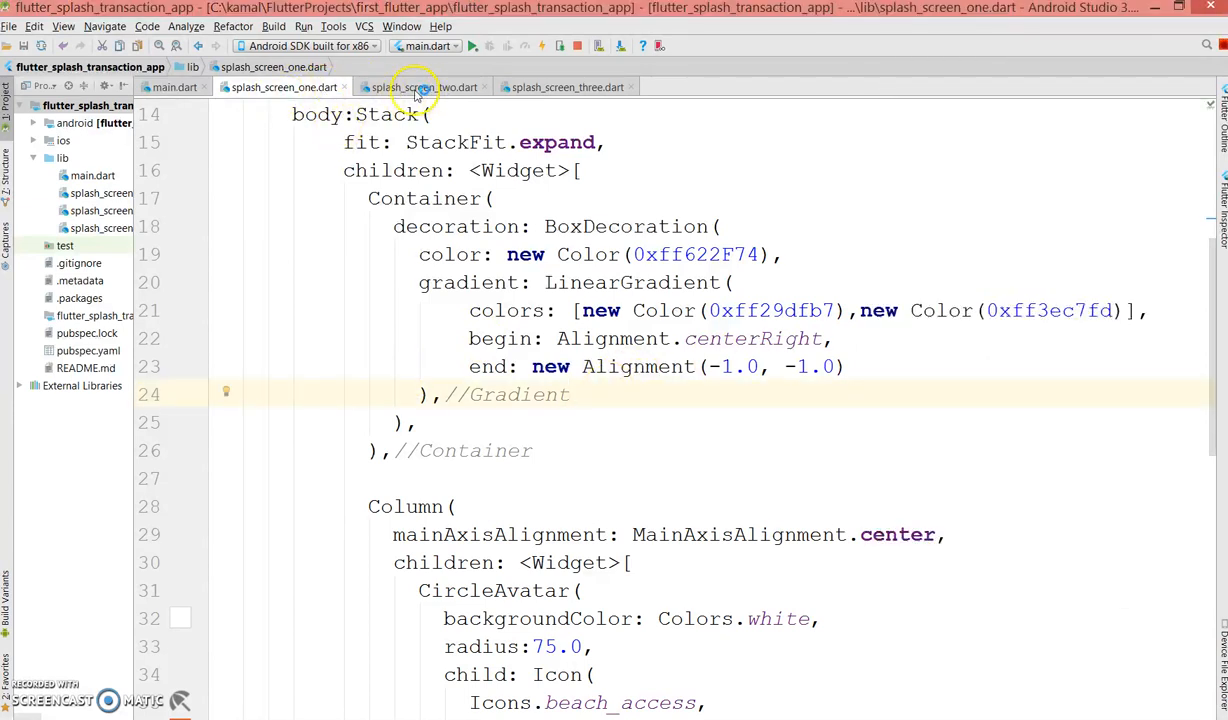
left_click(424, 88)
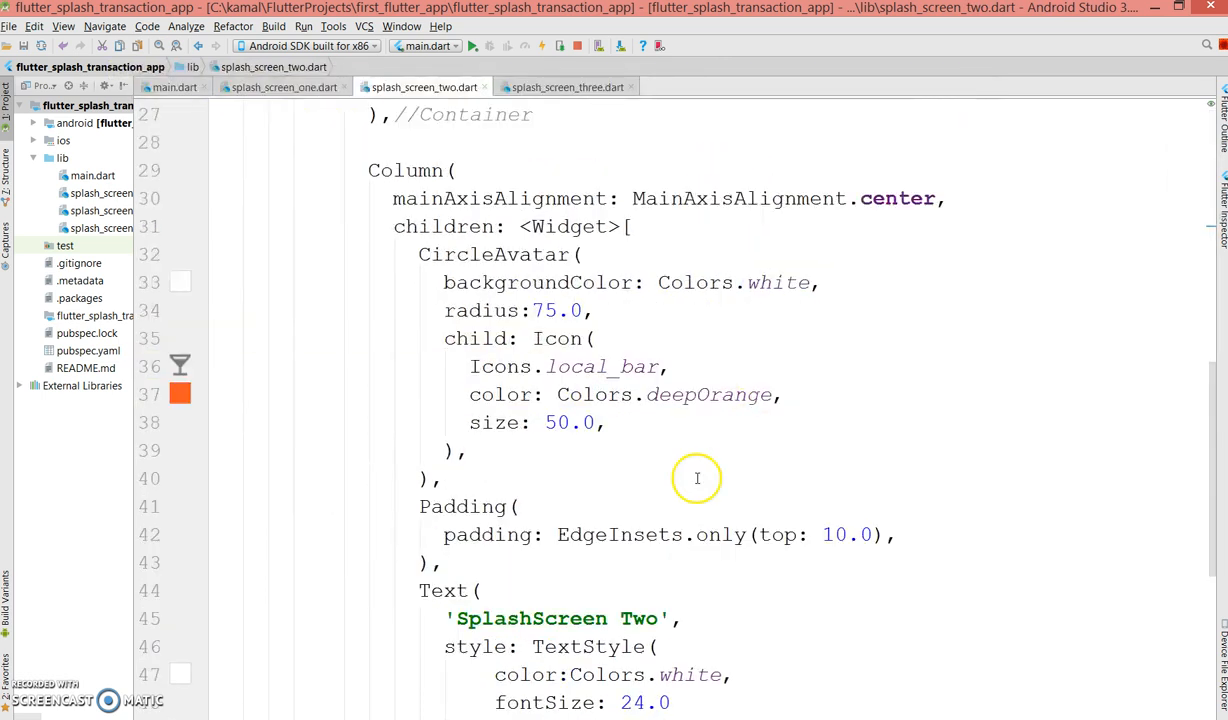
double_click(602, 366)
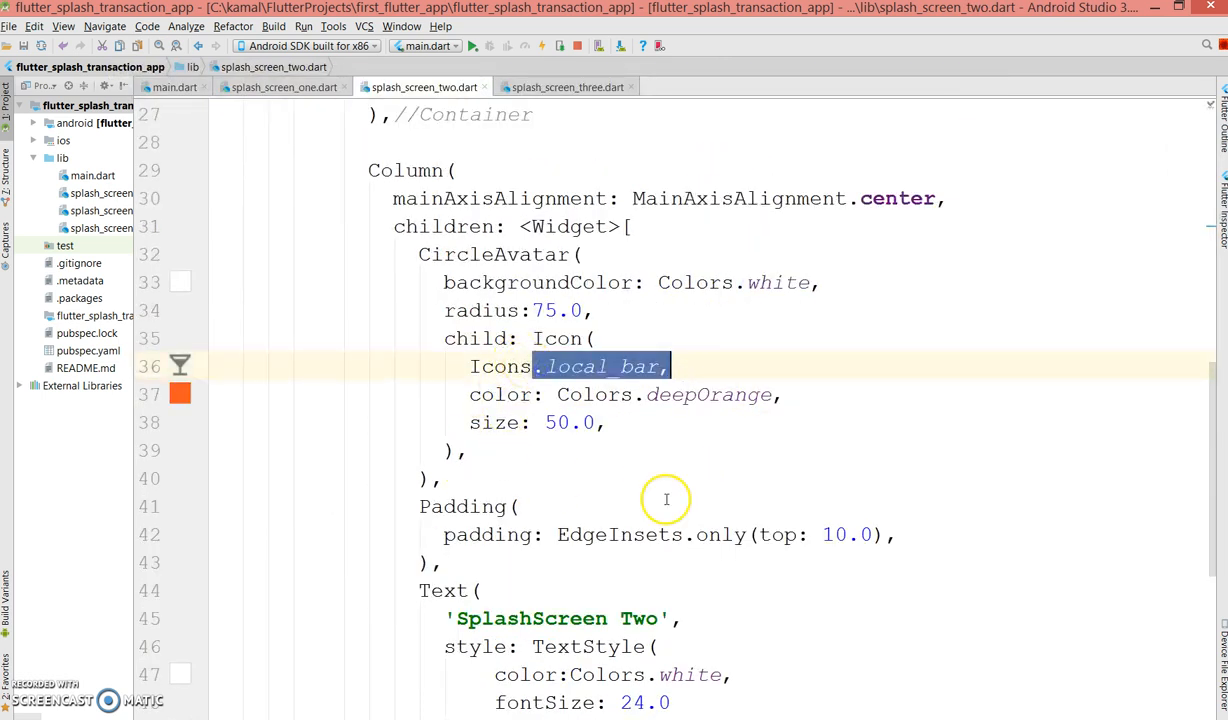
scroll("down", 3)
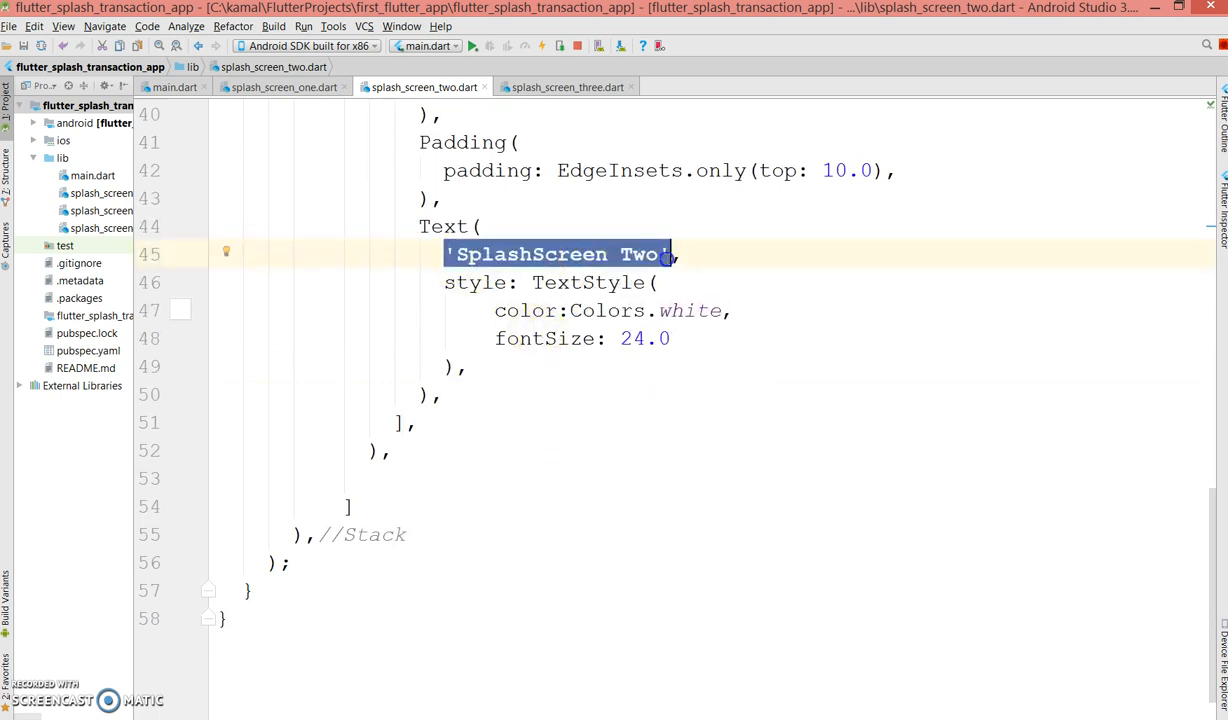
left_click(568, 88)
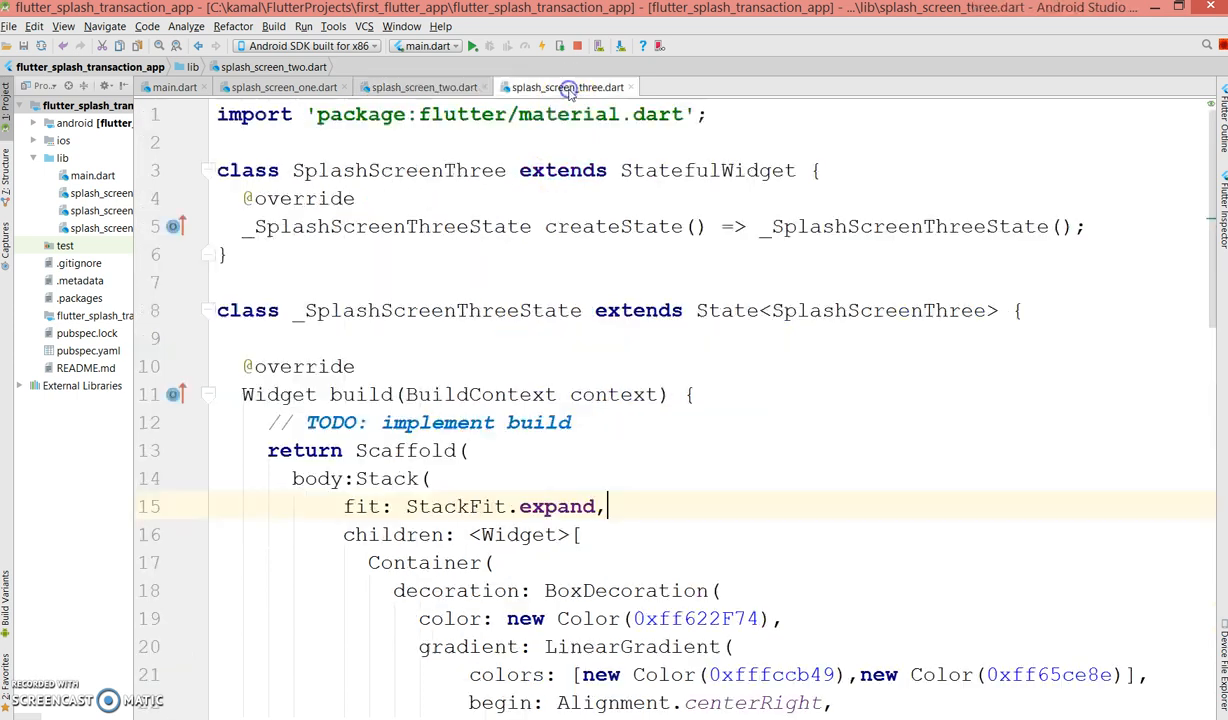
scroll("down", 3)
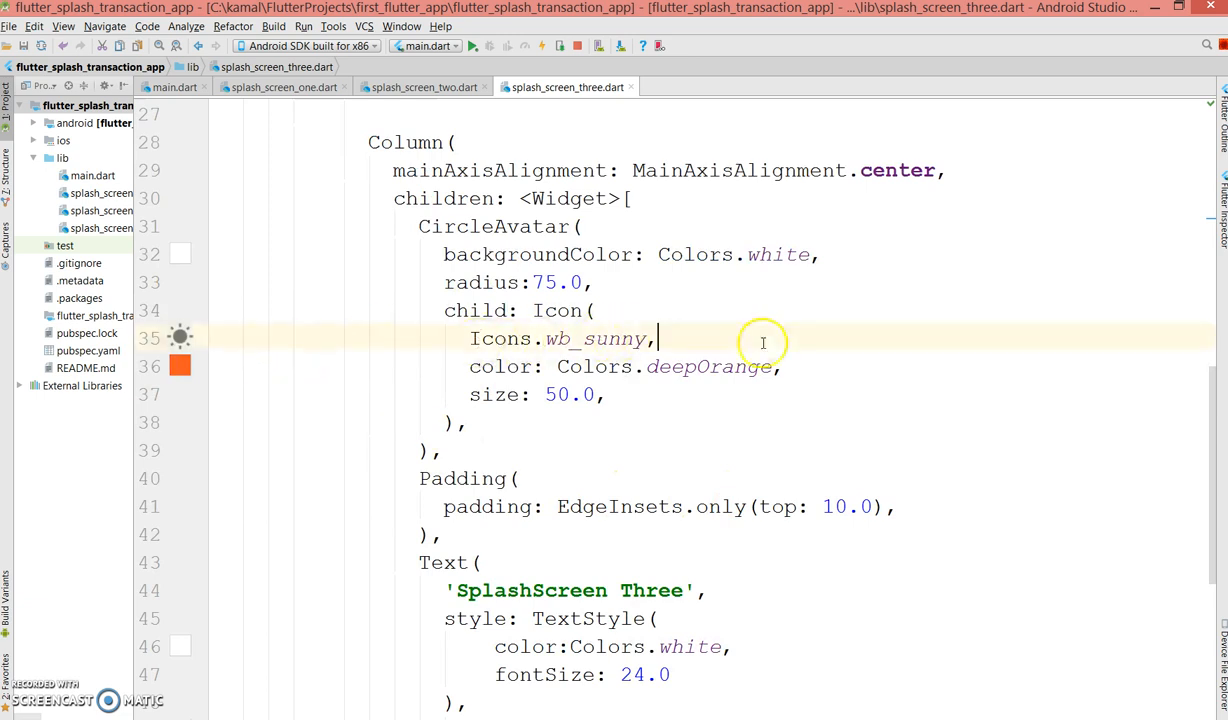
double_click(564, 338)
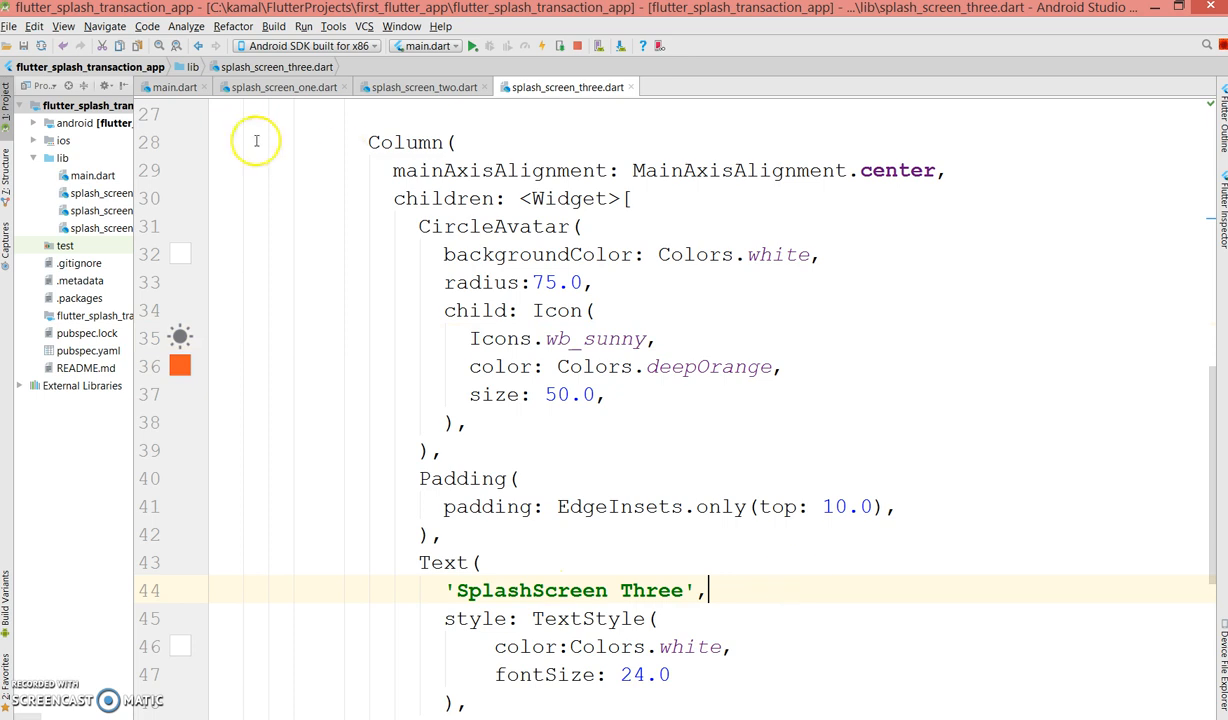
left_click(168, 88)
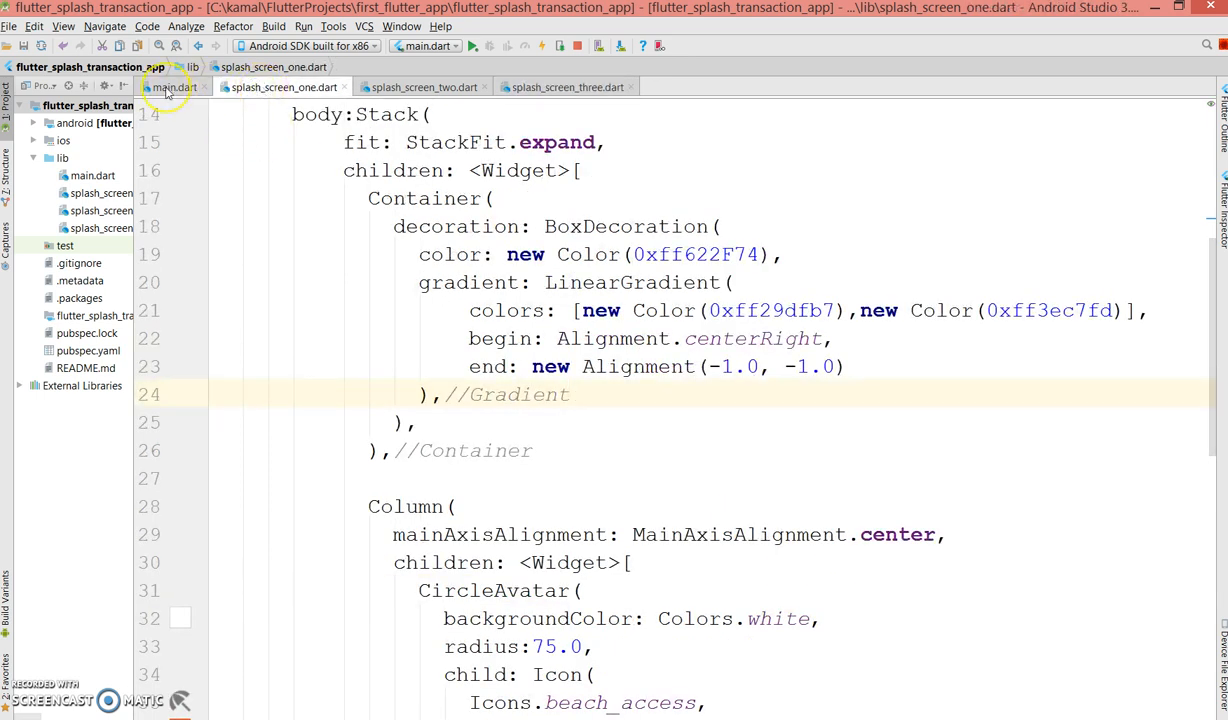
Declare var routes = <String, WidgetBuilder>{ on a blank line below main.dart's imports
left_click(170, 88)
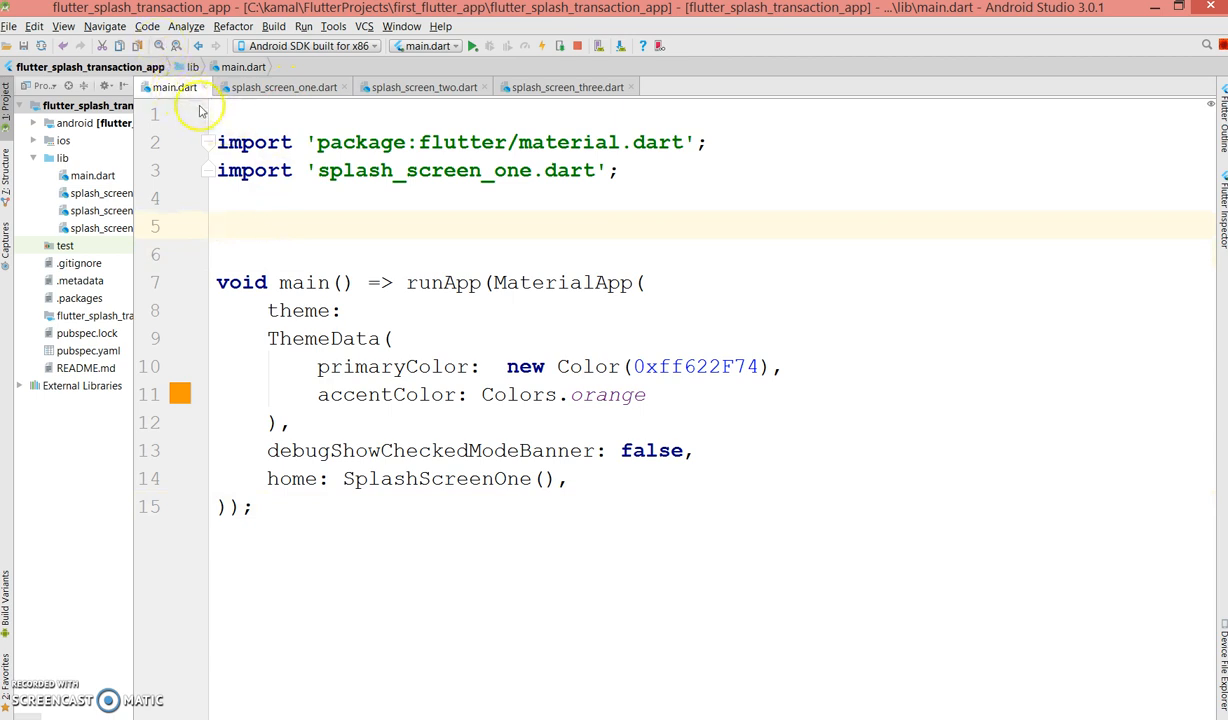
double_click(436, 478)
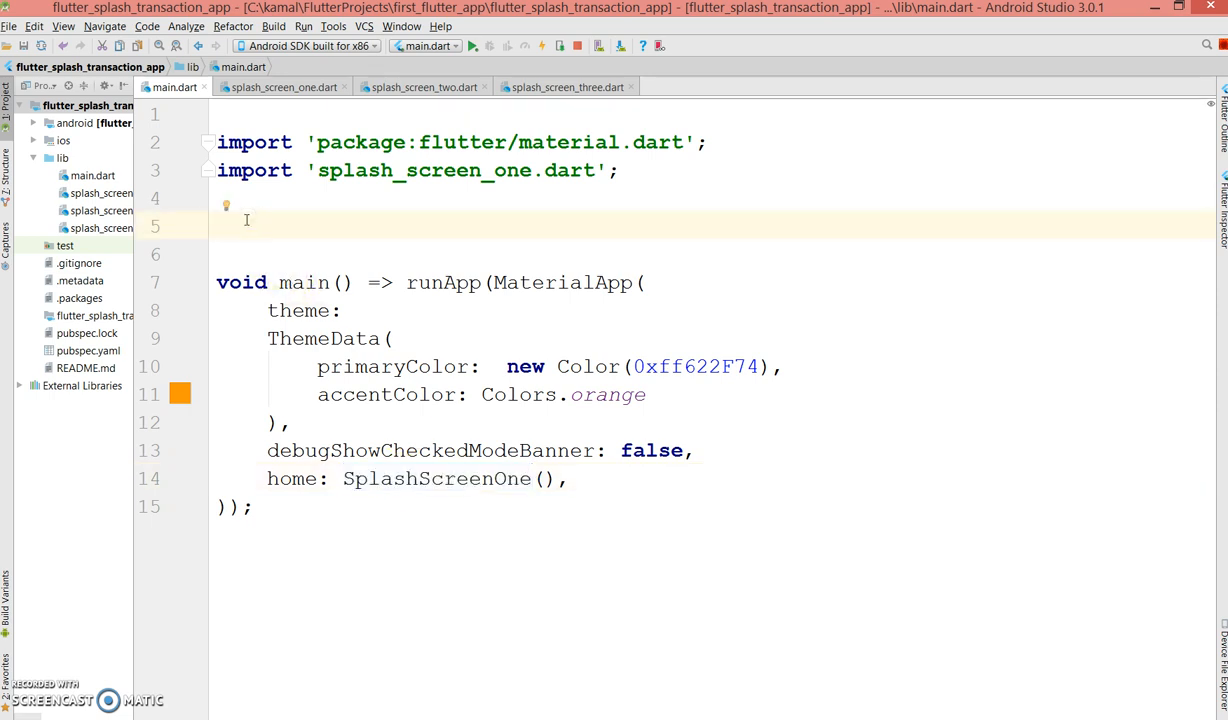
type("var route")
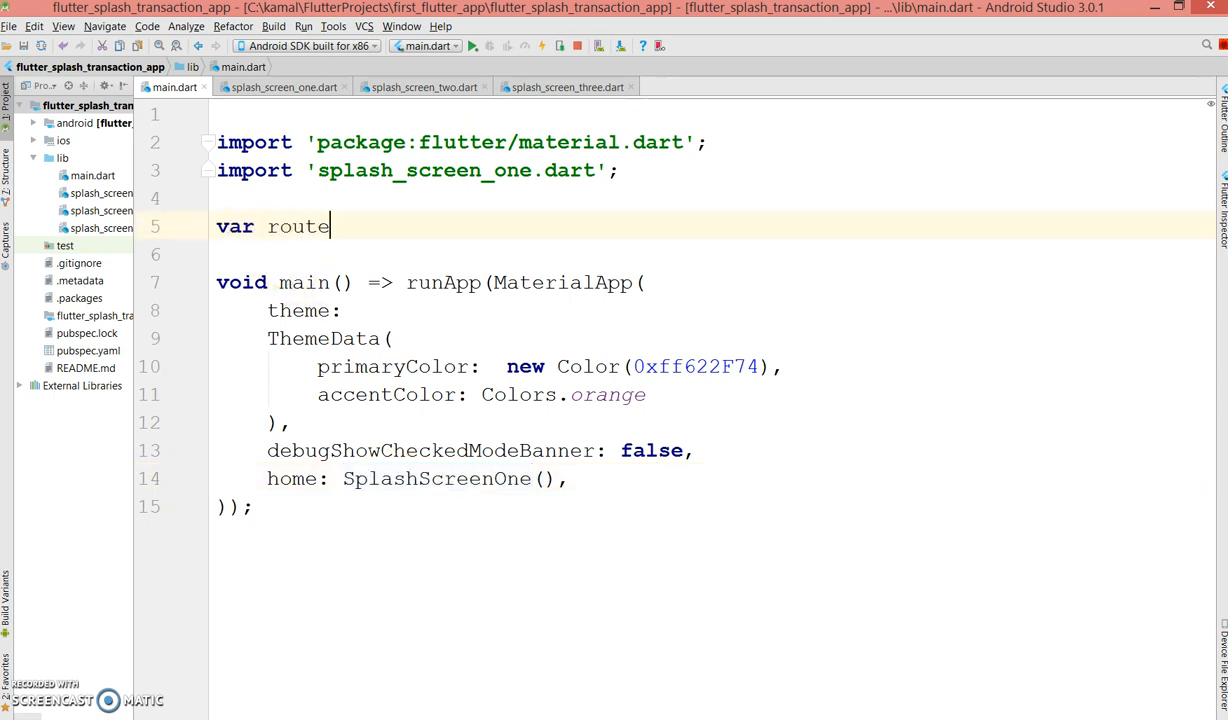
type("s=<")
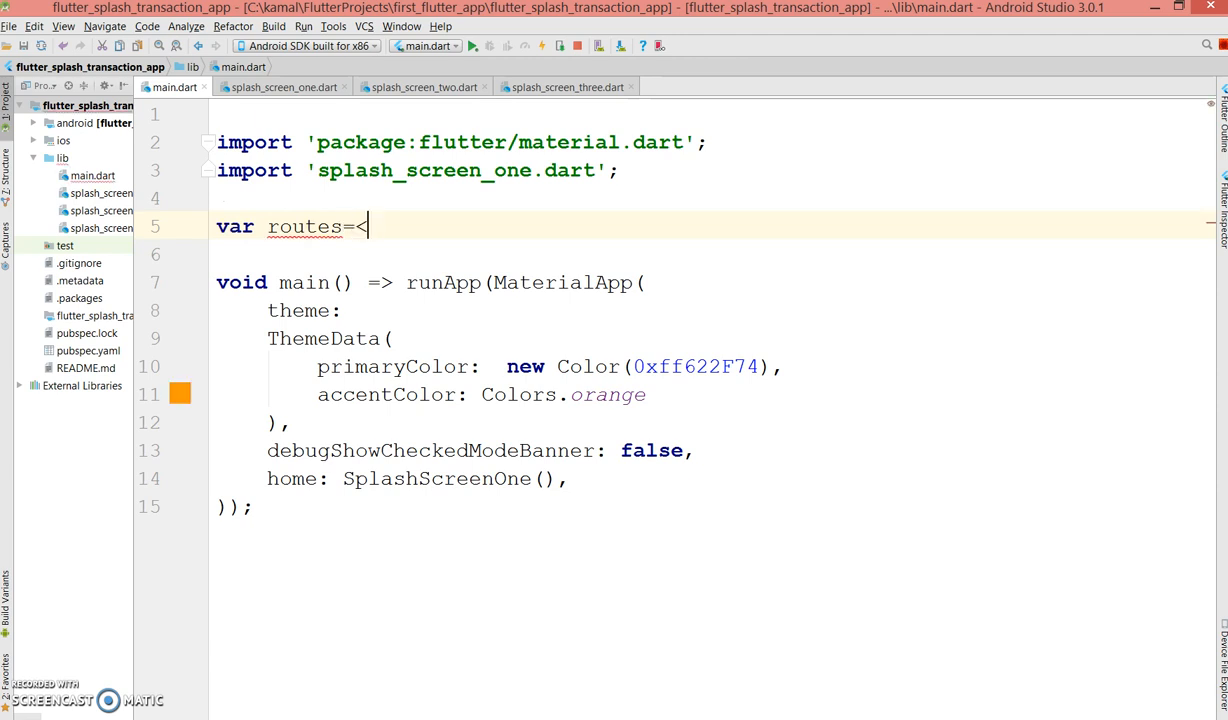
type("String")
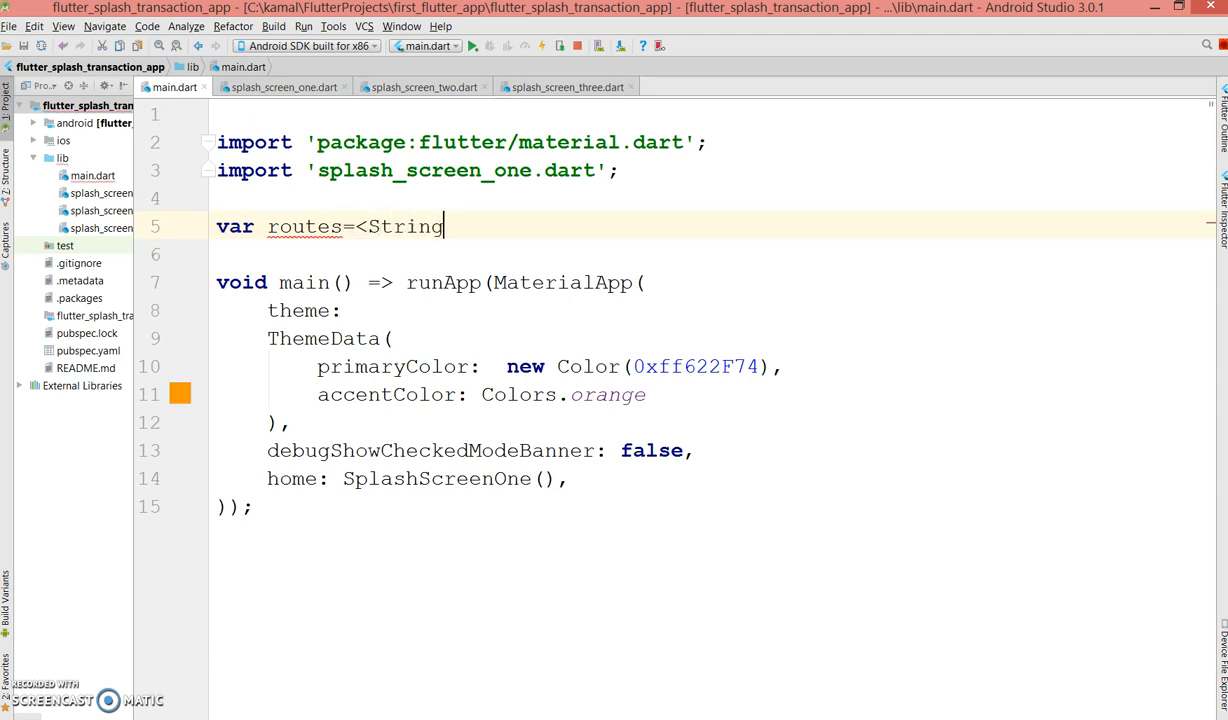
type(",")
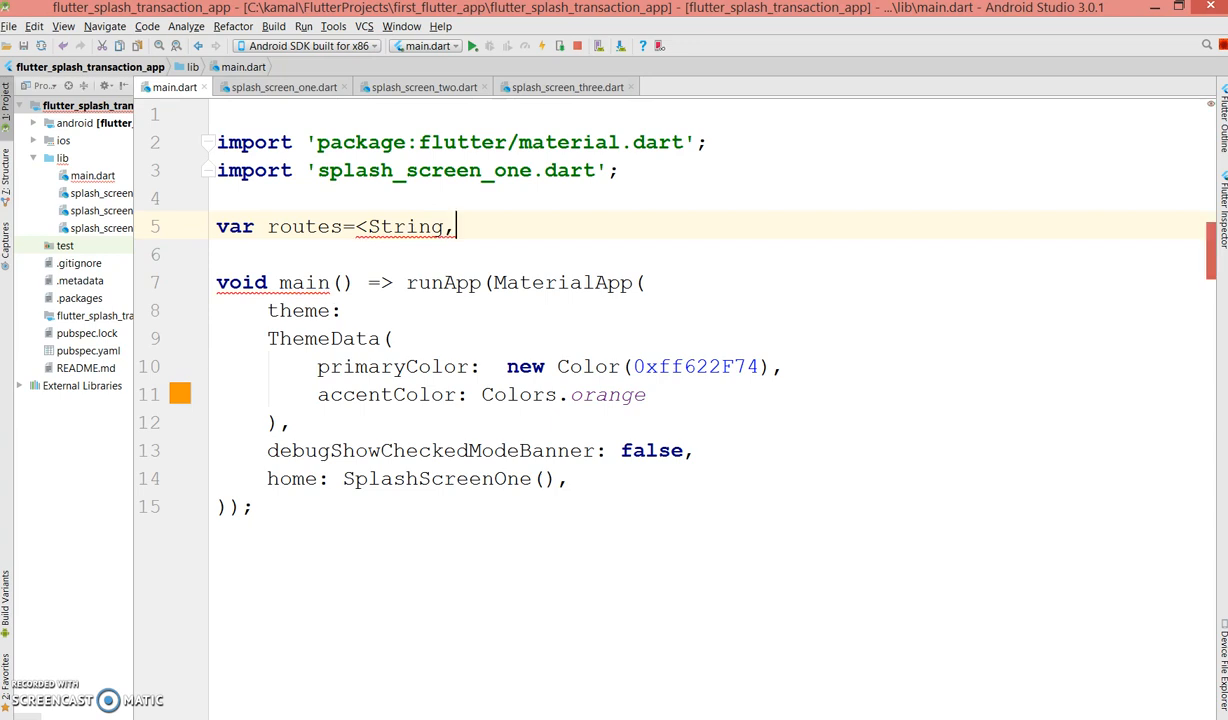
type("Widget")
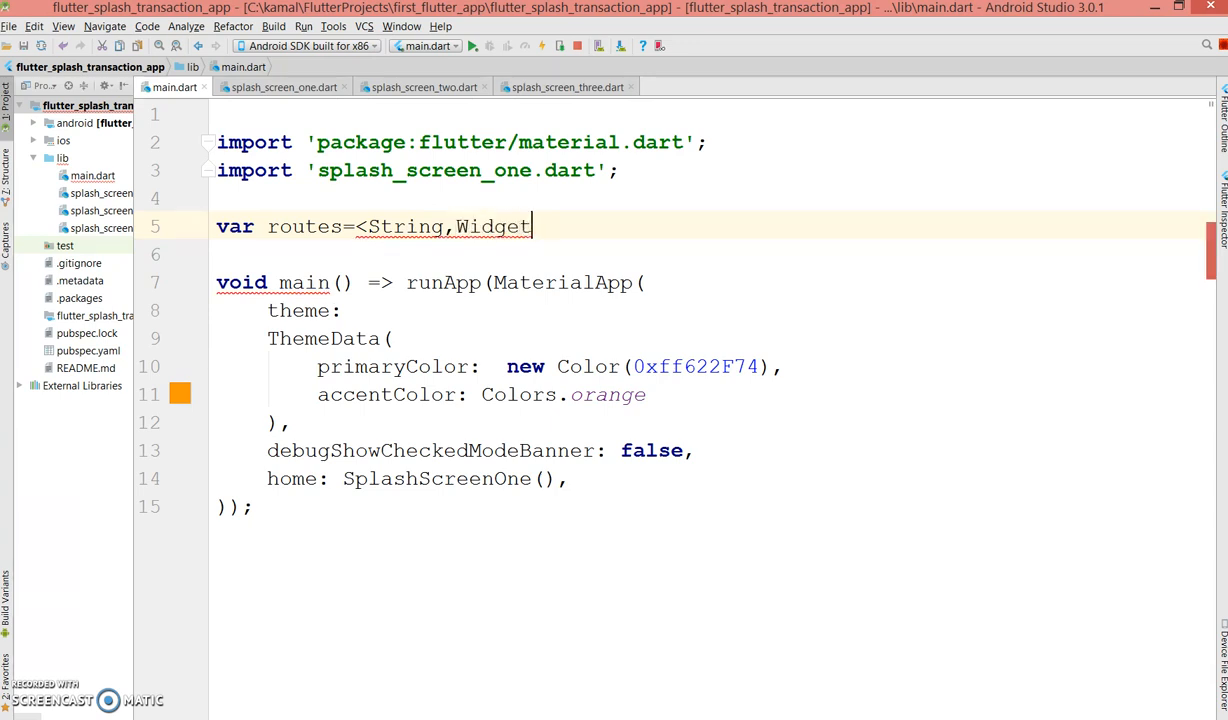
type("Builder>>")
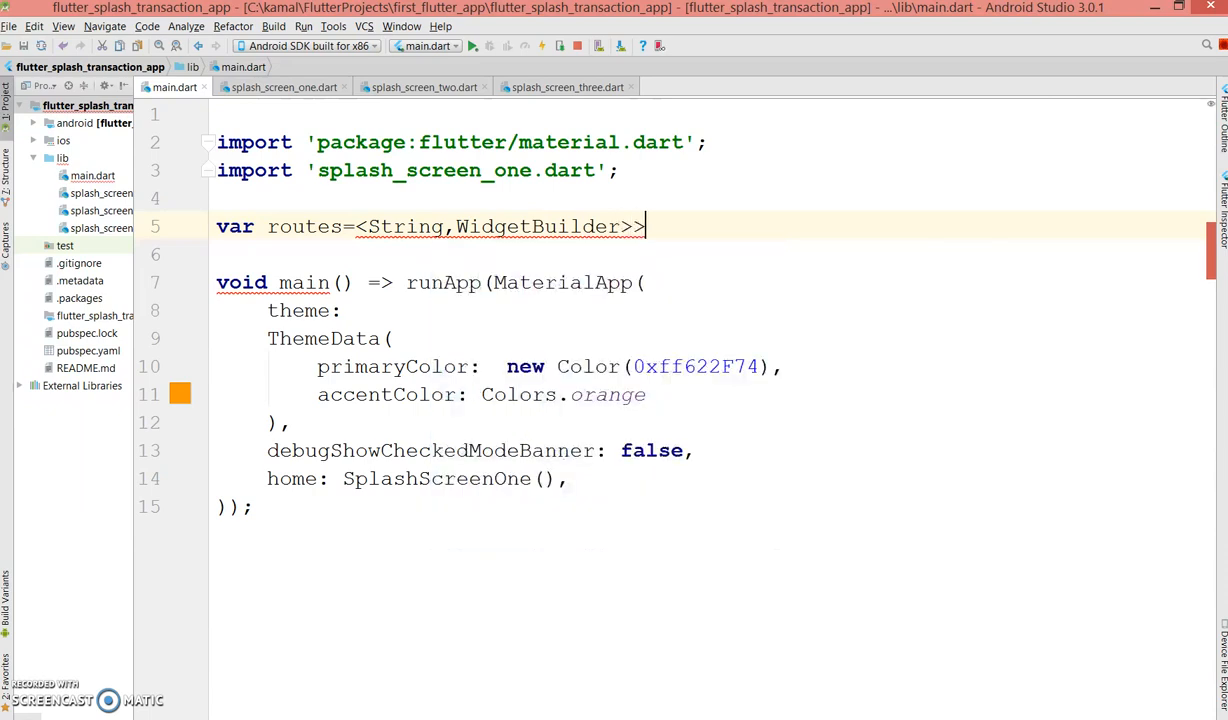
type("P")
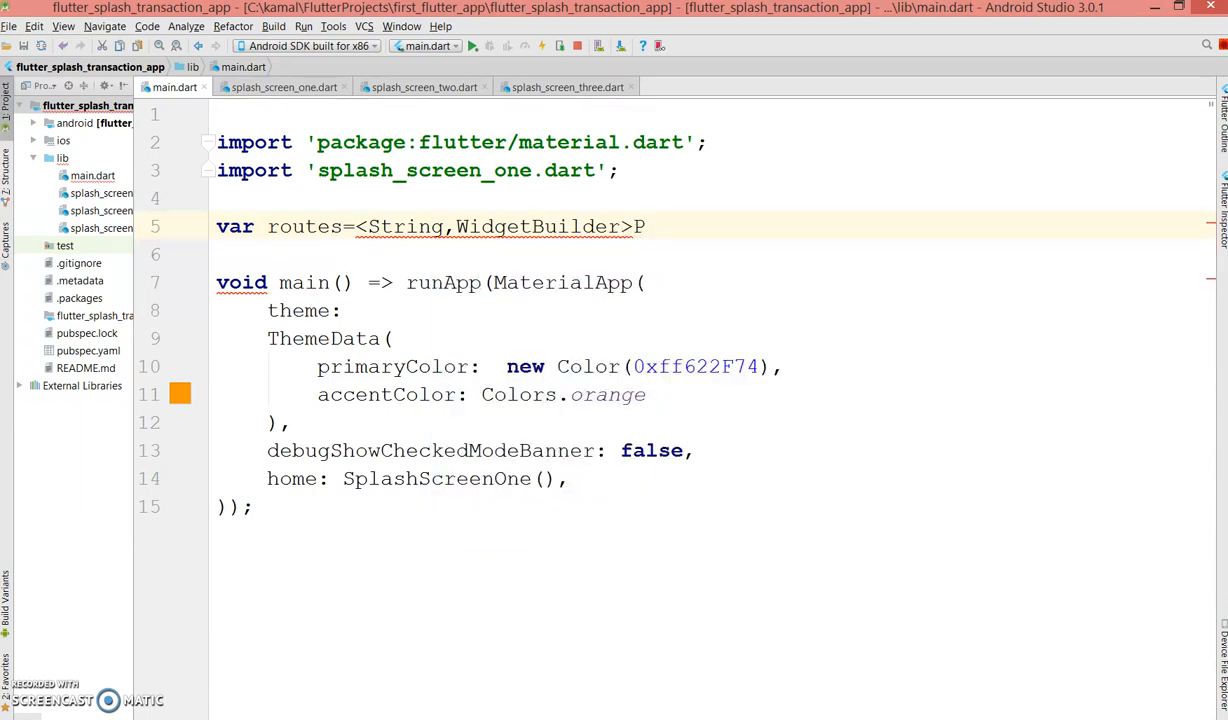
type("{")
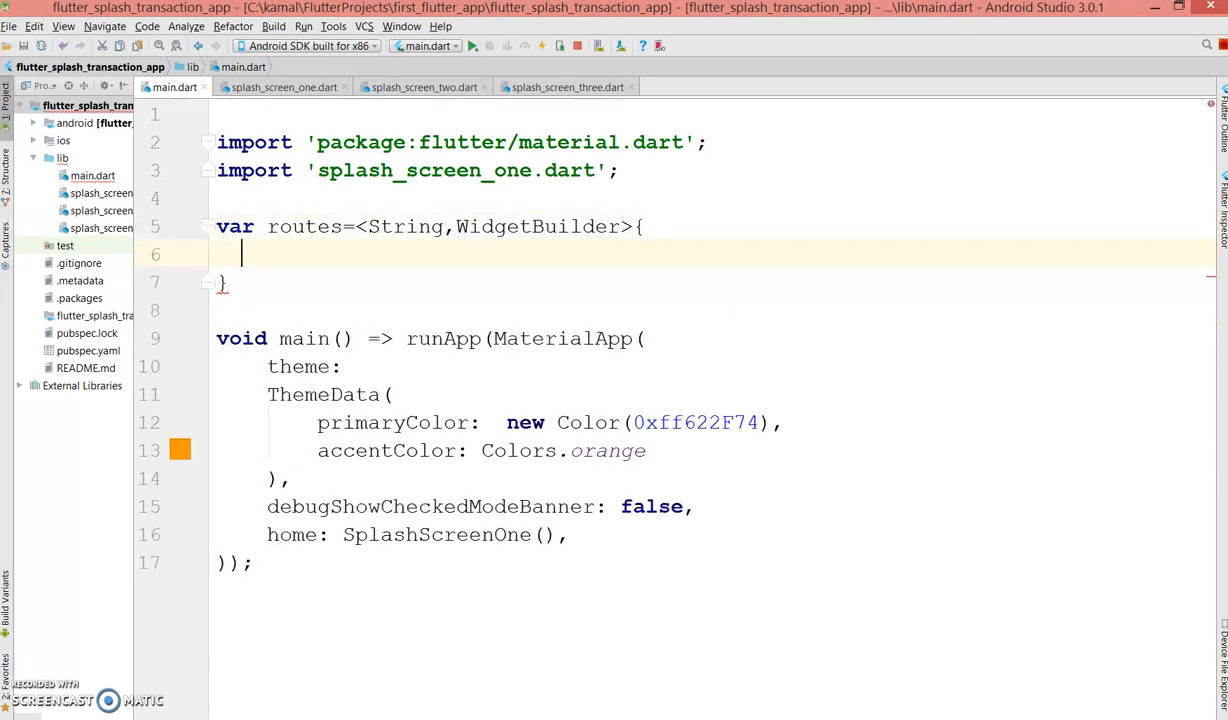
Add the "/splashtwo": (BuildContext context) => SplashScreenTwo() entry and close the map
type("\"/\"")
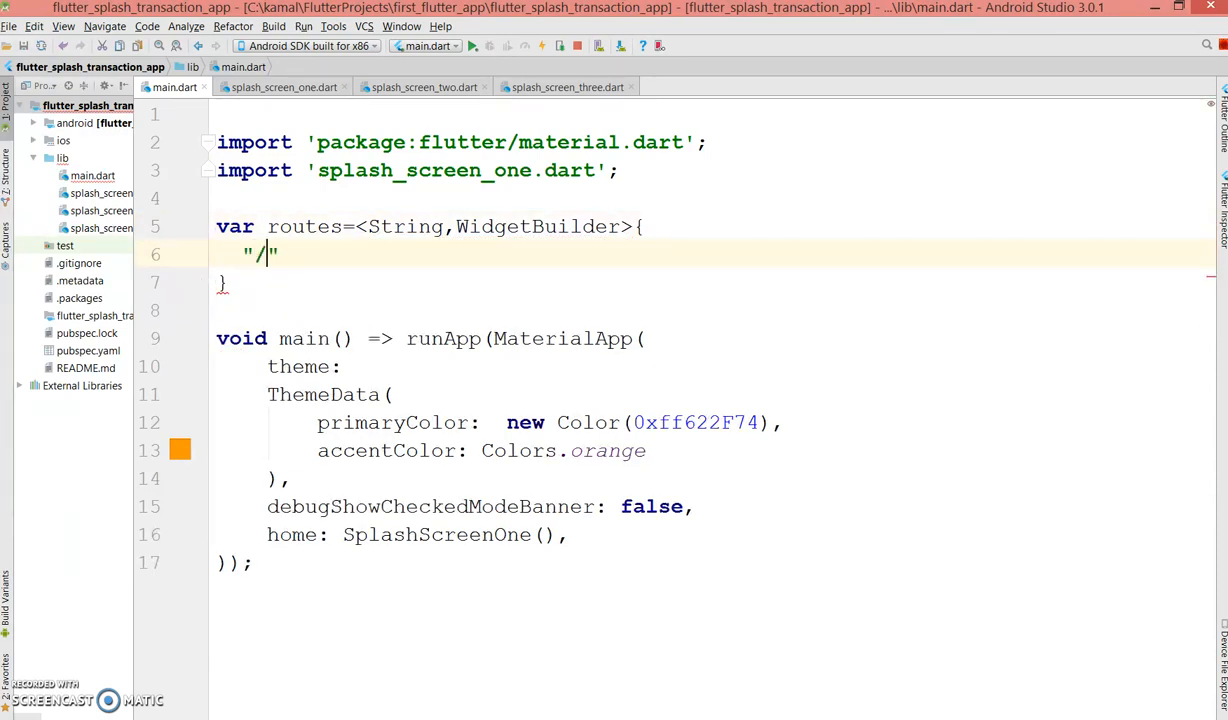
type("spa")
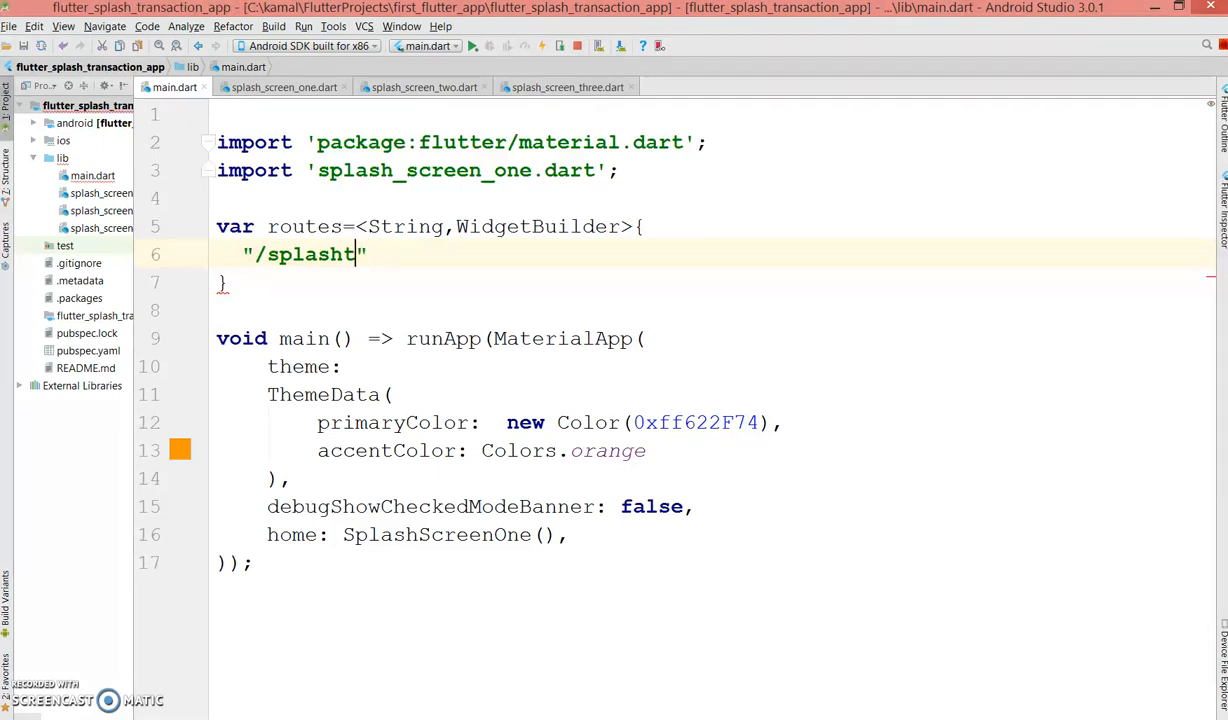
type("wo")
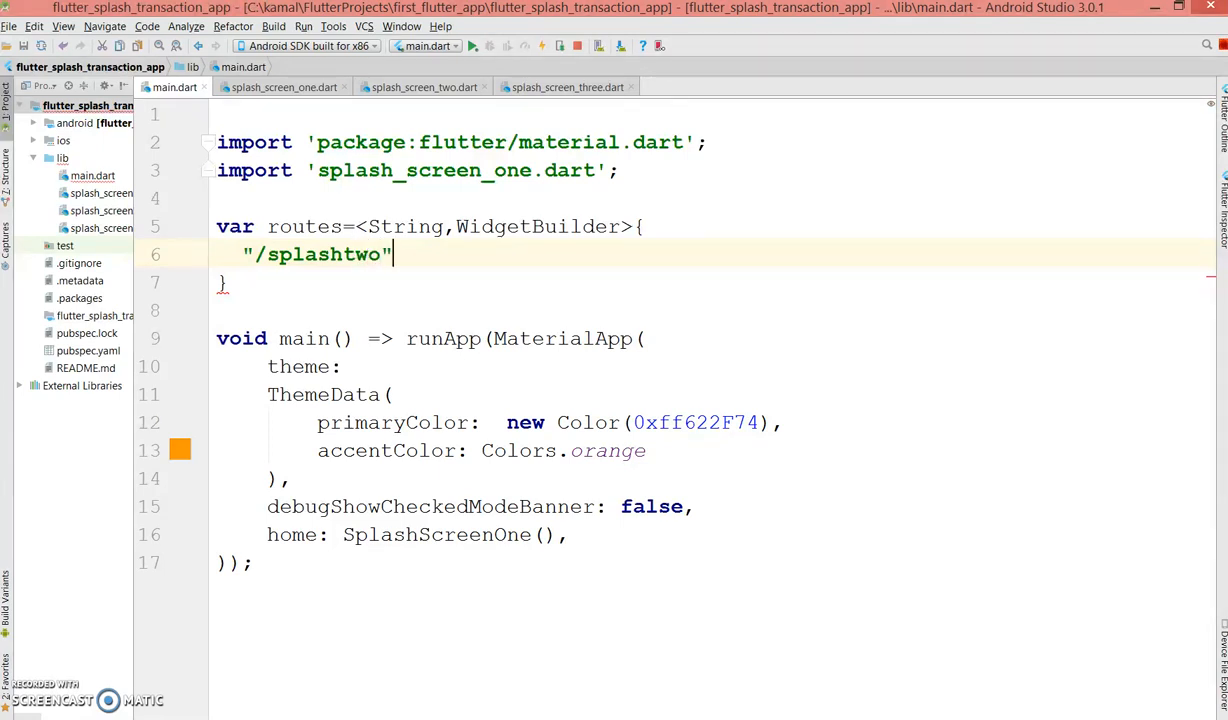
type("=")
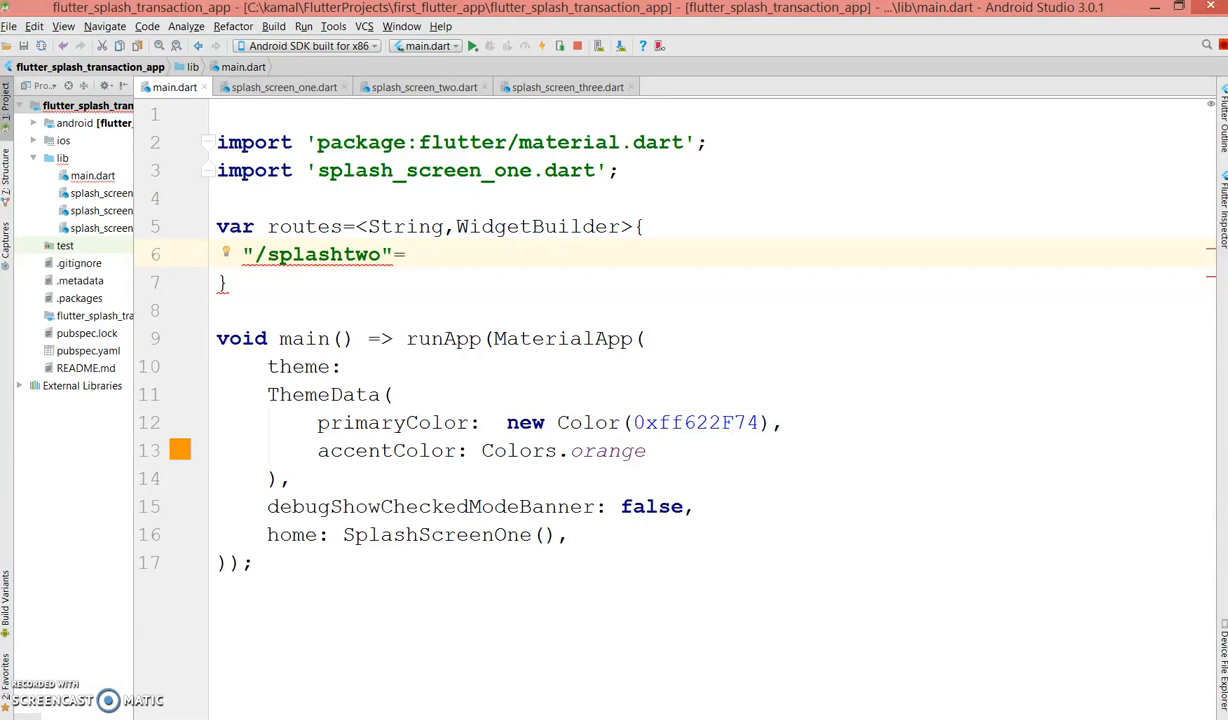
type("(Buil)")
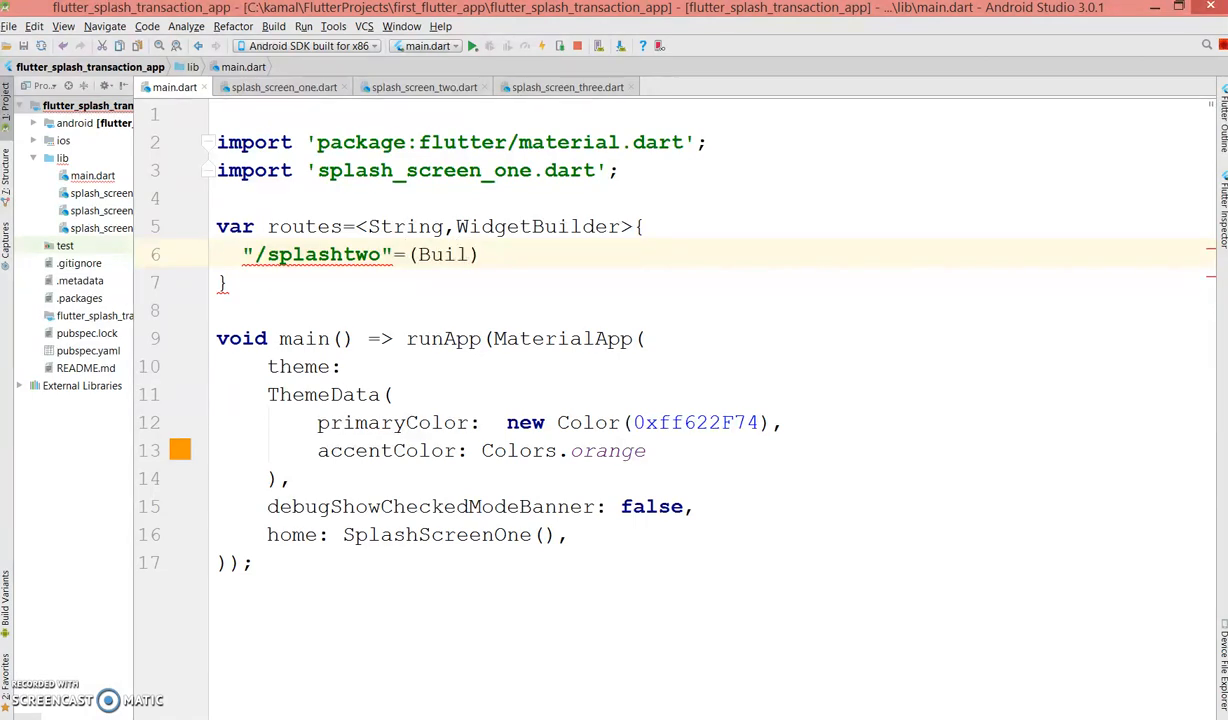
type("dContext con")
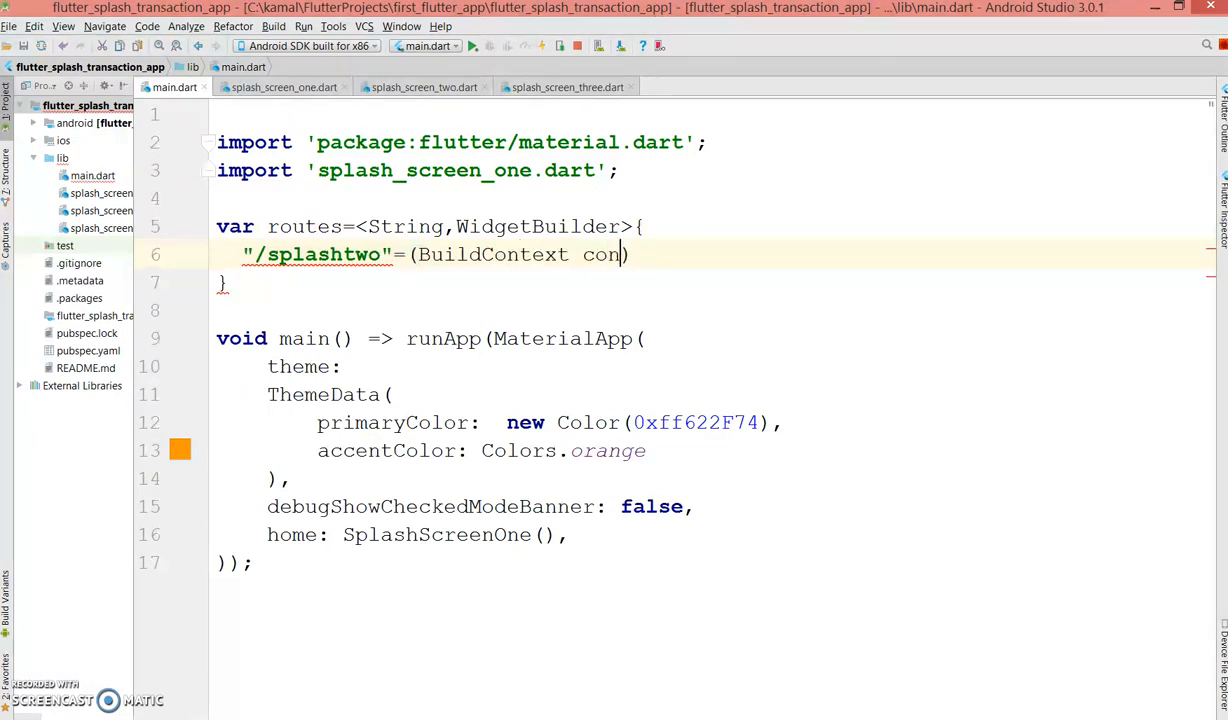
type("text)=")
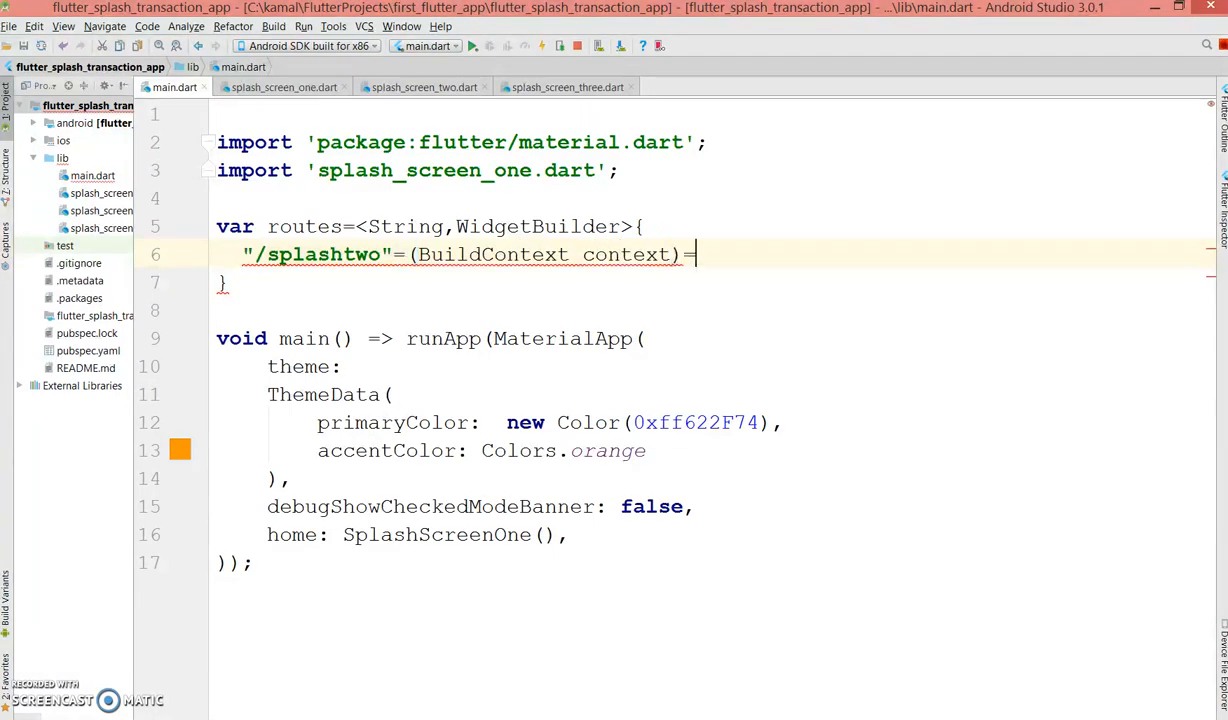
type(">")
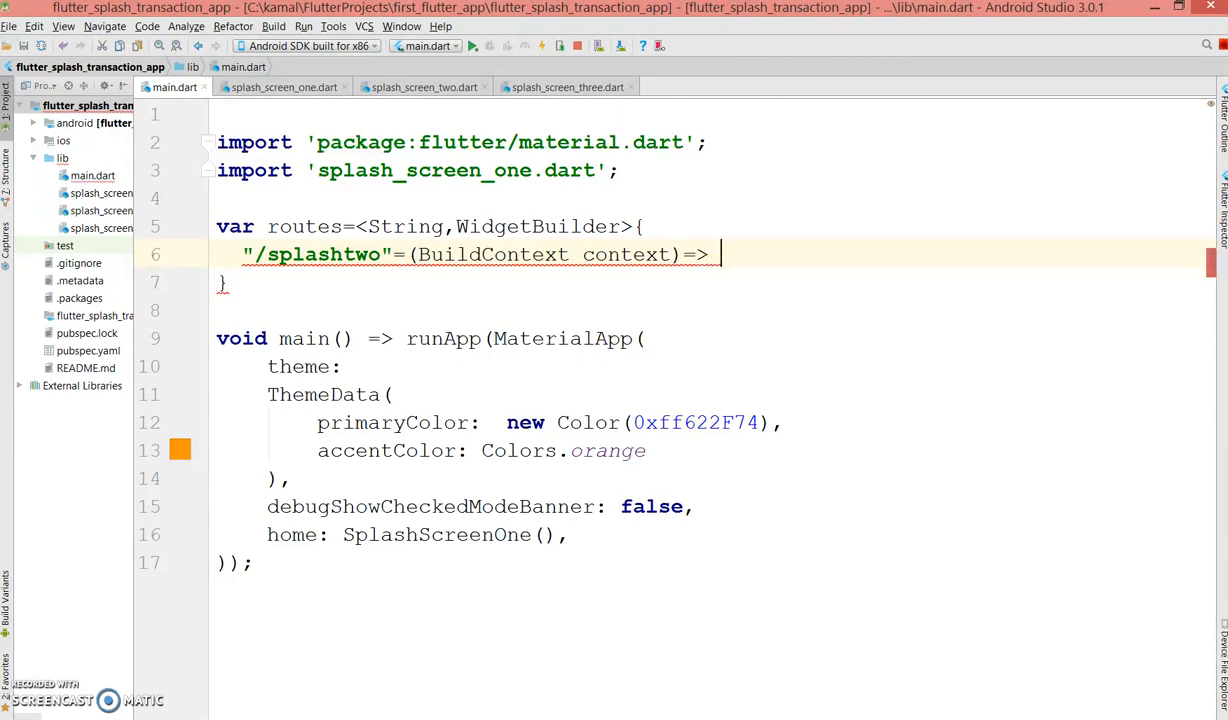
type("SplashScreen")
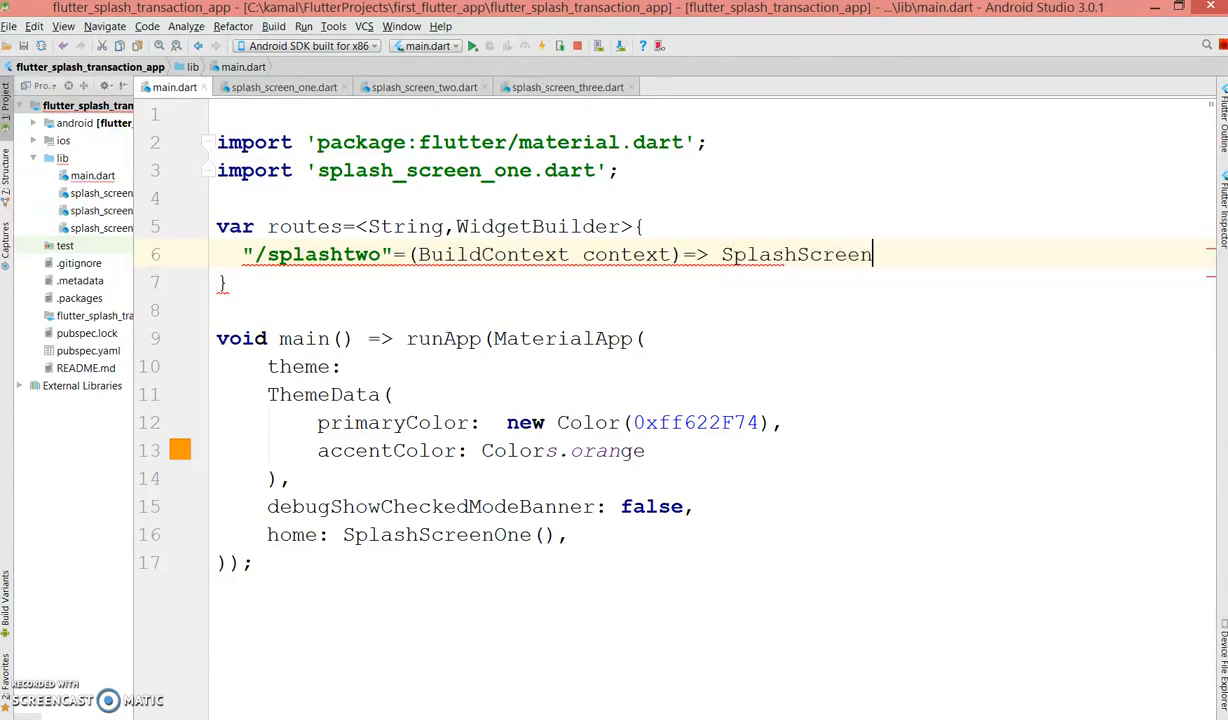
type("Two ()")
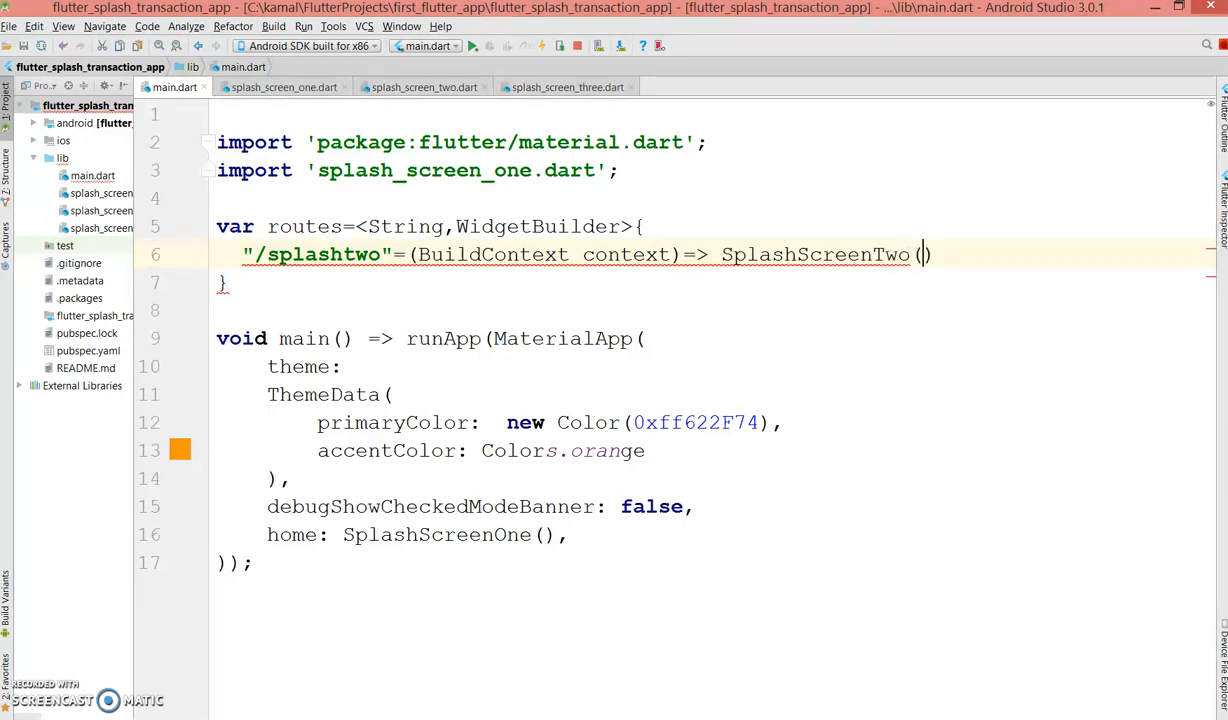
type(");")
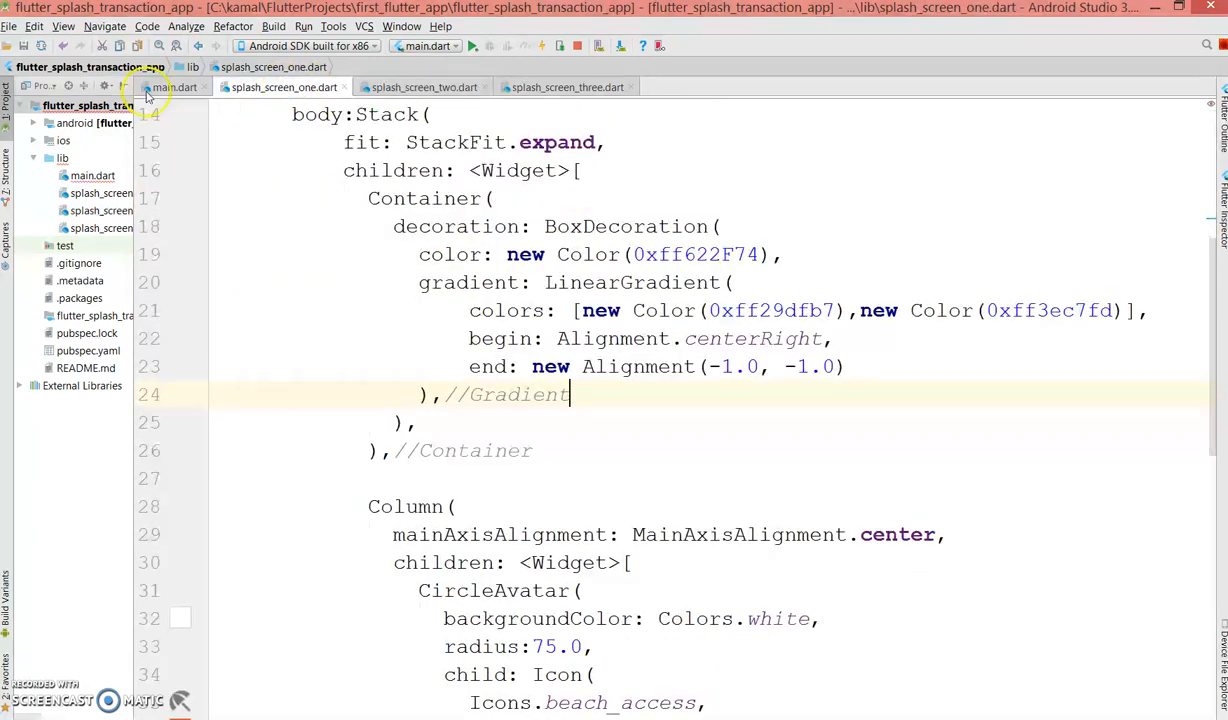
Add import 'splash_screen_two.dart'; below main.dart's existing imports
left_click(172, 88)
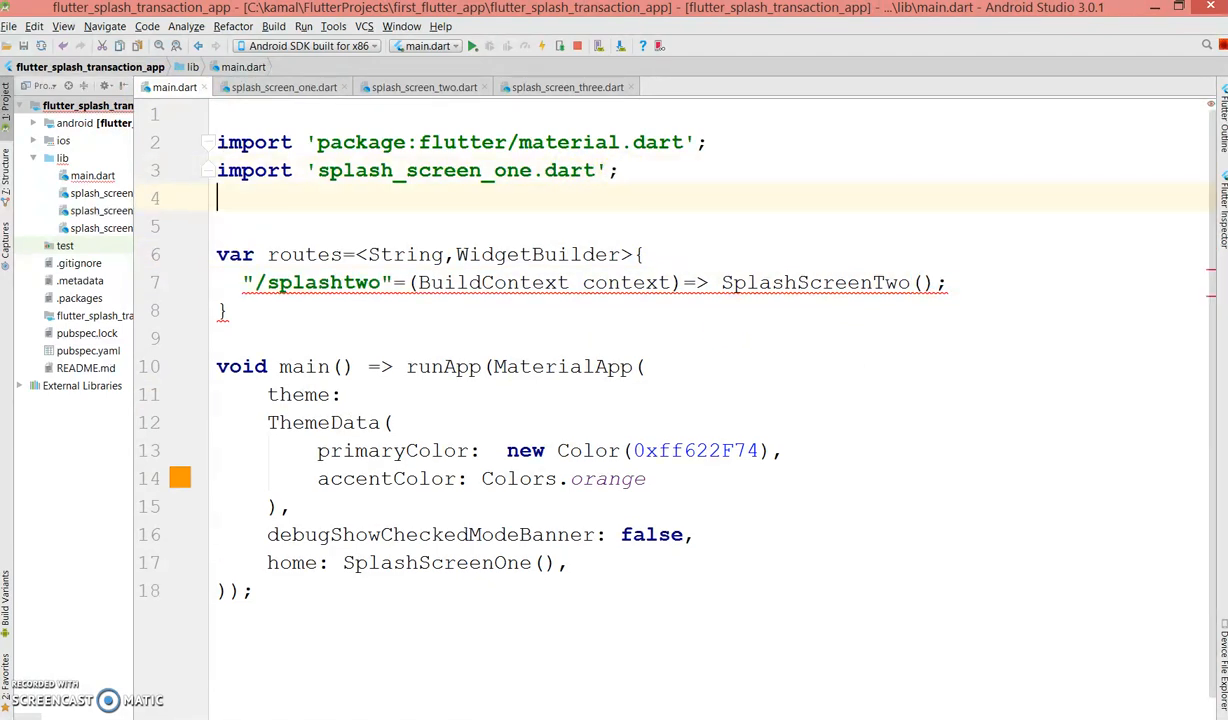
type("import")
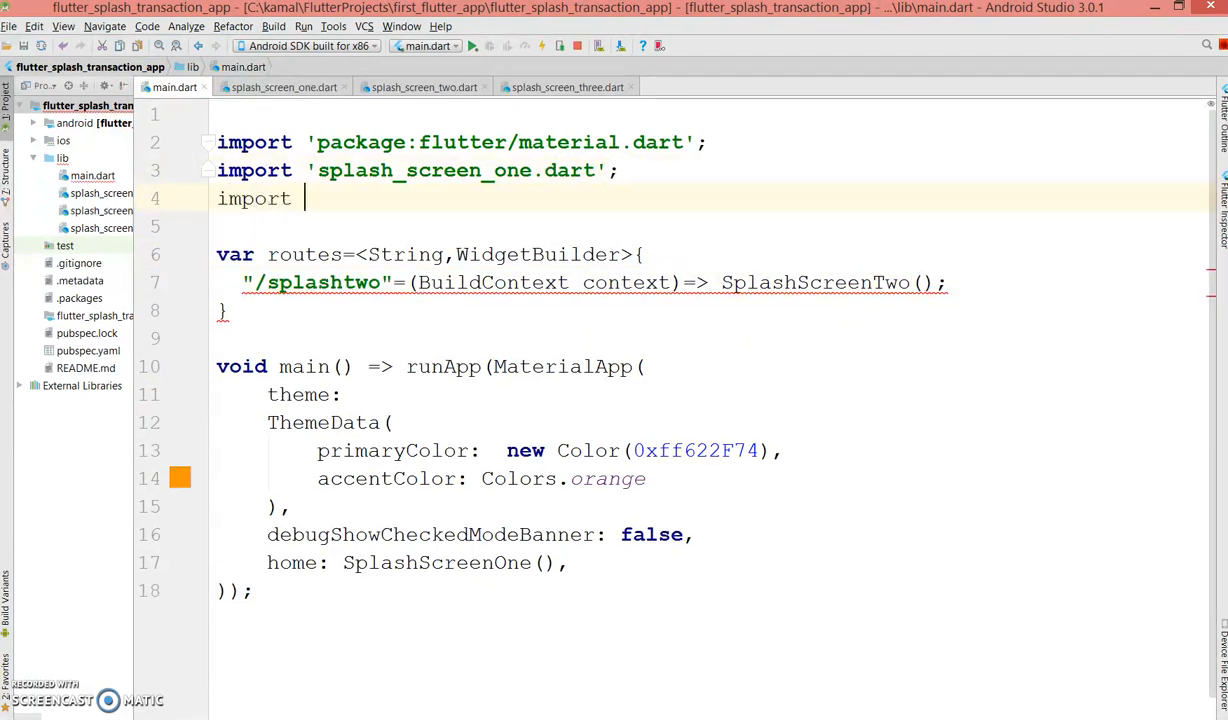
type("'s'")
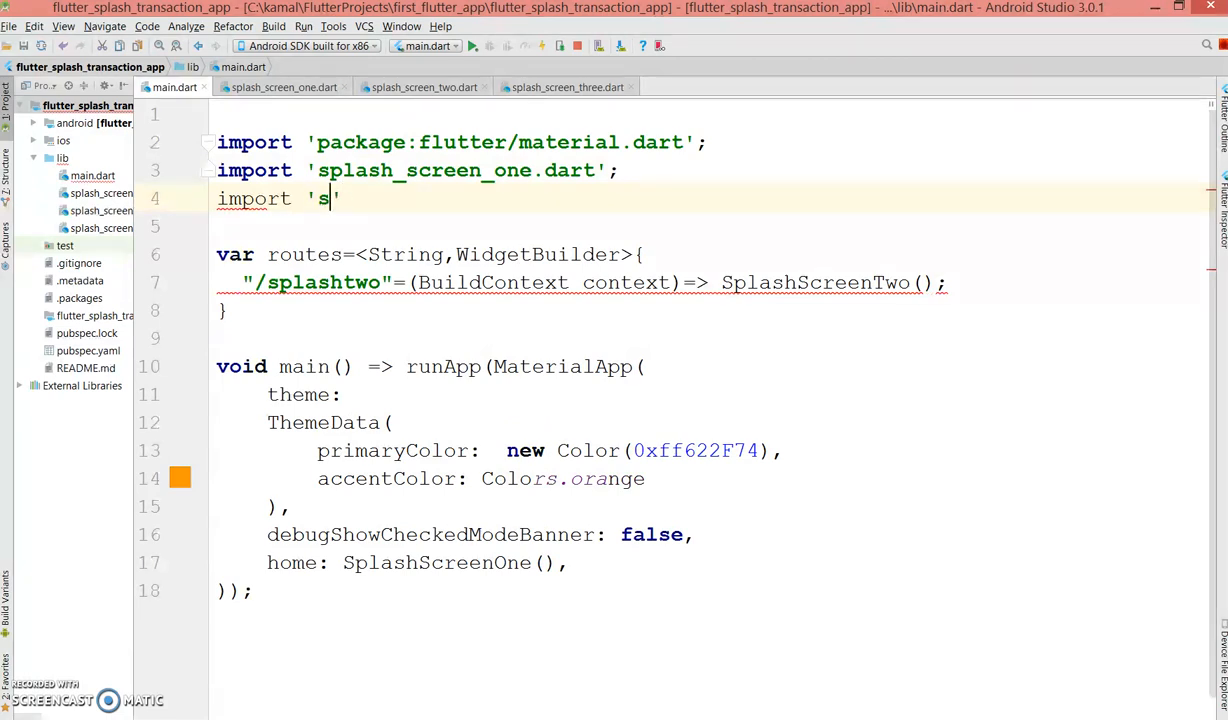
type("p;a")
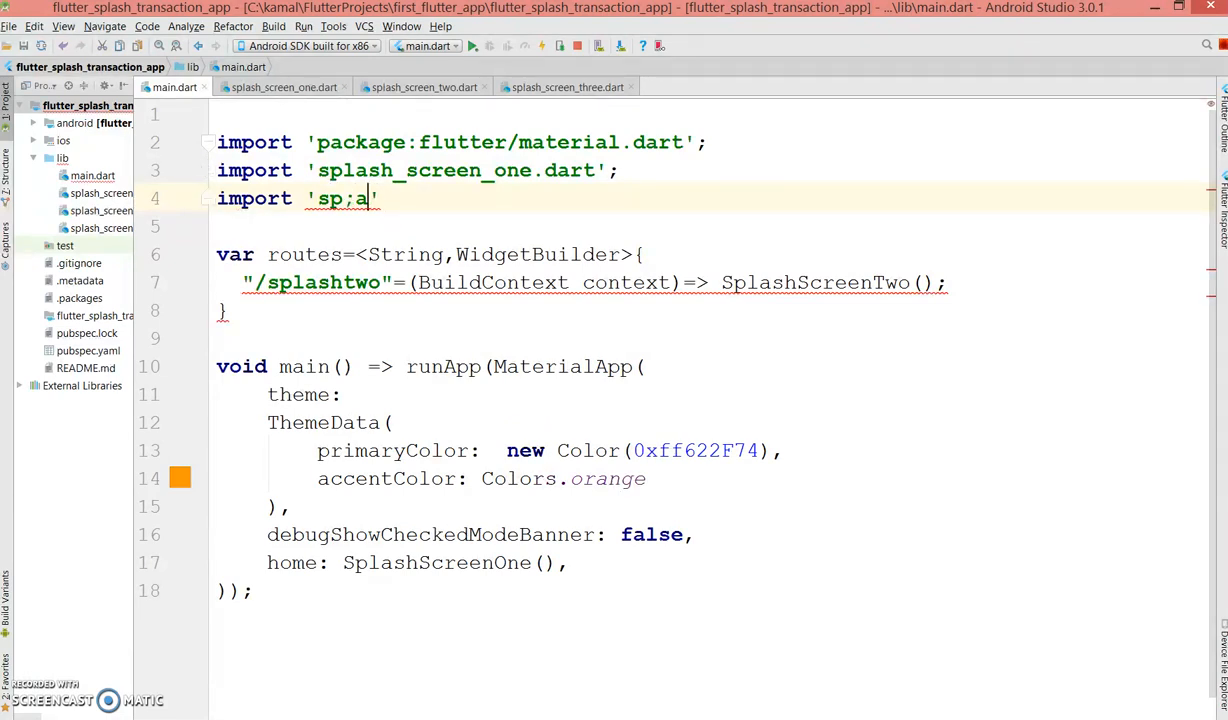
type("splas")
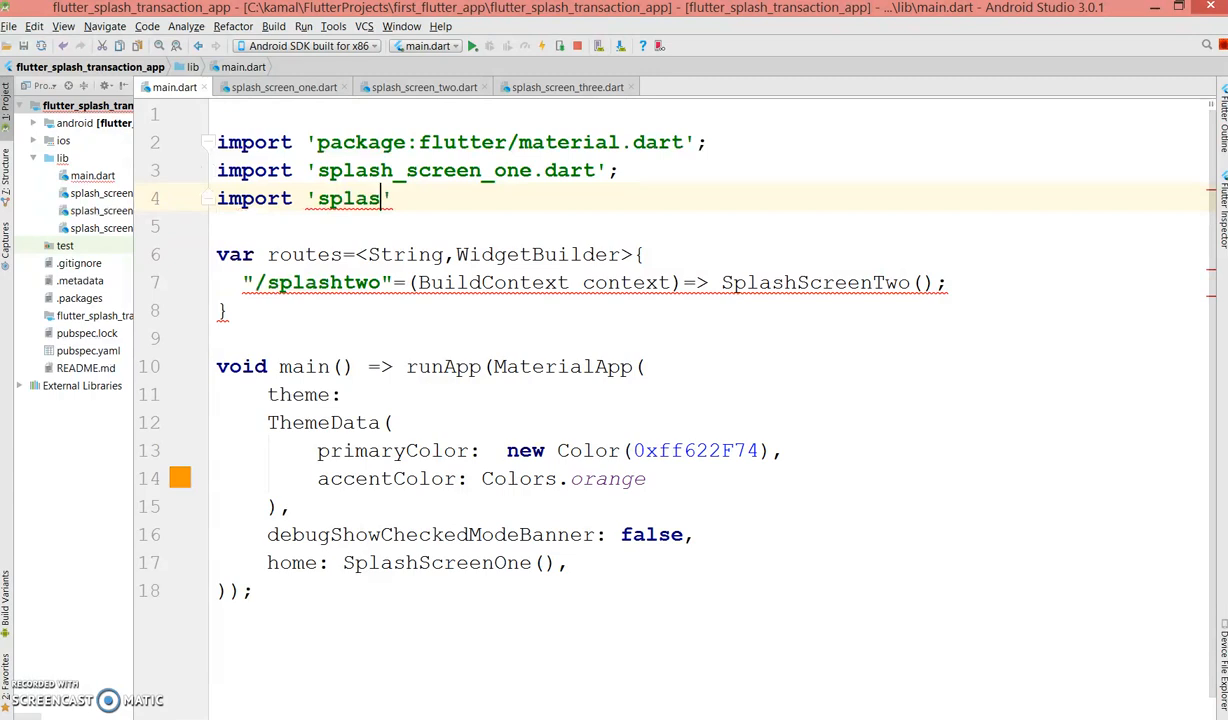
type("h_screen_two.dart")
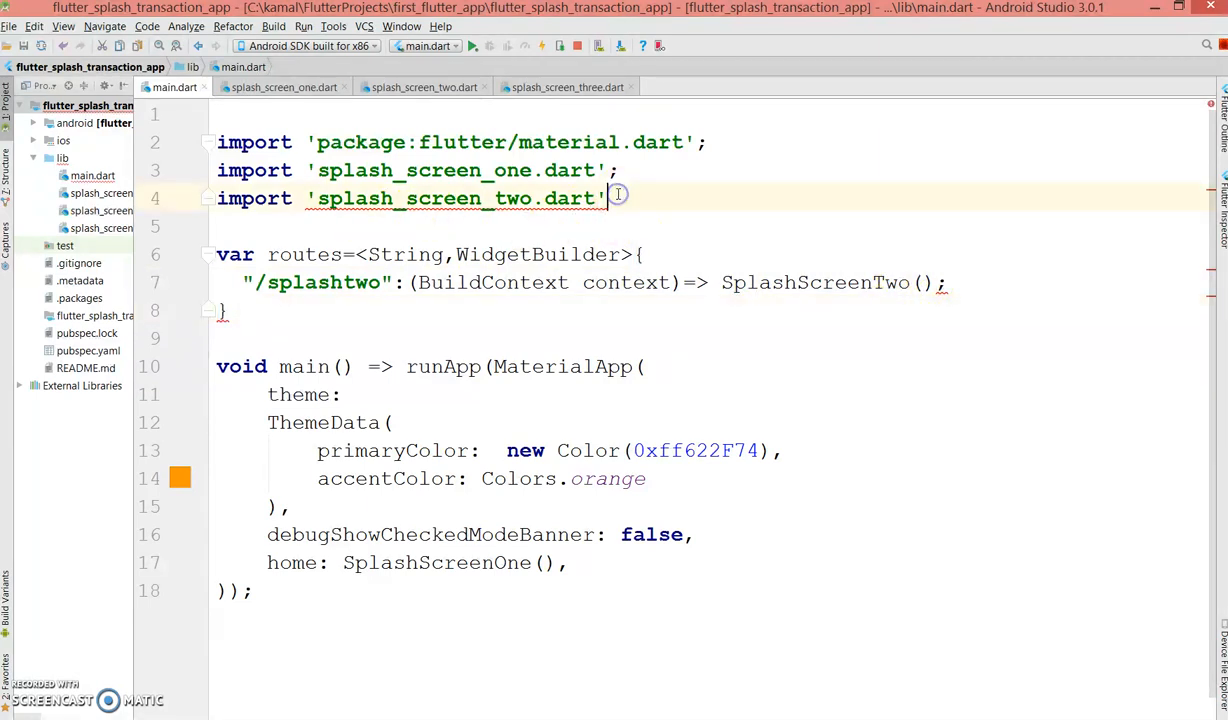
type(";")
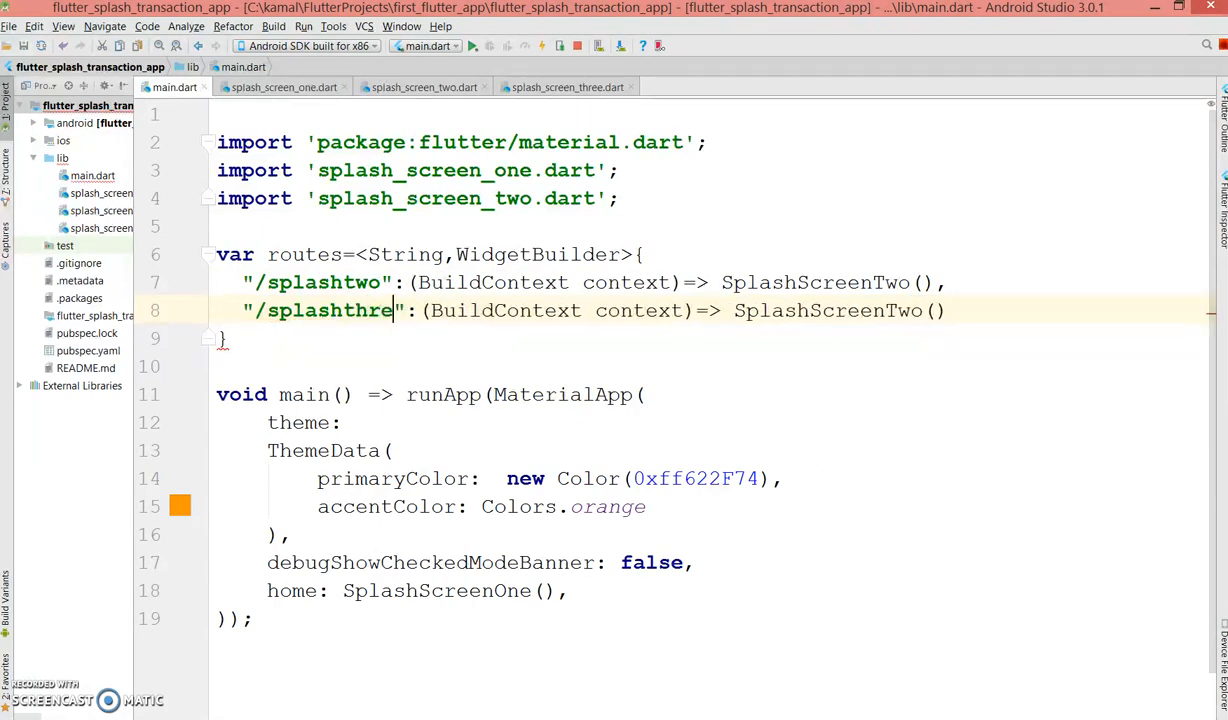
Rename the copied route "/splashthree" returning SplashScreenThree() and import splash_screen_three.dart
type("e")
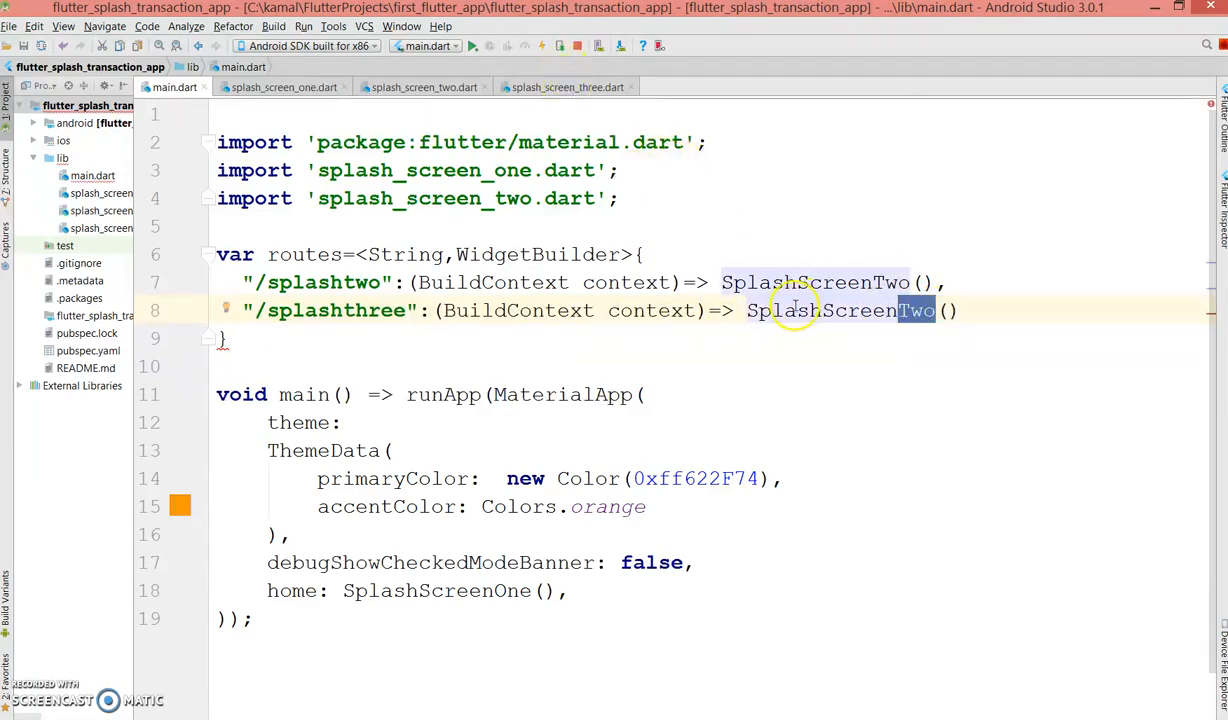
double_click(838, 312)
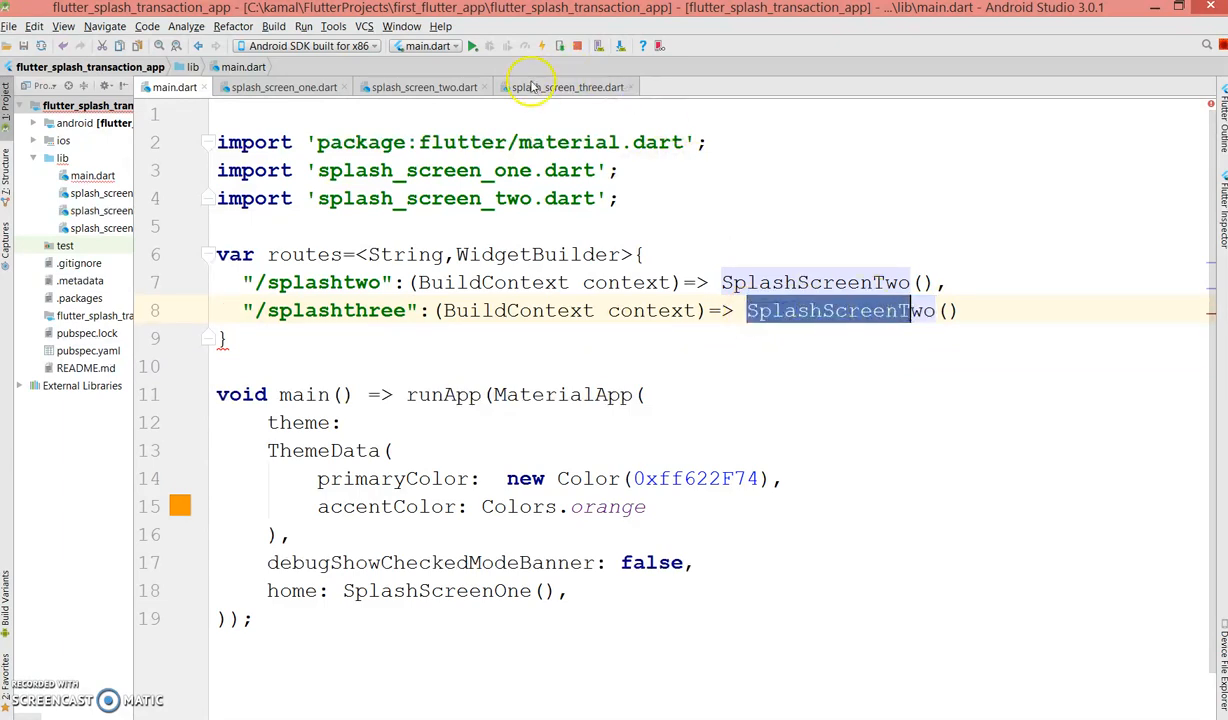
left_click(568, 88)
type("import 'splash_screen_';")
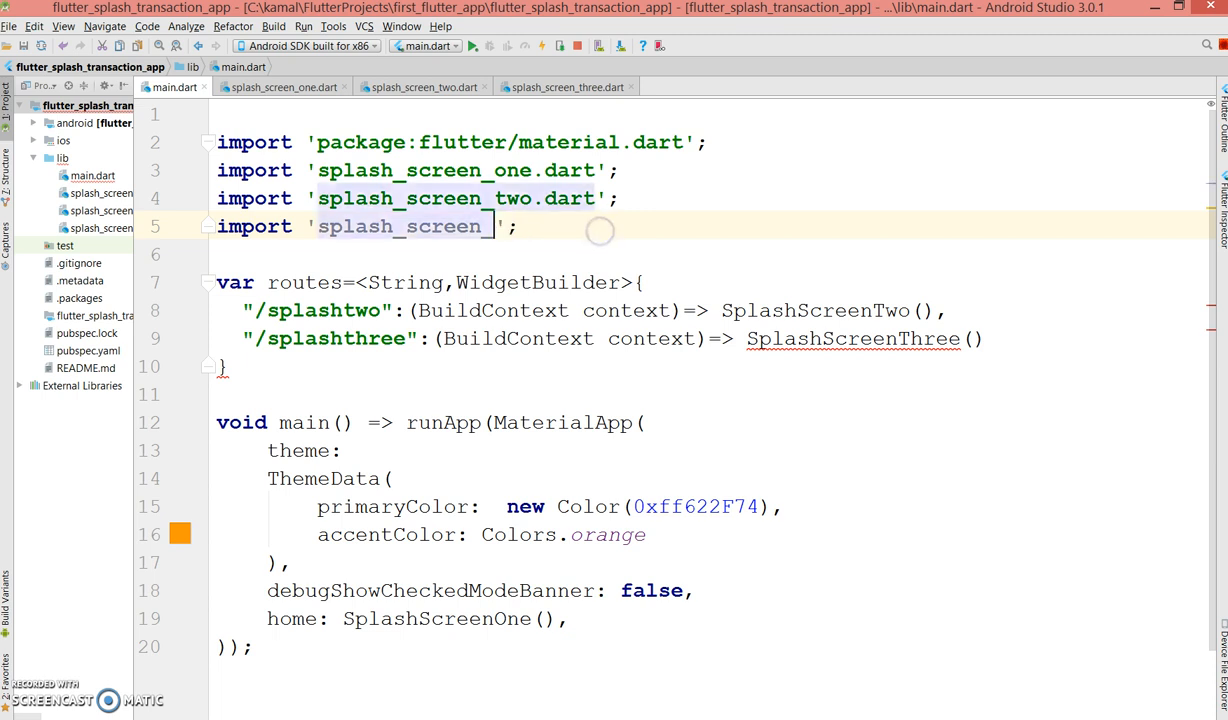
type("three.dart")
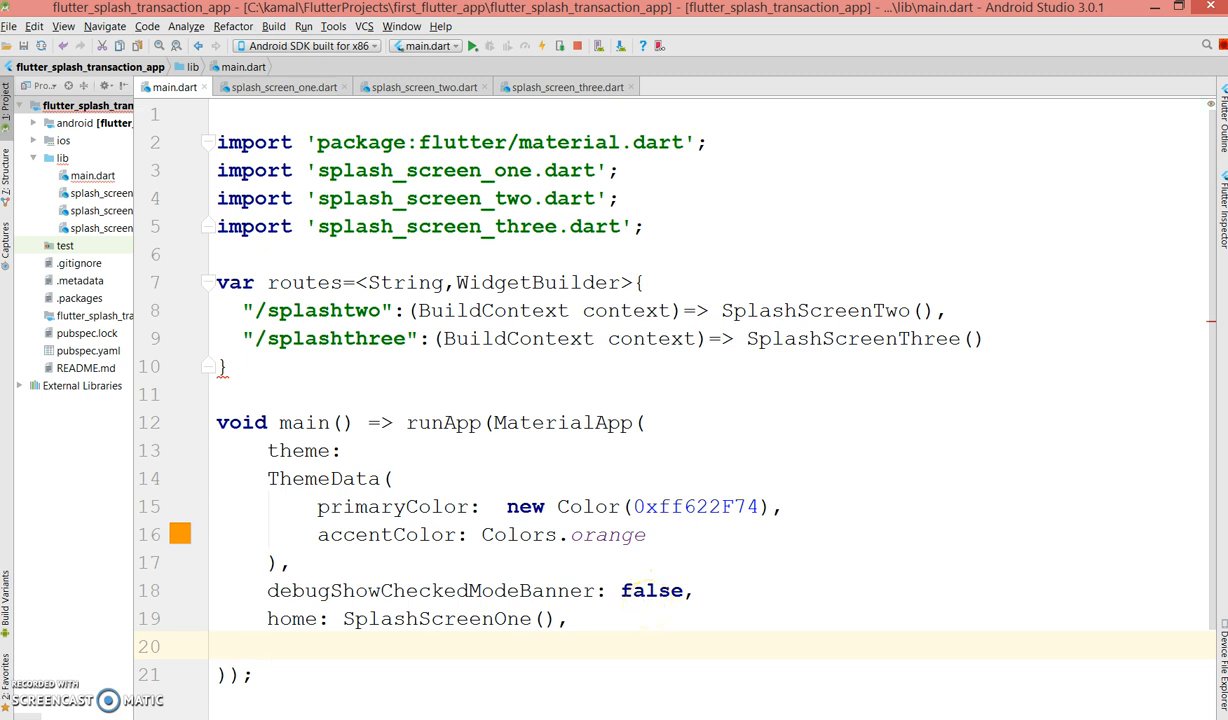
Pass routes: routes to the MaterialApp, then return to splash_screen_one.dart
type("routes:")
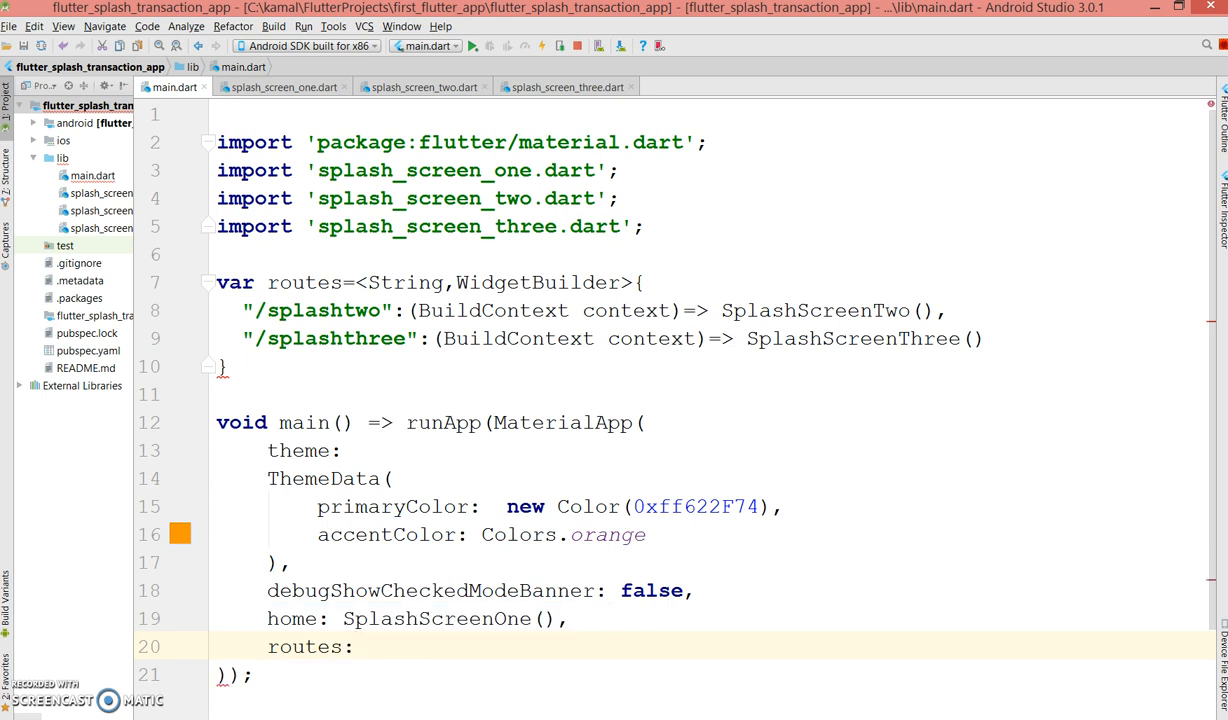
type("ro")
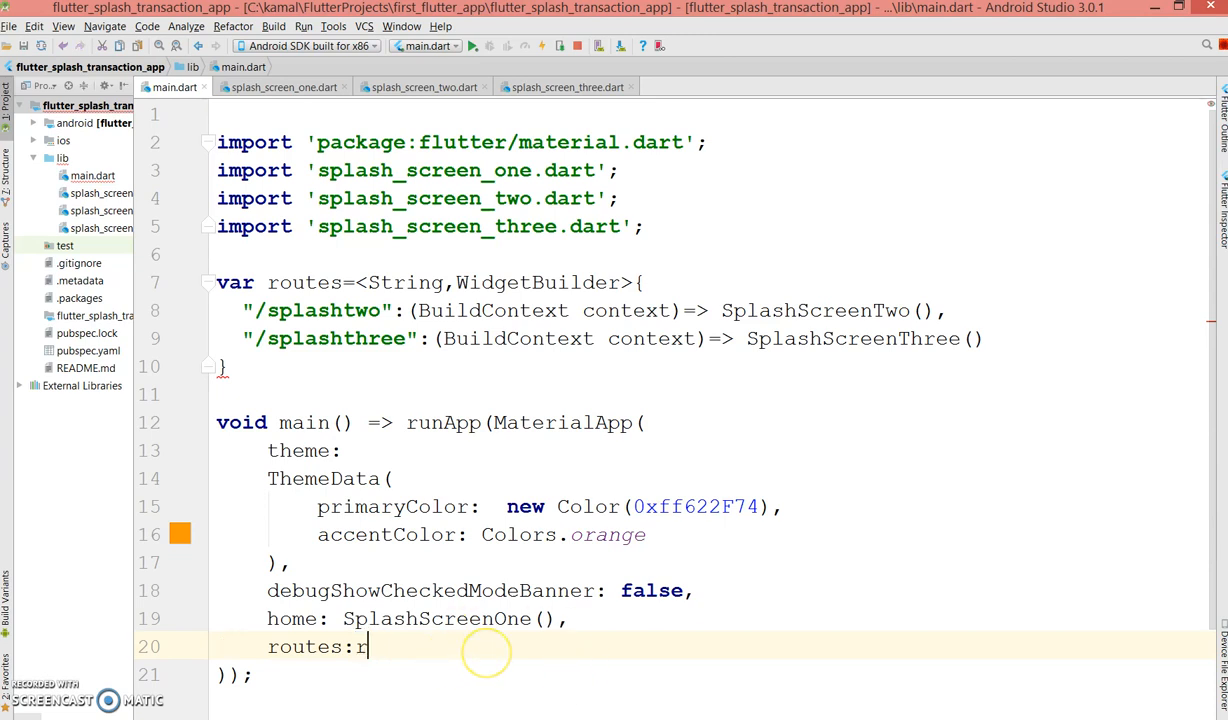
type("outes")
left_click(234, 366)
type(";")
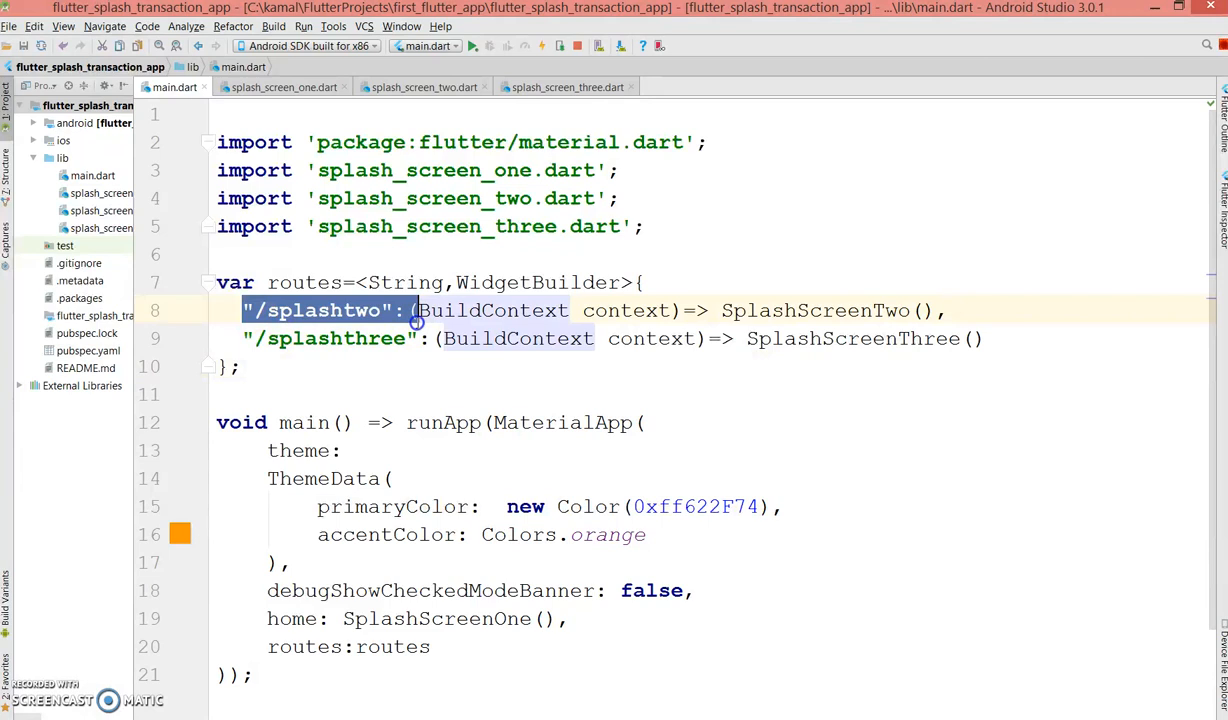
double_click(852, 338)
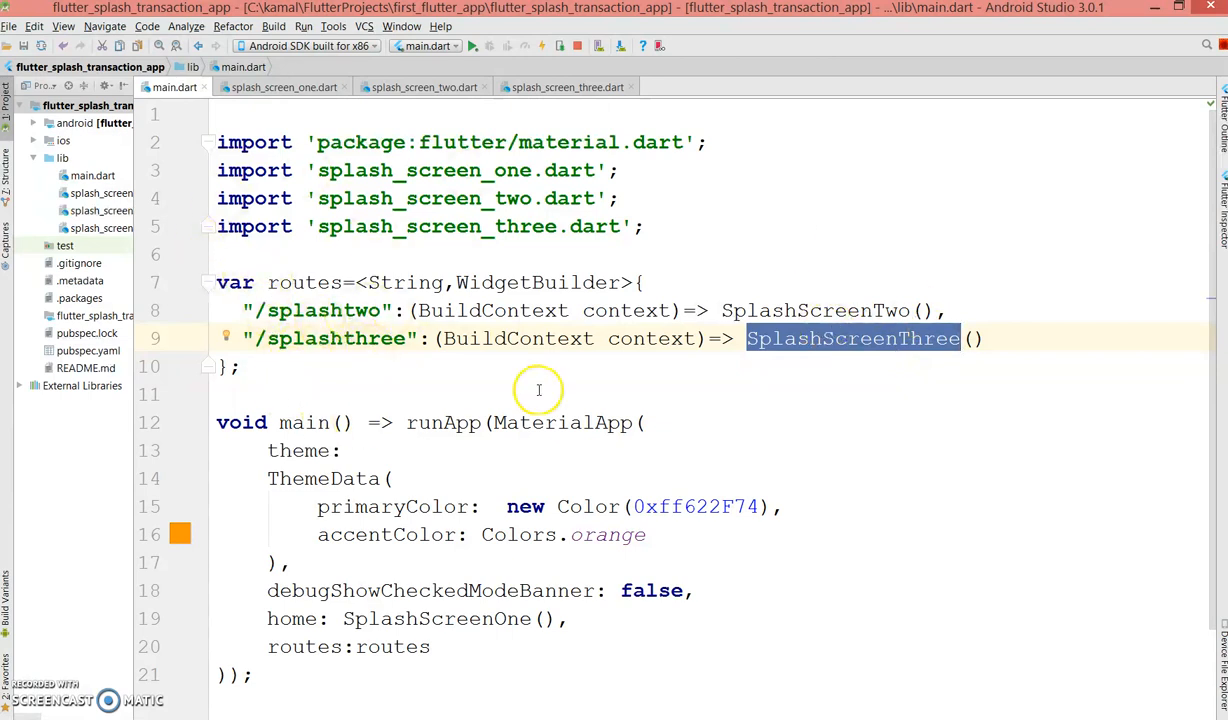
left_click(284, 88)
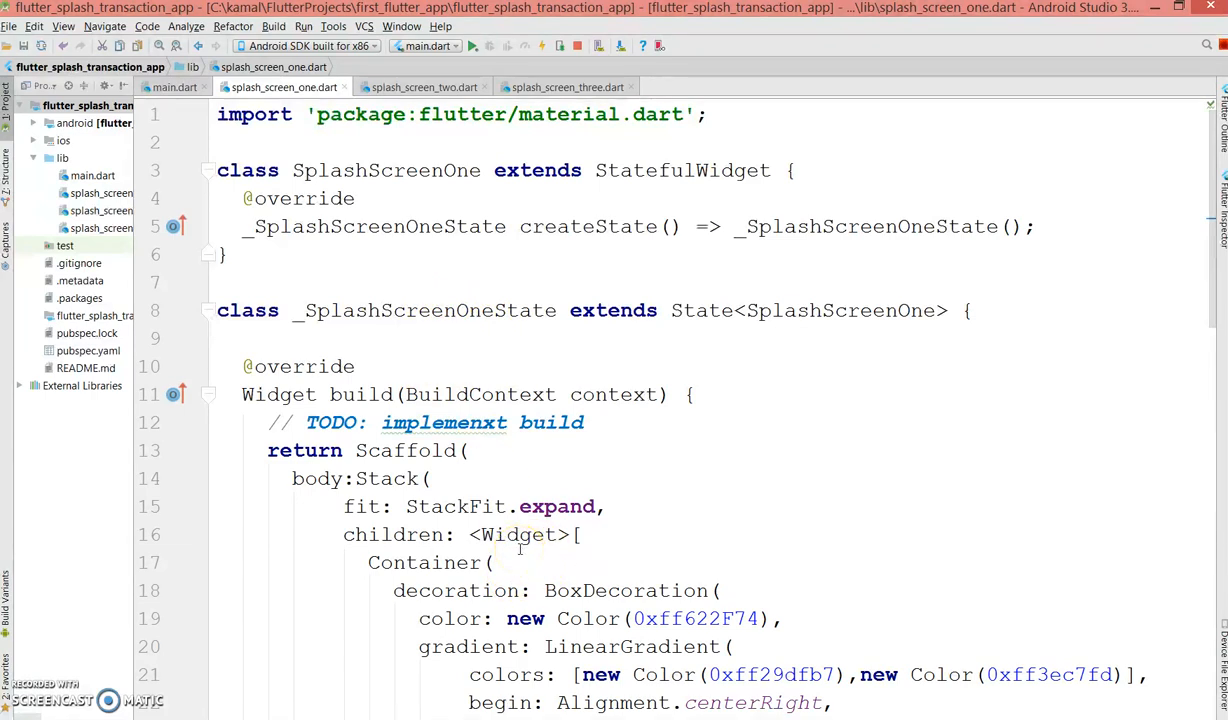
Start a Timer(Duration(seconds: 10), ...) inside SplashScreenOne's initState
left_click(288, 338)
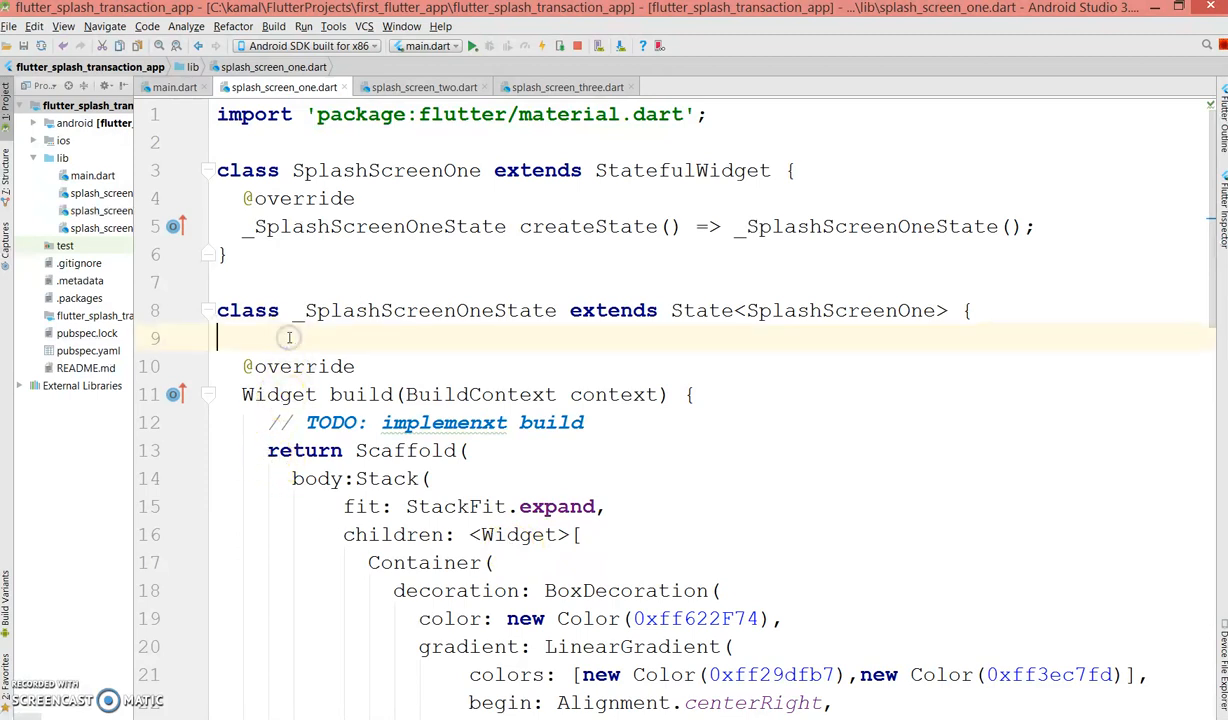
double_click(700, 310)
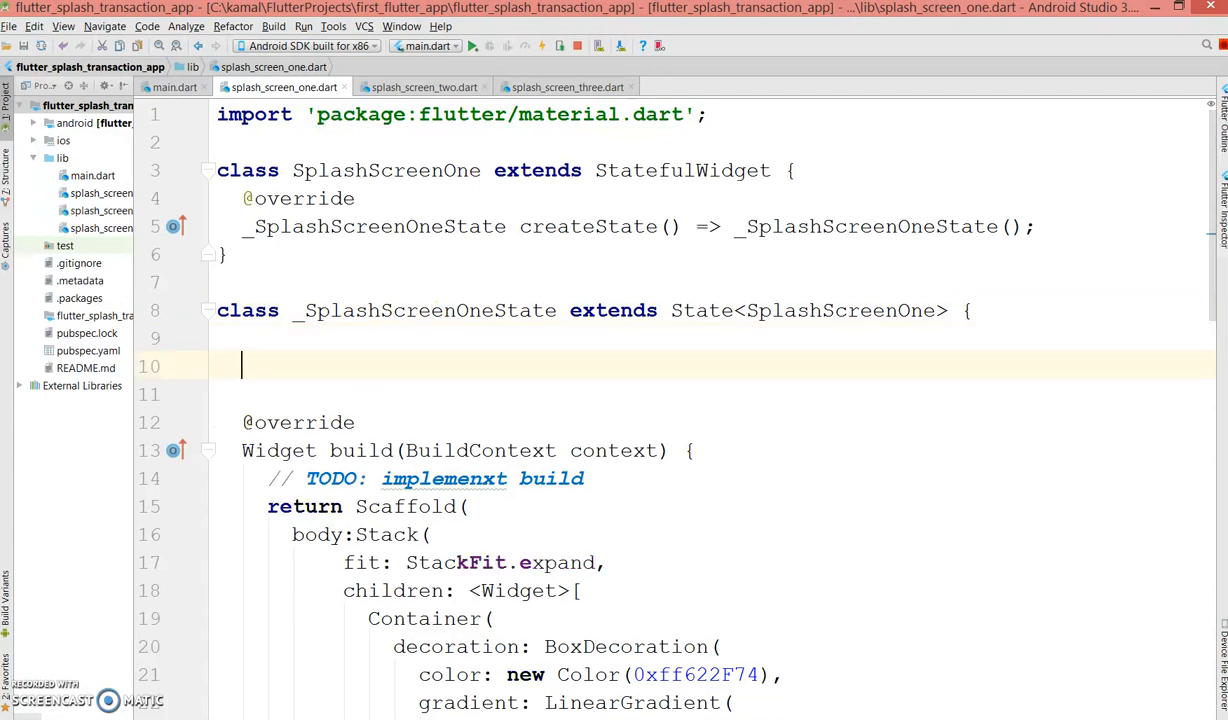
type("initState() {")
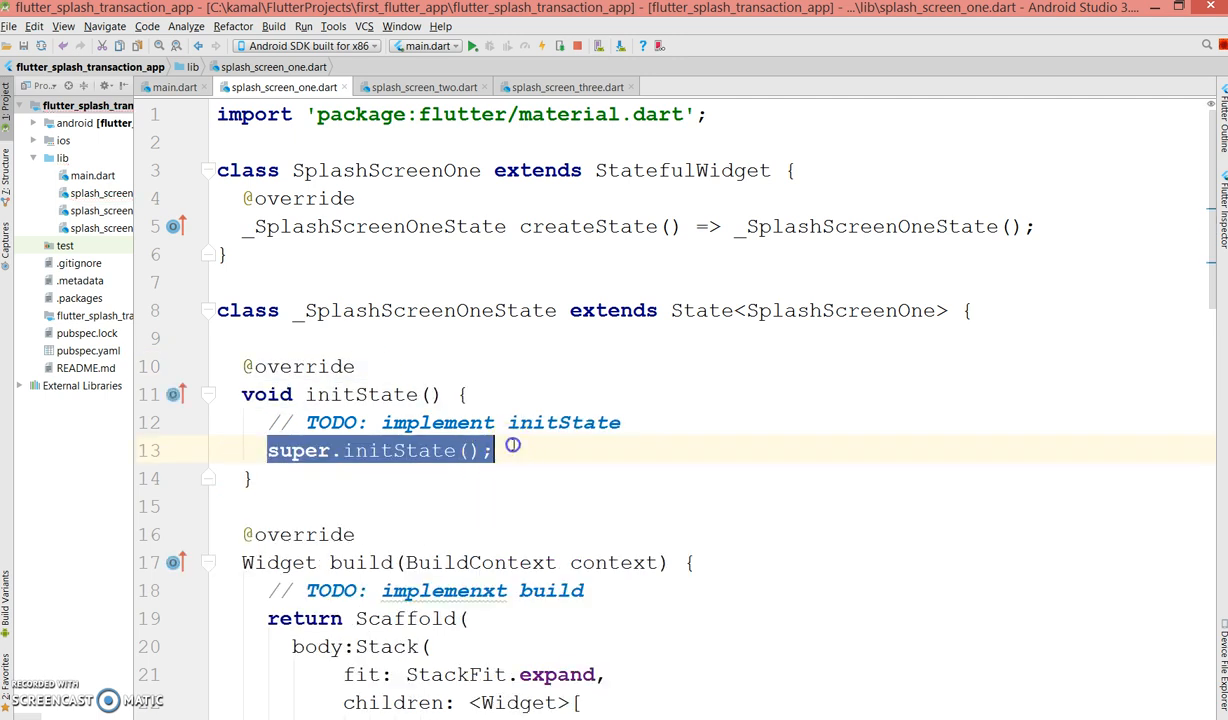
type("T")
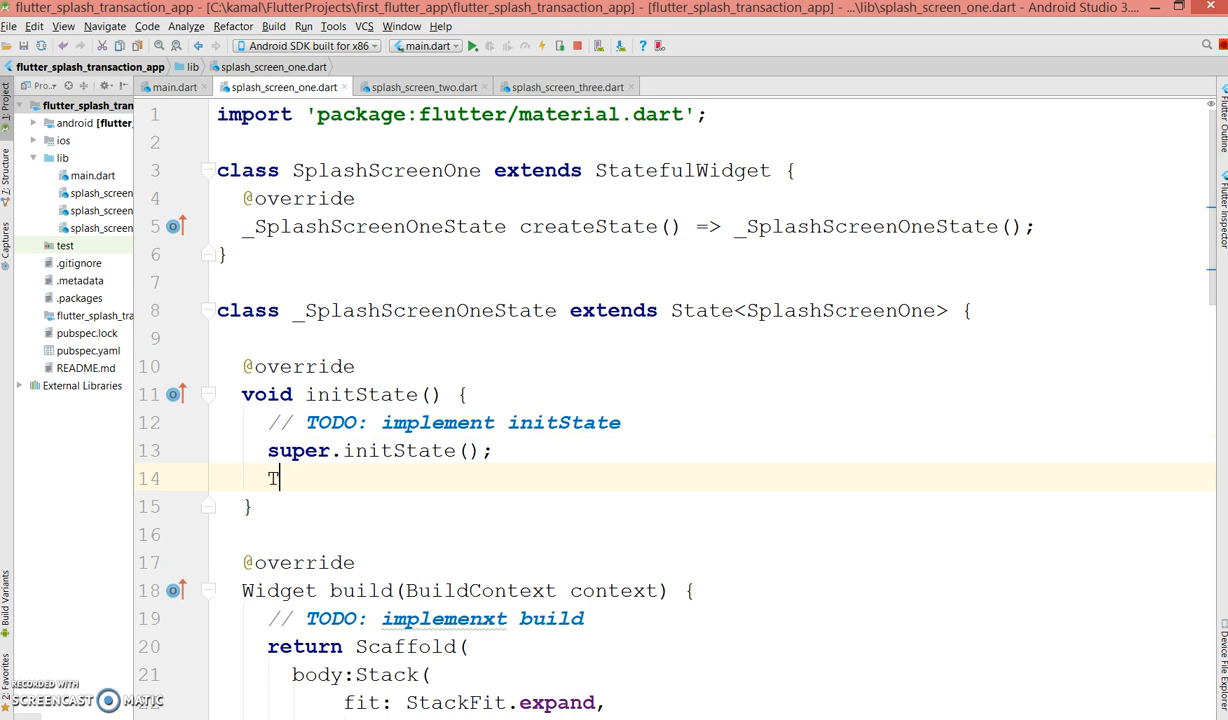
type("imer")
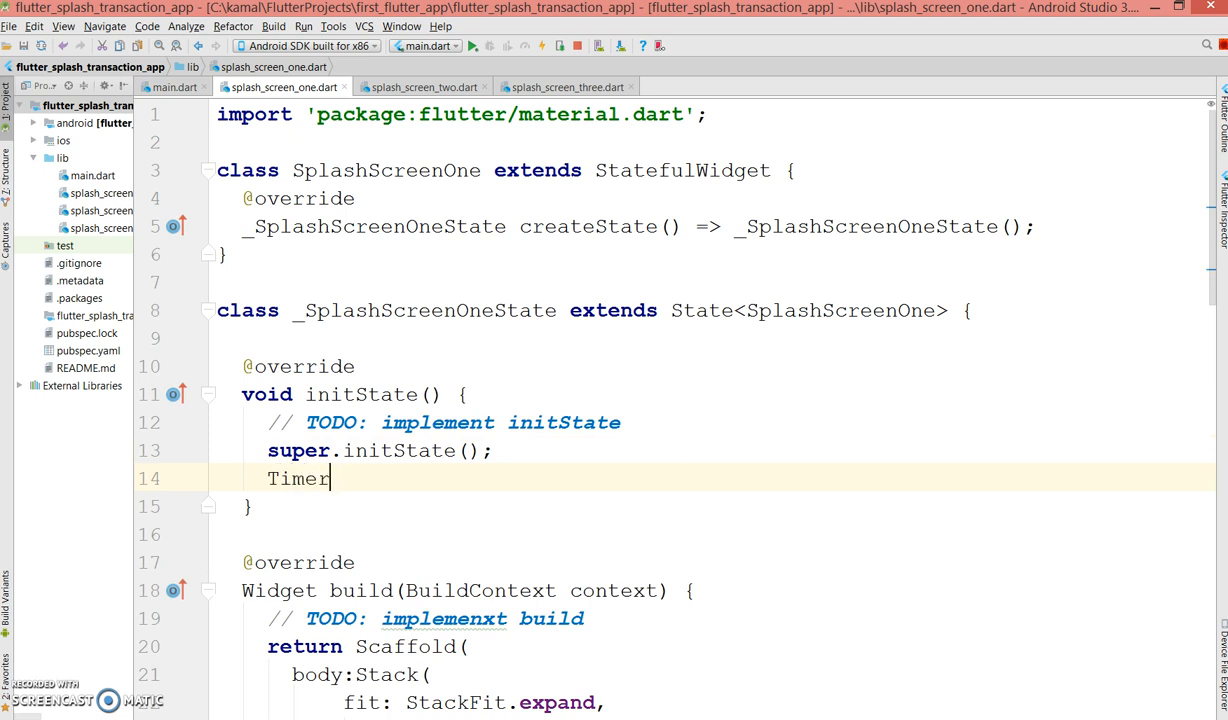
type("(Dura")
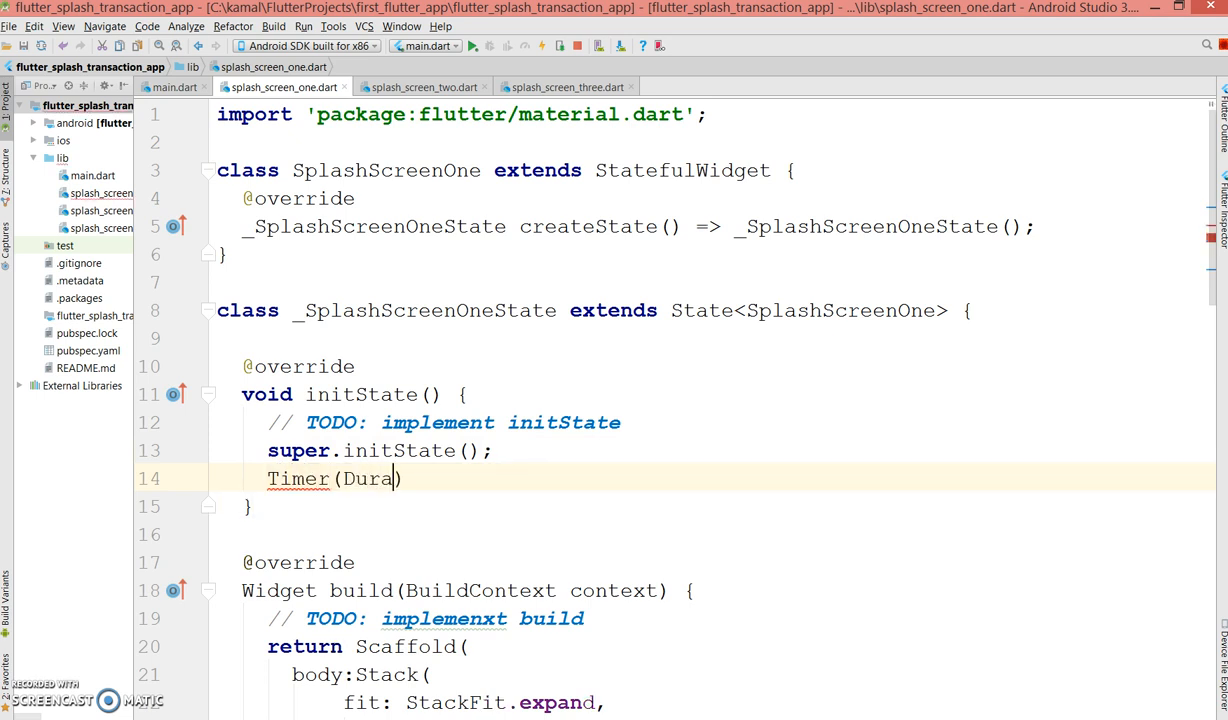
type("tion()")
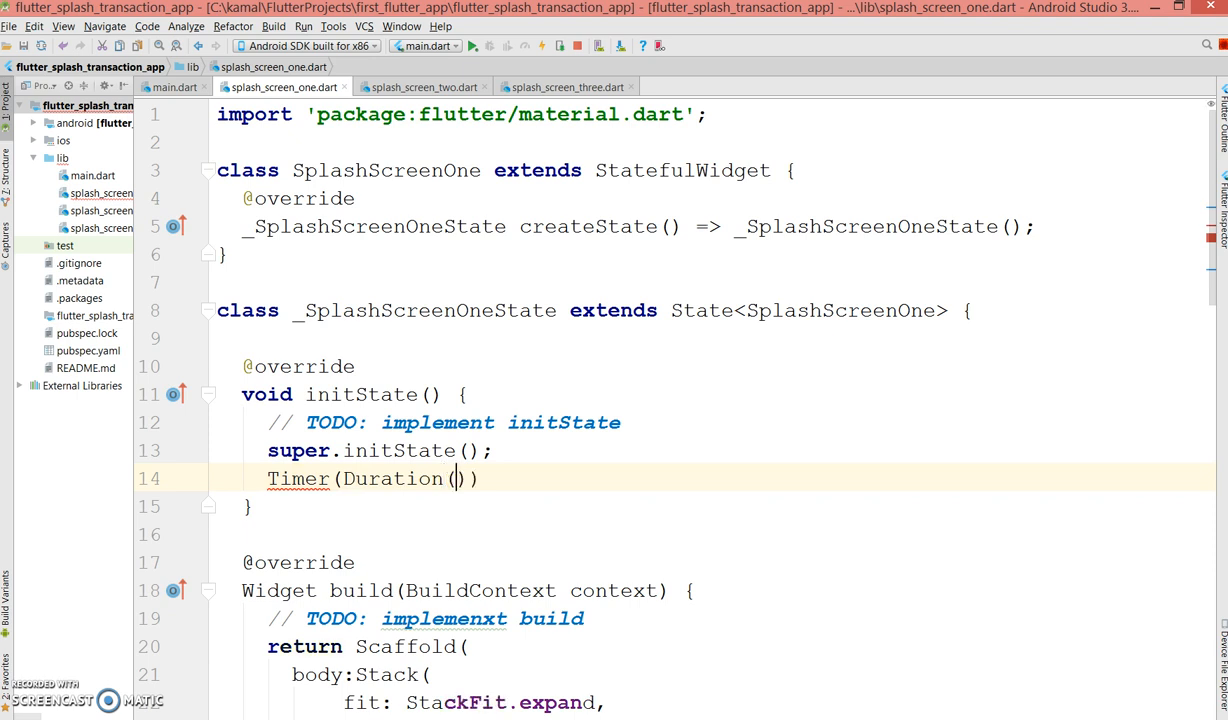
type("seconds: 1")
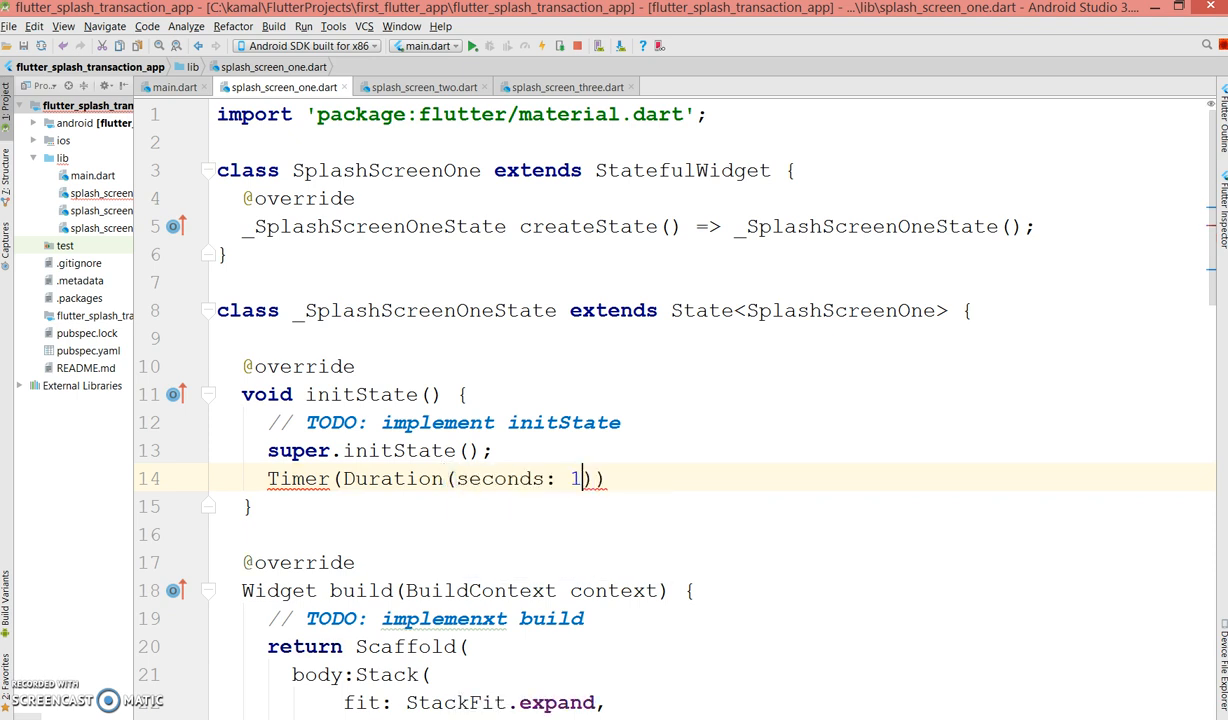
type("0")
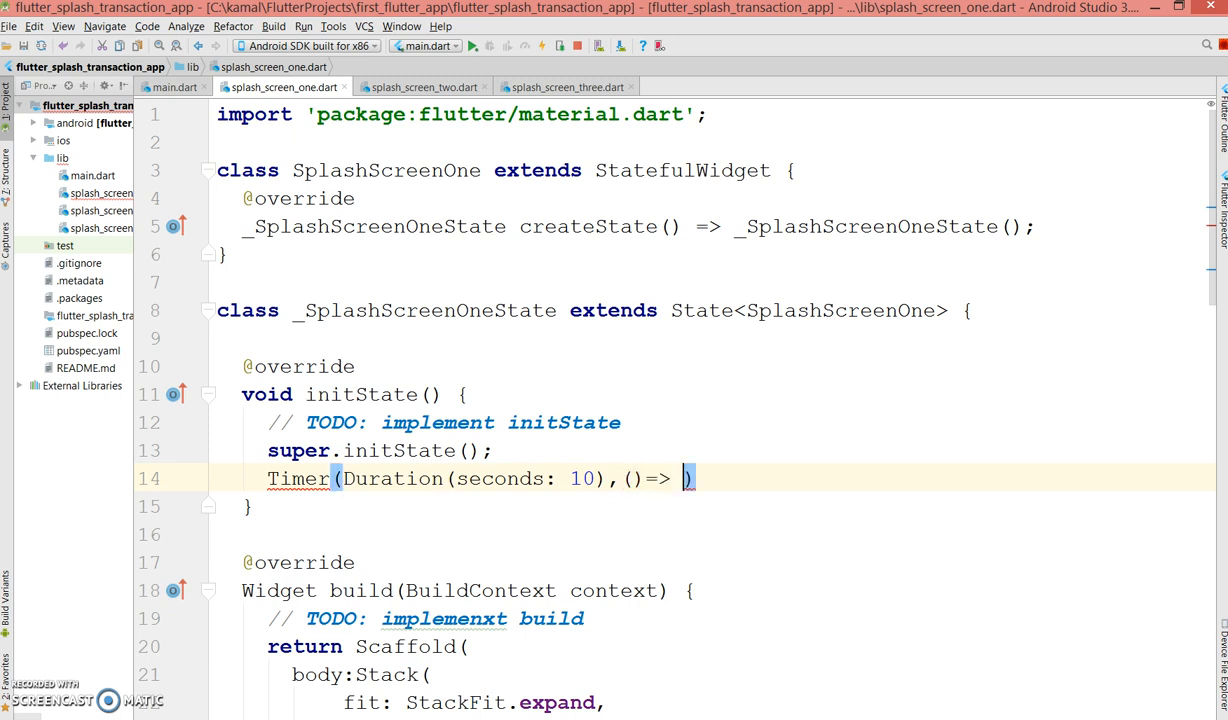
Begin the Timer callback calling Navigator.push for the next screen
type("Navigator")
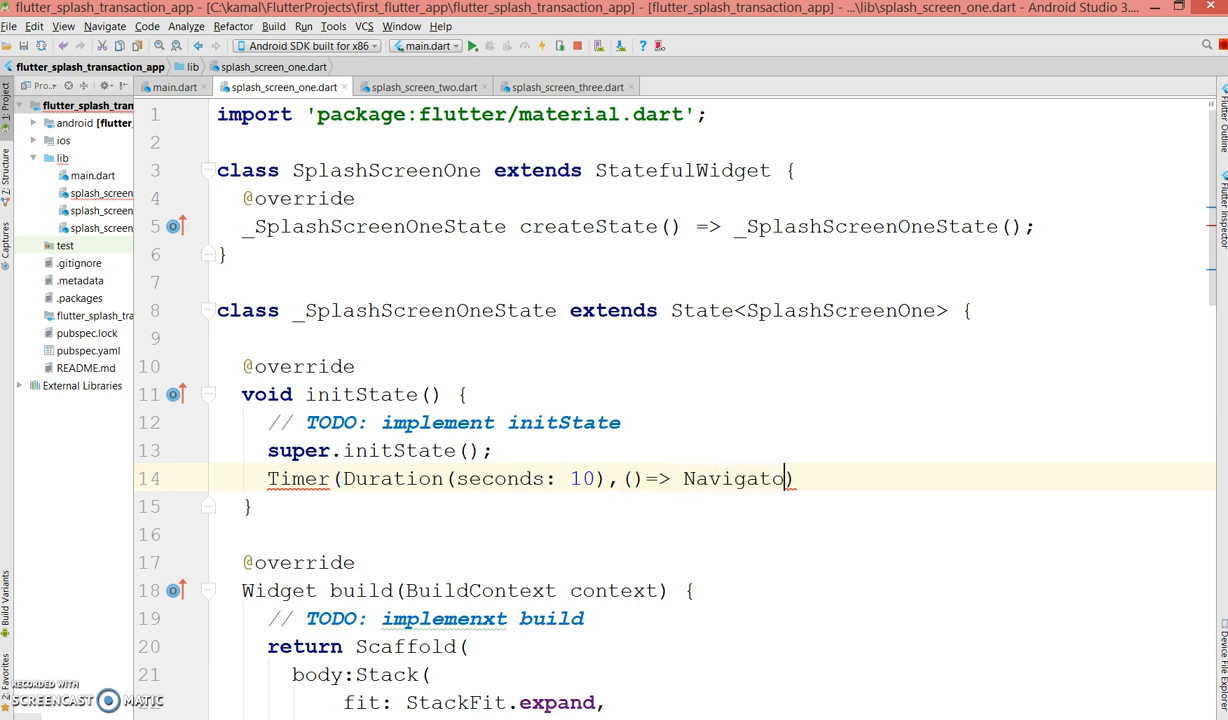
type(".Push")
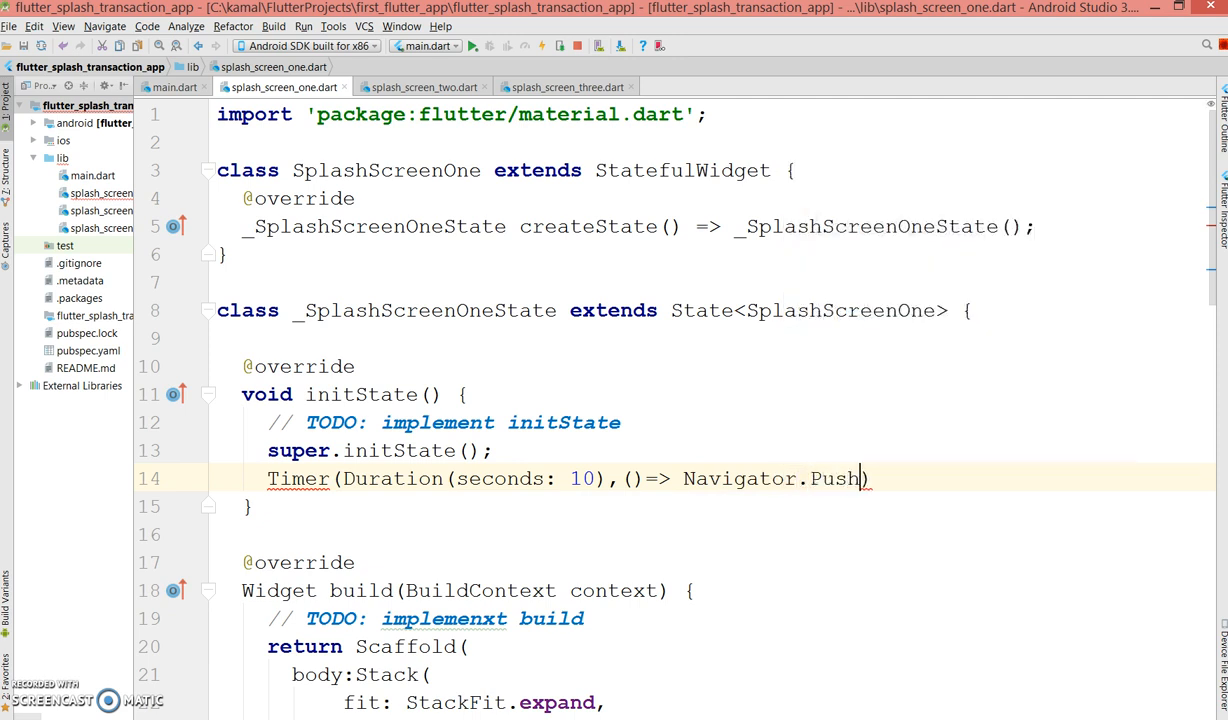
key("BackSpace")
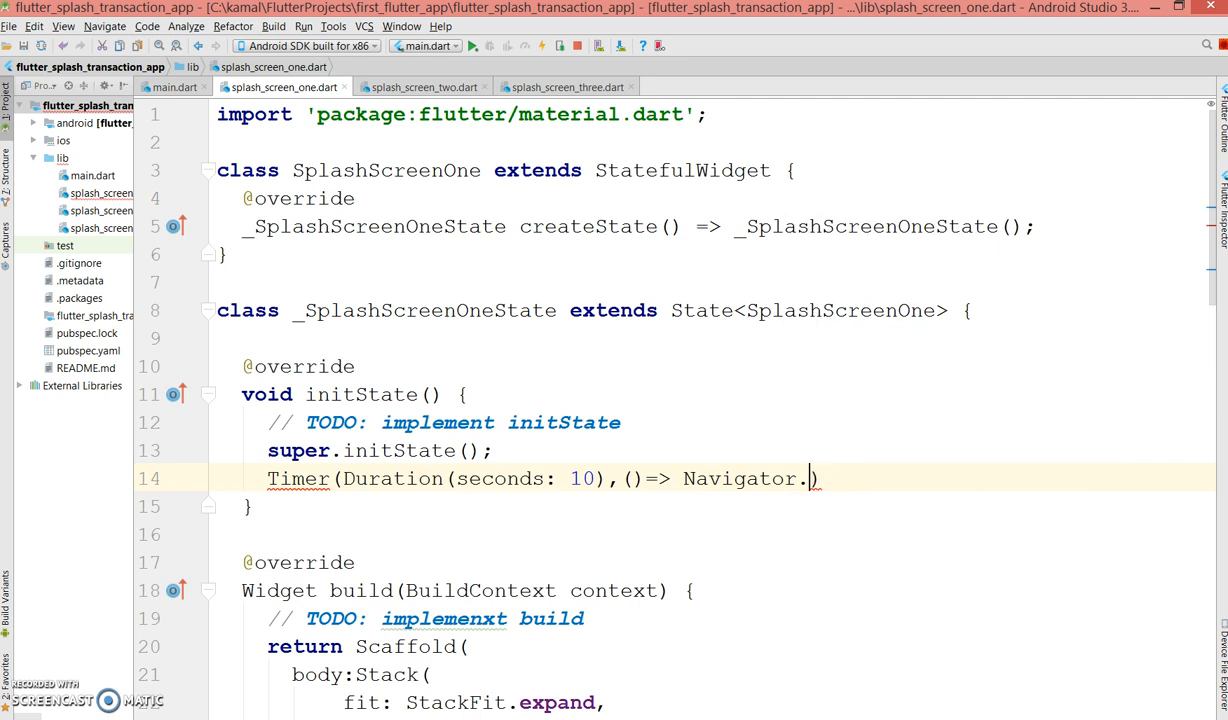
type("p")
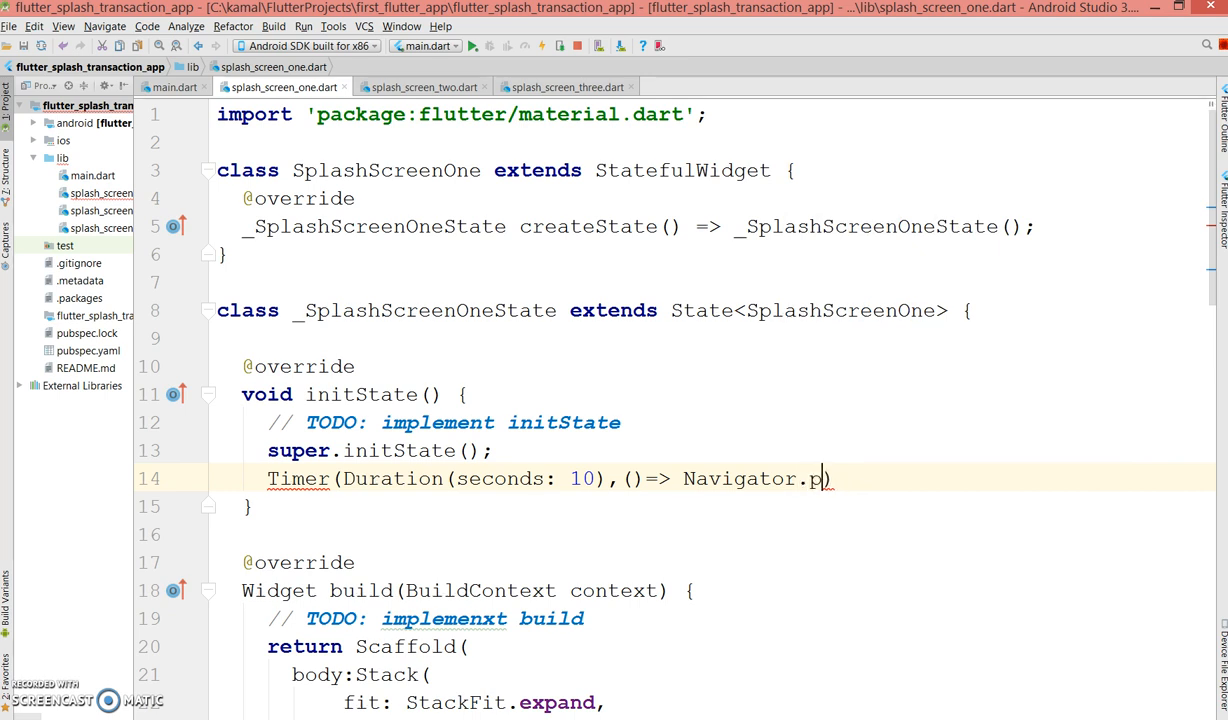
type("ush")
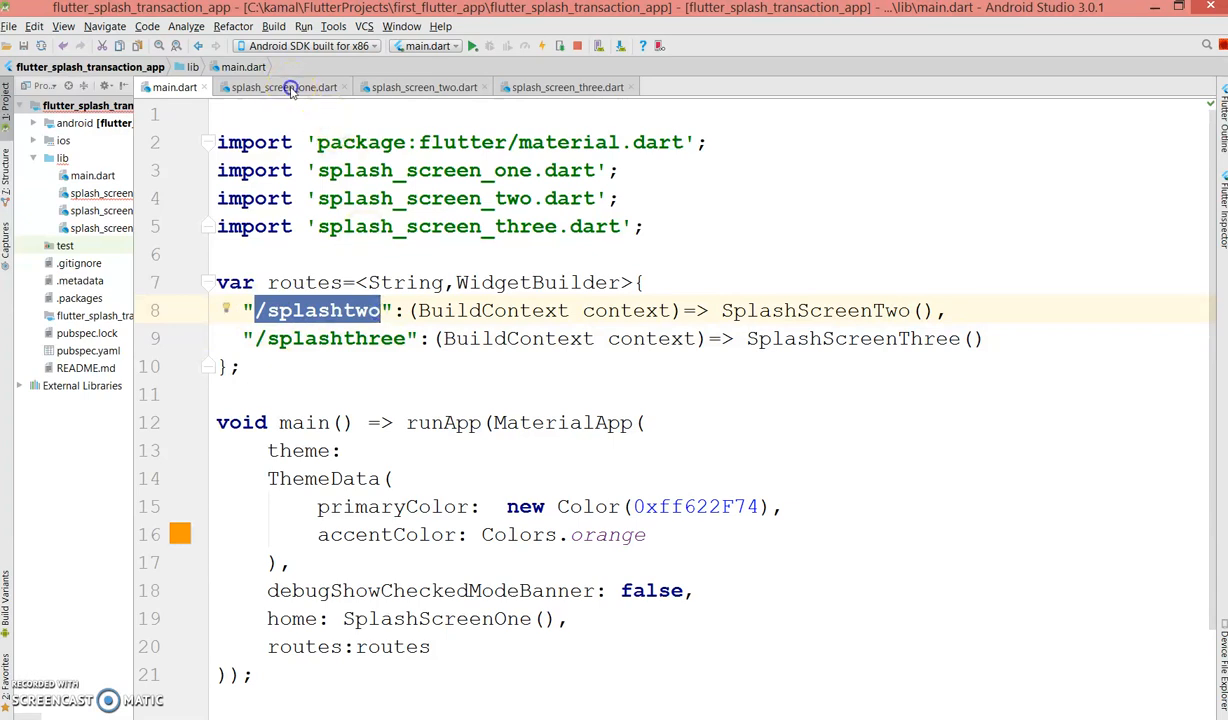
Make the Timer call Navigator.pushNamed(context, "/splashtwo")
left_click(280, 88)
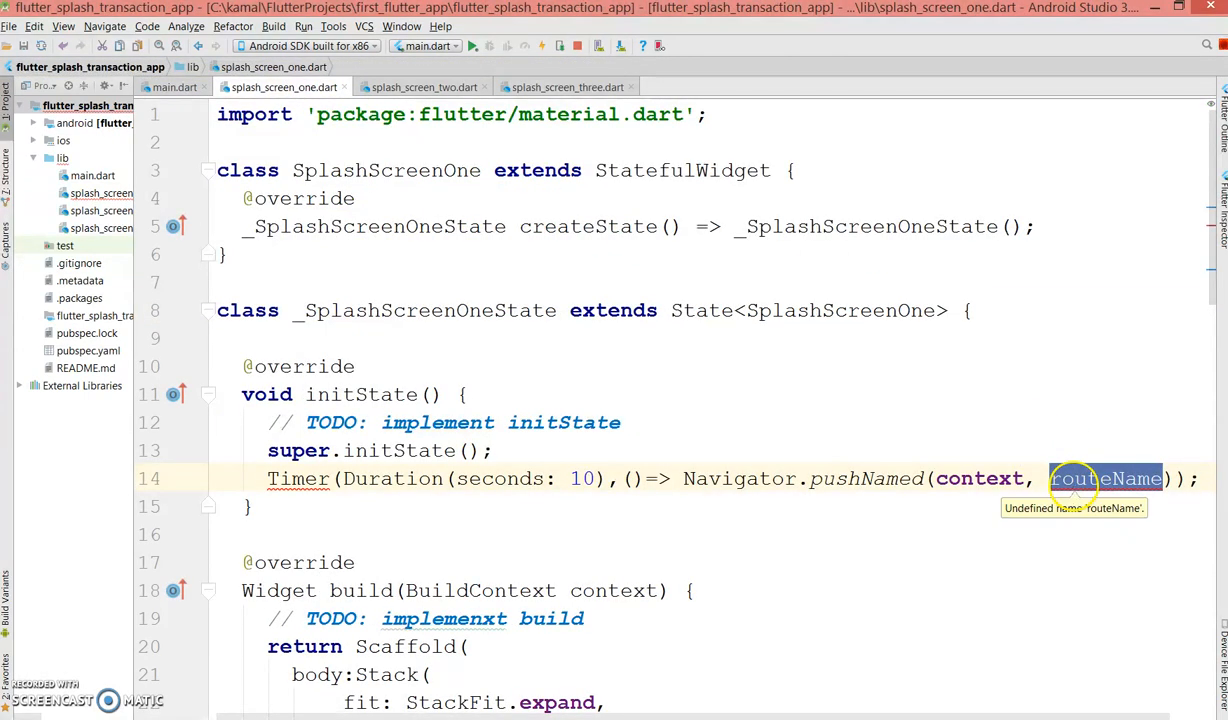
type("\"/splashtwo\"")
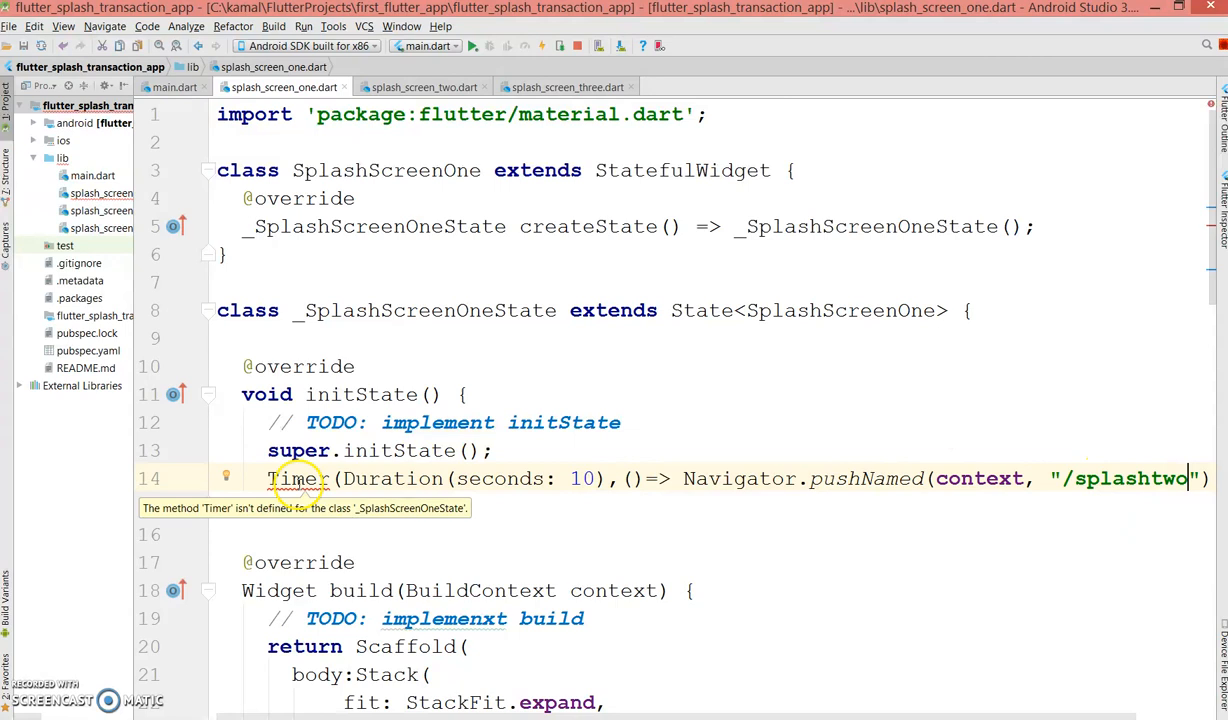
Import 'dart:async' below the material import so Timer resolves
double_click(1130, 478)
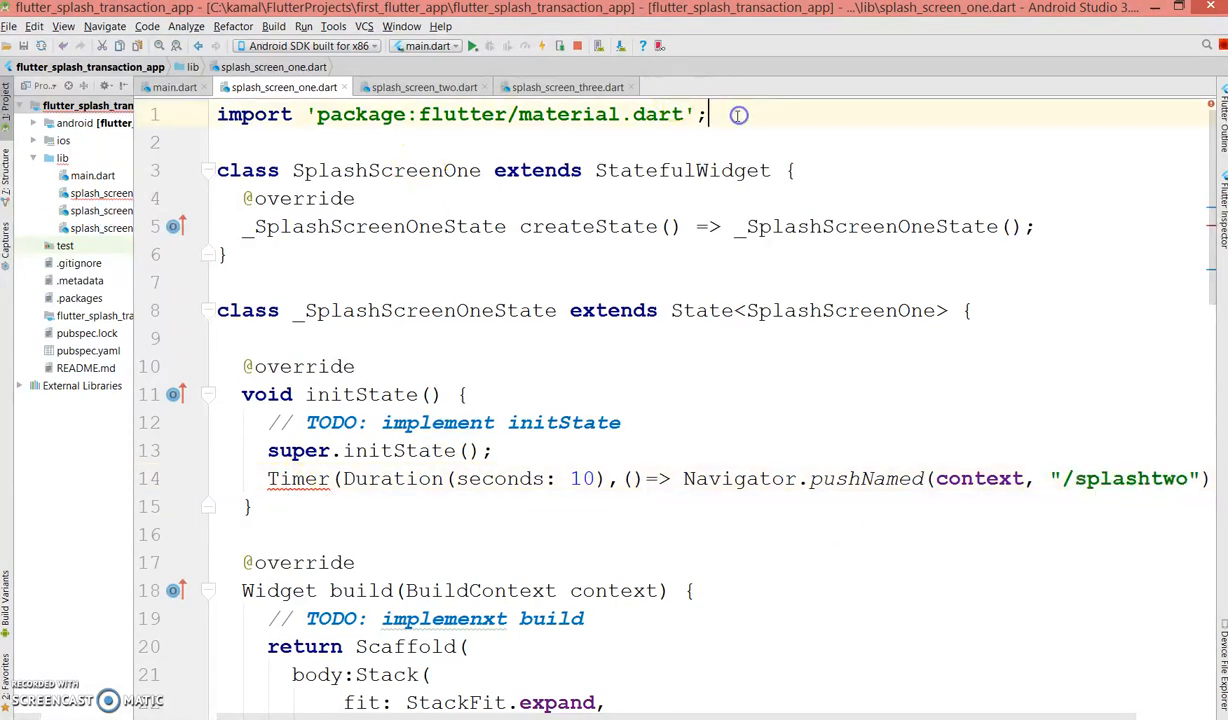
type("impo")
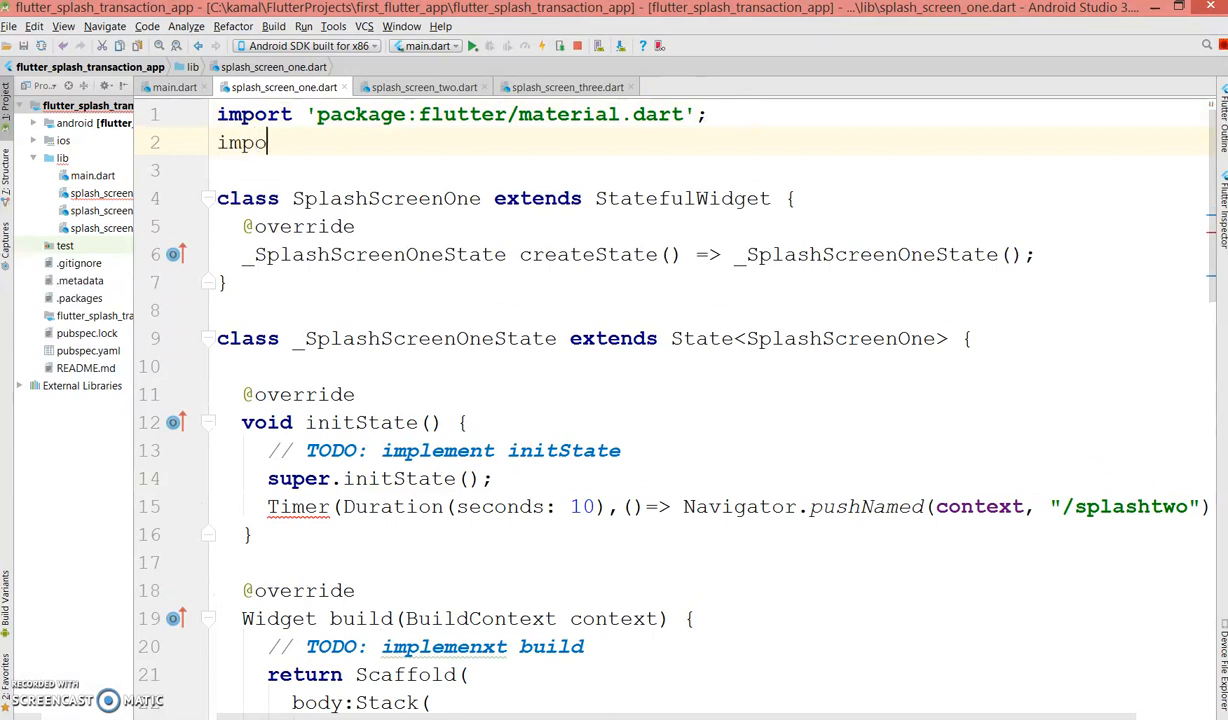
type("rt ''")
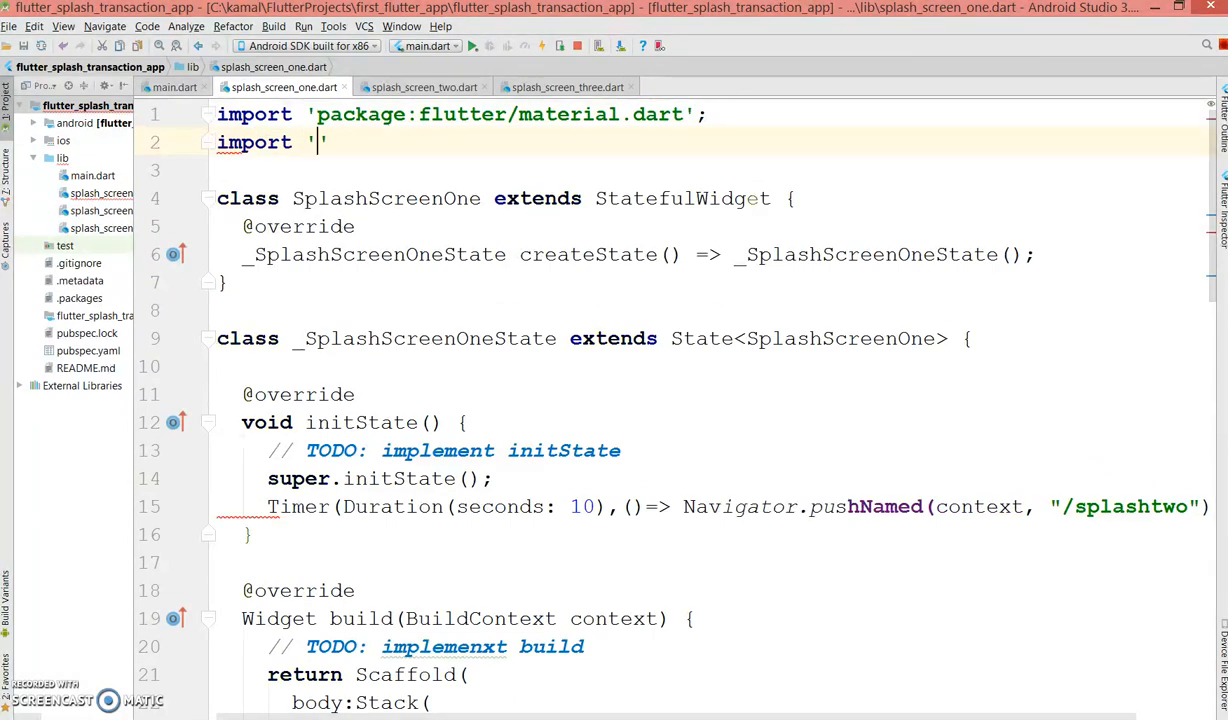
type("dart:async")
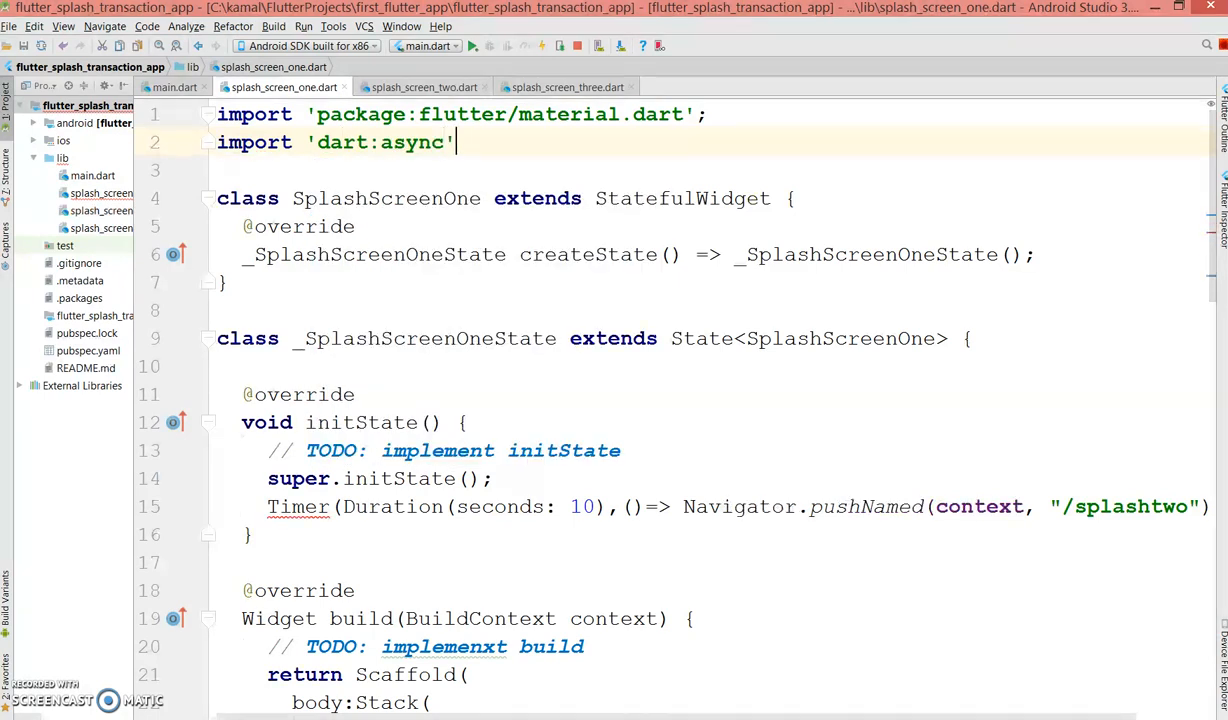
type(";")
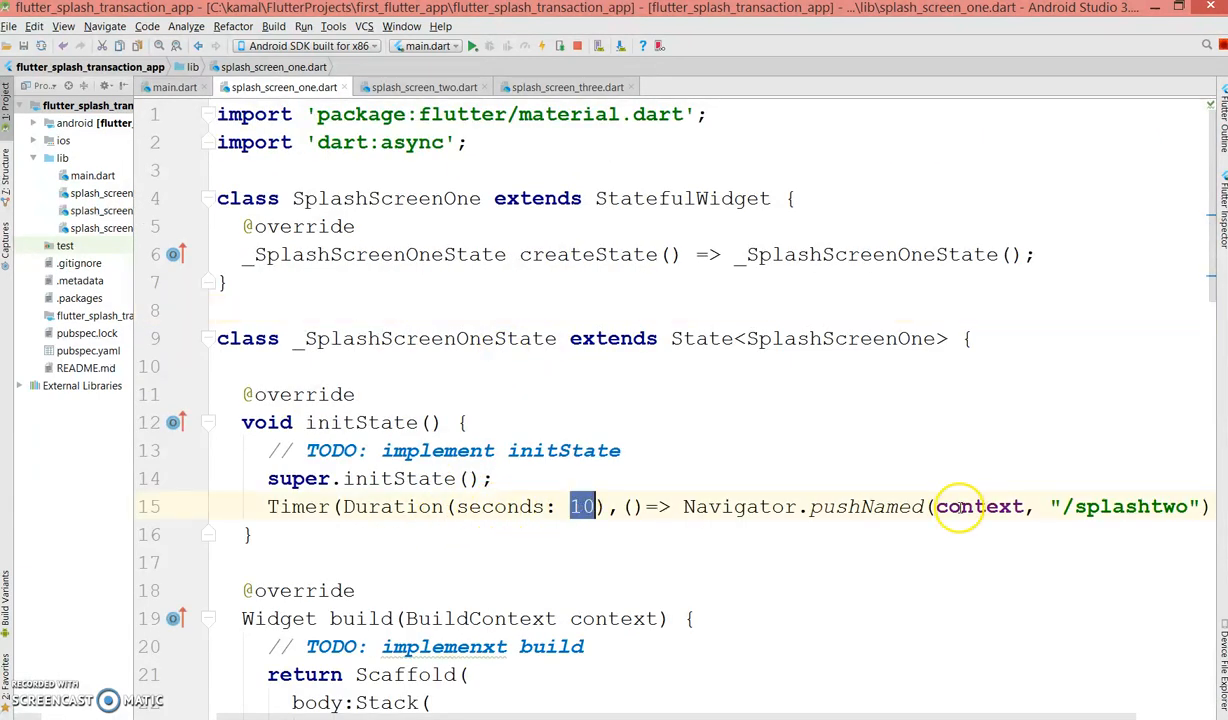
double_click(1132, 506)
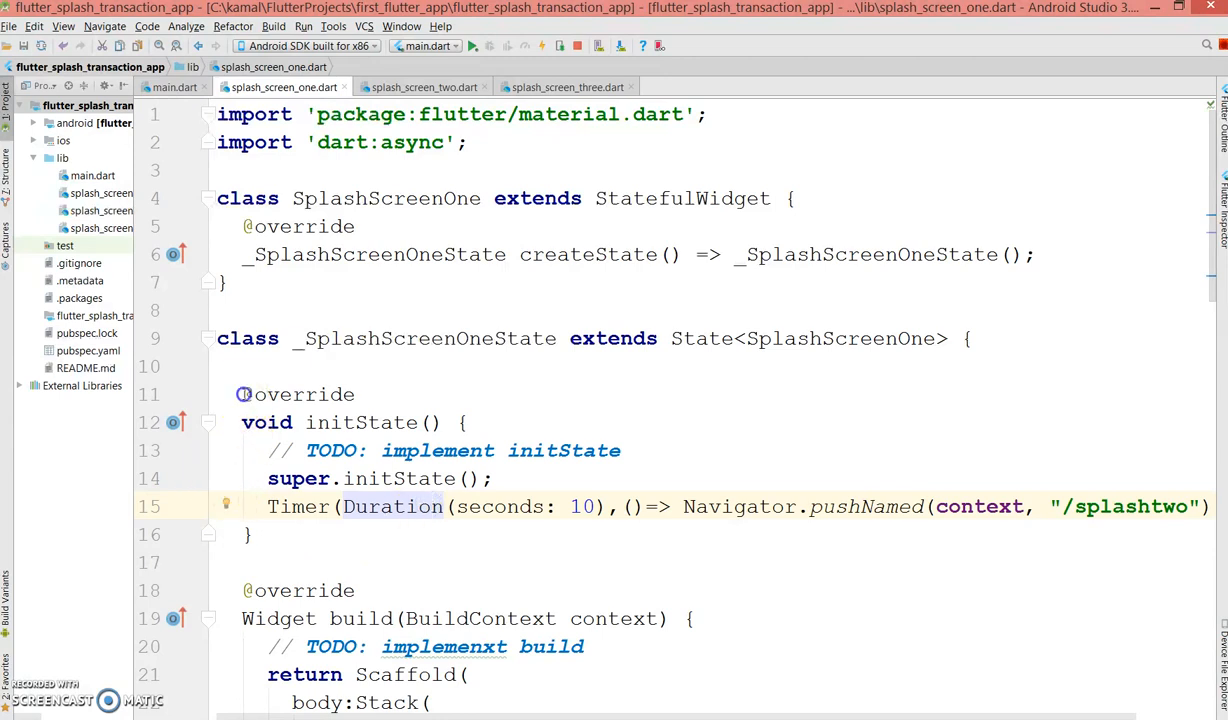
Give SplashScreenTwo's pasted initState Timer the "/splashthree" route name
left_click(424, 88)
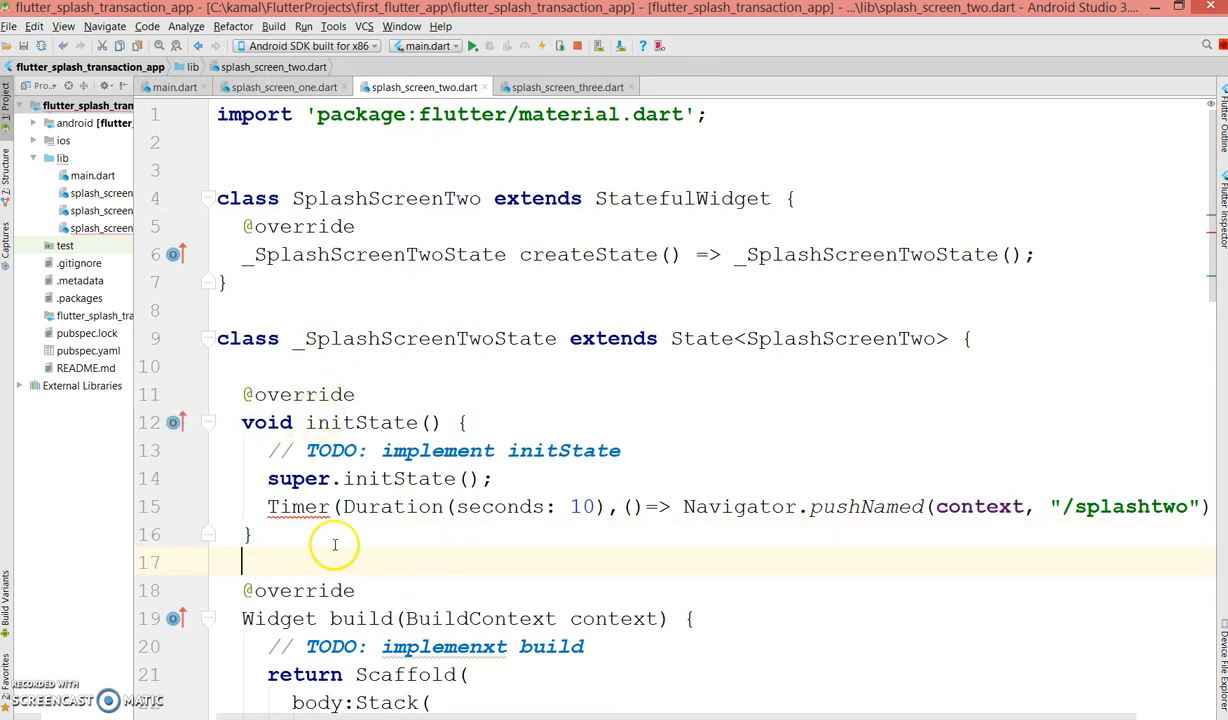
double_click(1130, 506)
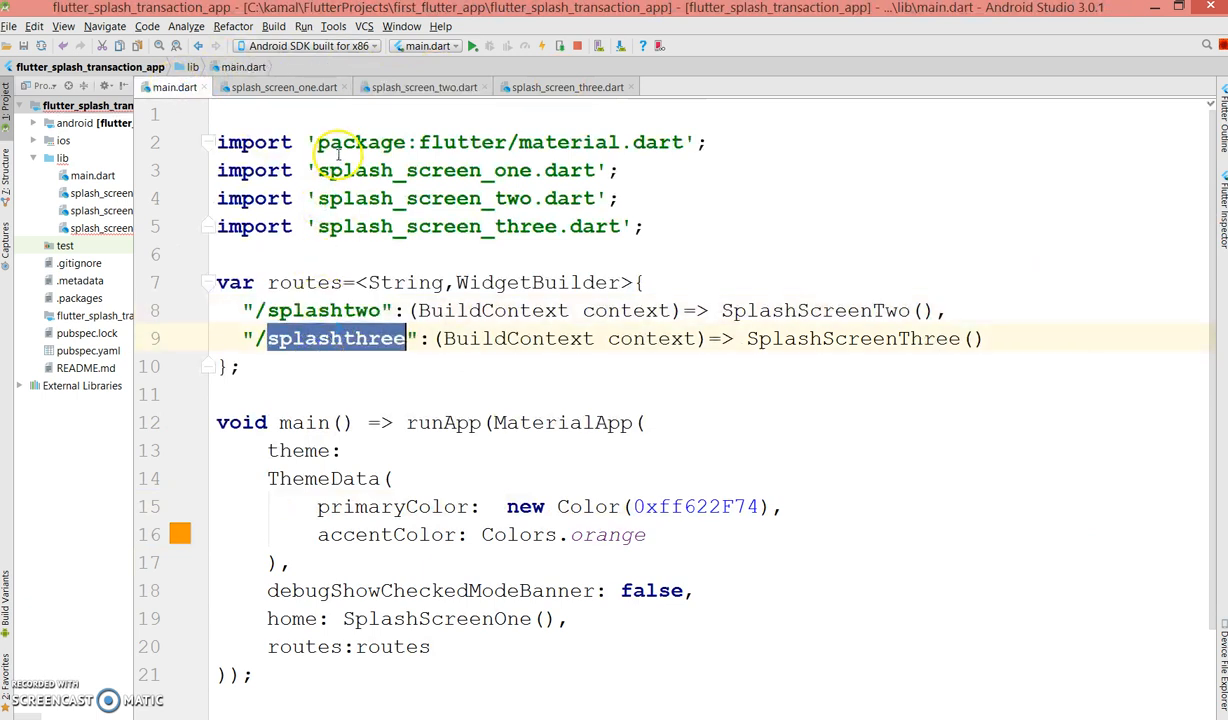
left_click(422, 88)
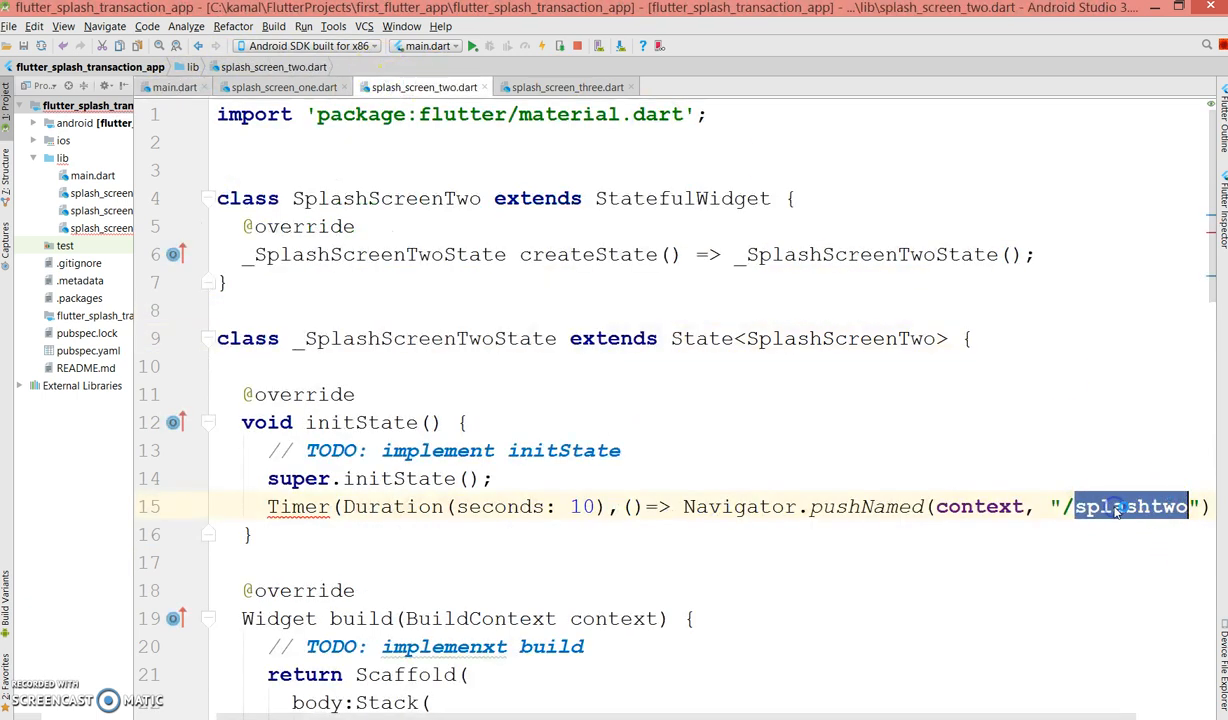
type("splashthree")
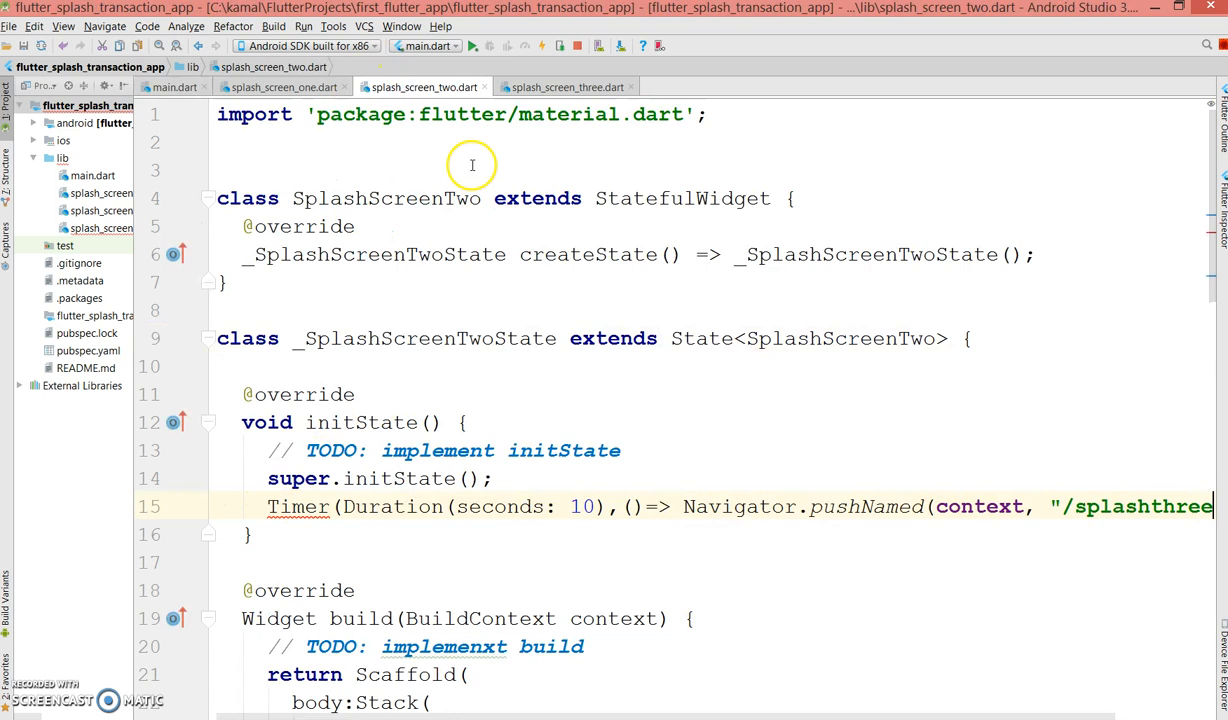
Import 'dart:async' via autocomplete in splash_screen_two.dart, then move on to splash_screen_three.dart
type("import")
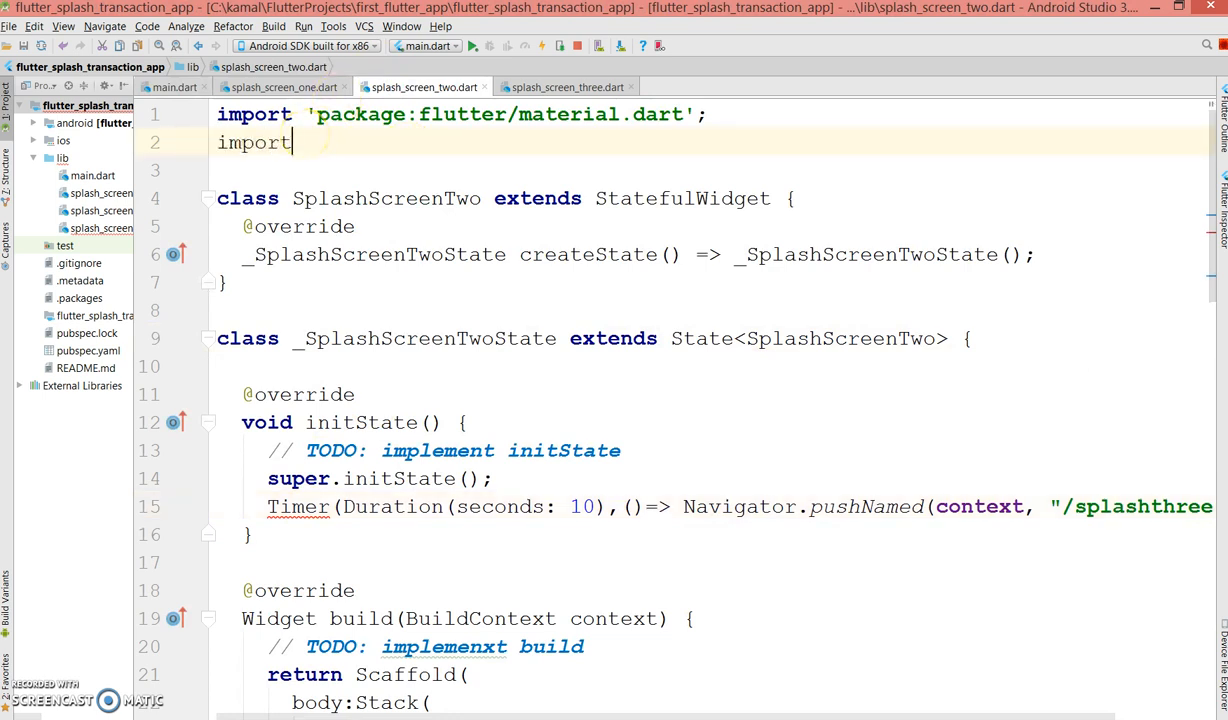
type("''")
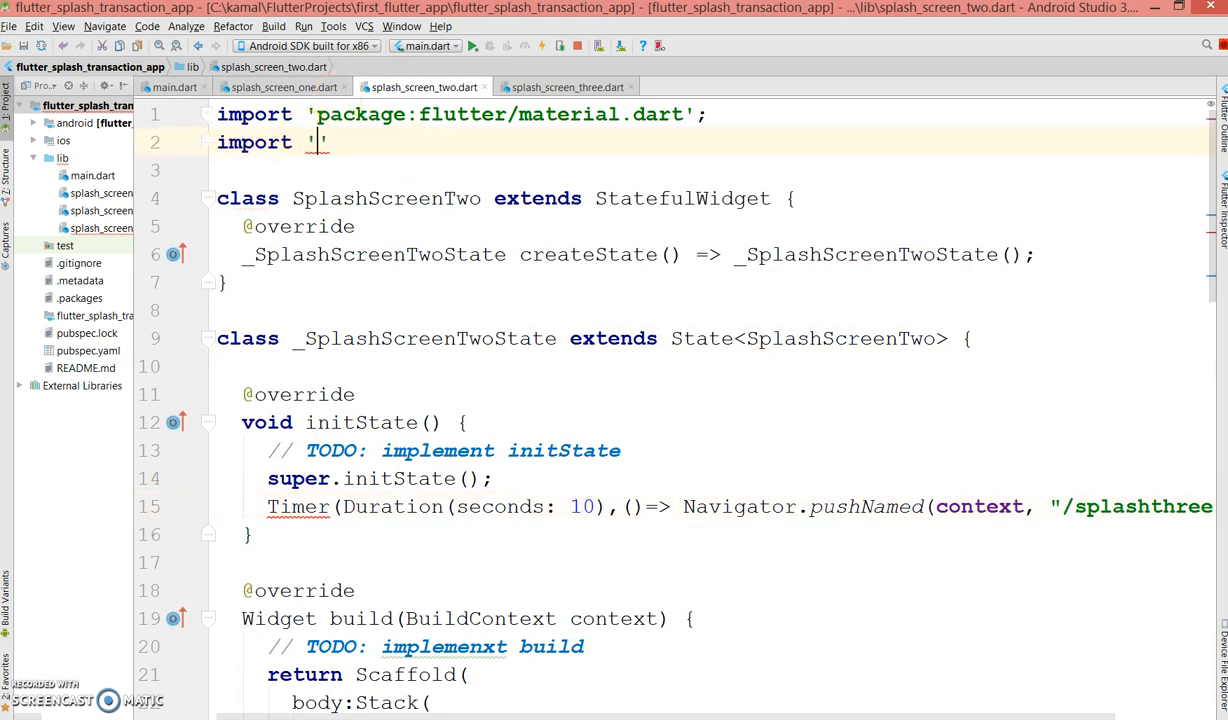
type("da")
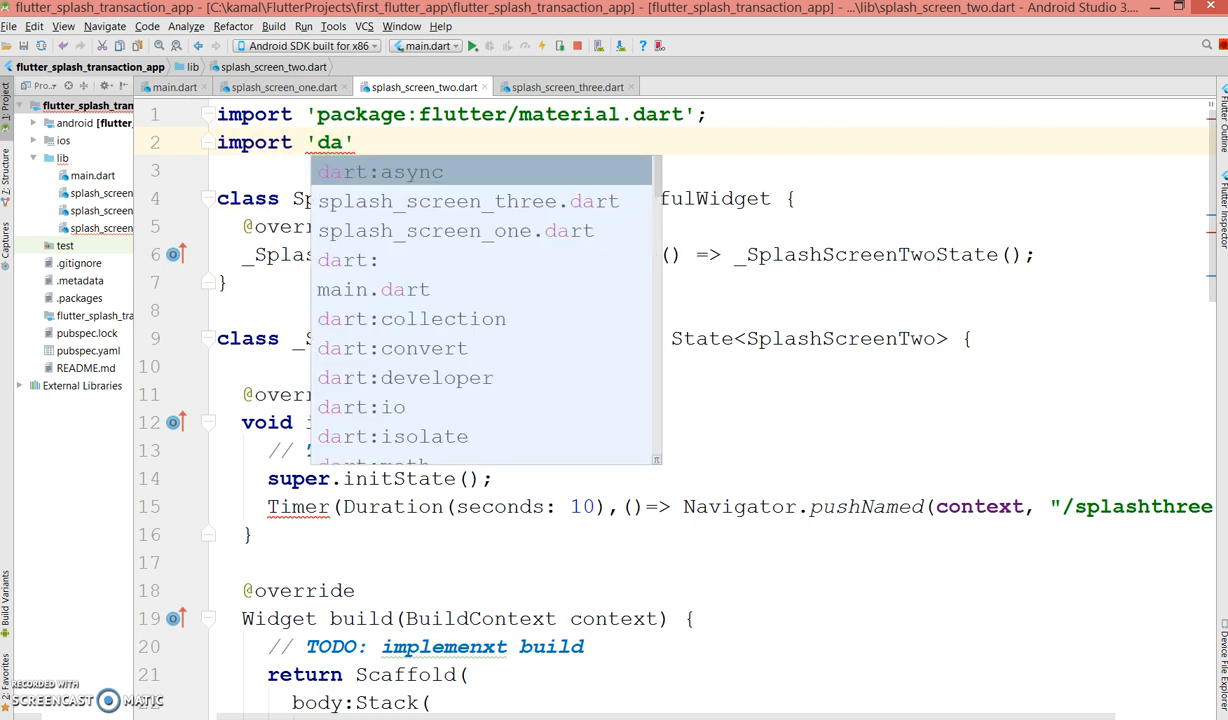
left_click(410, 172)
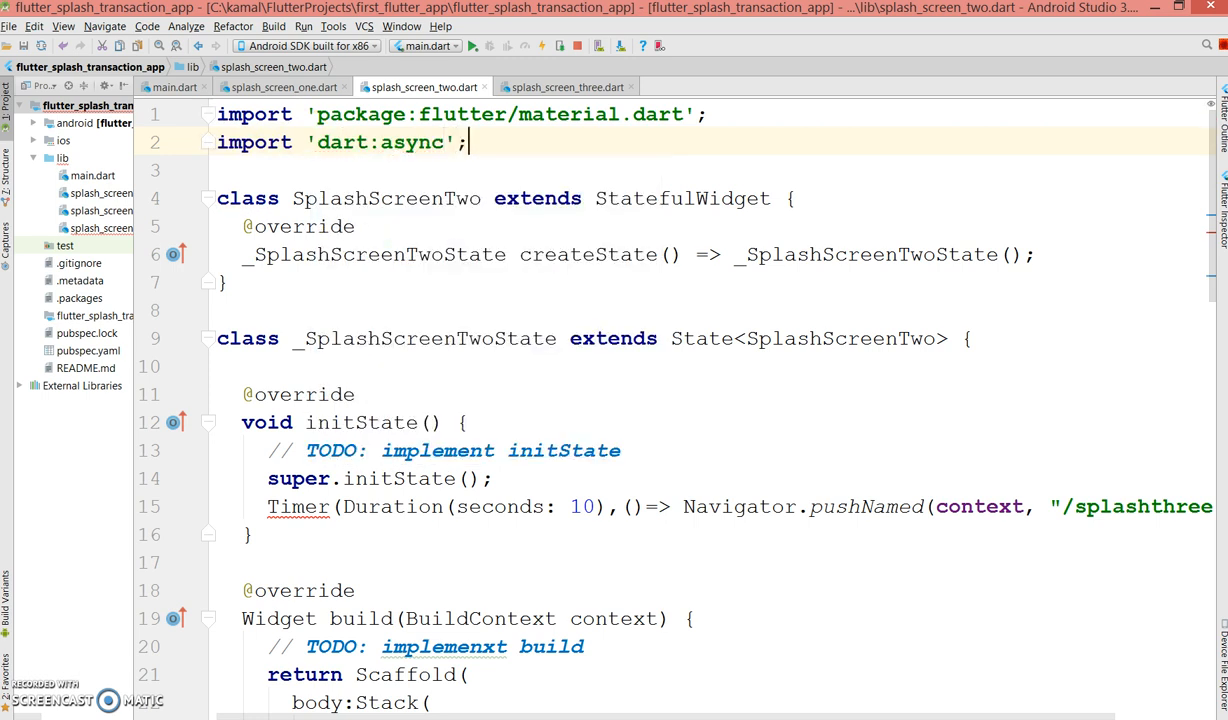
left_click(798, 310)
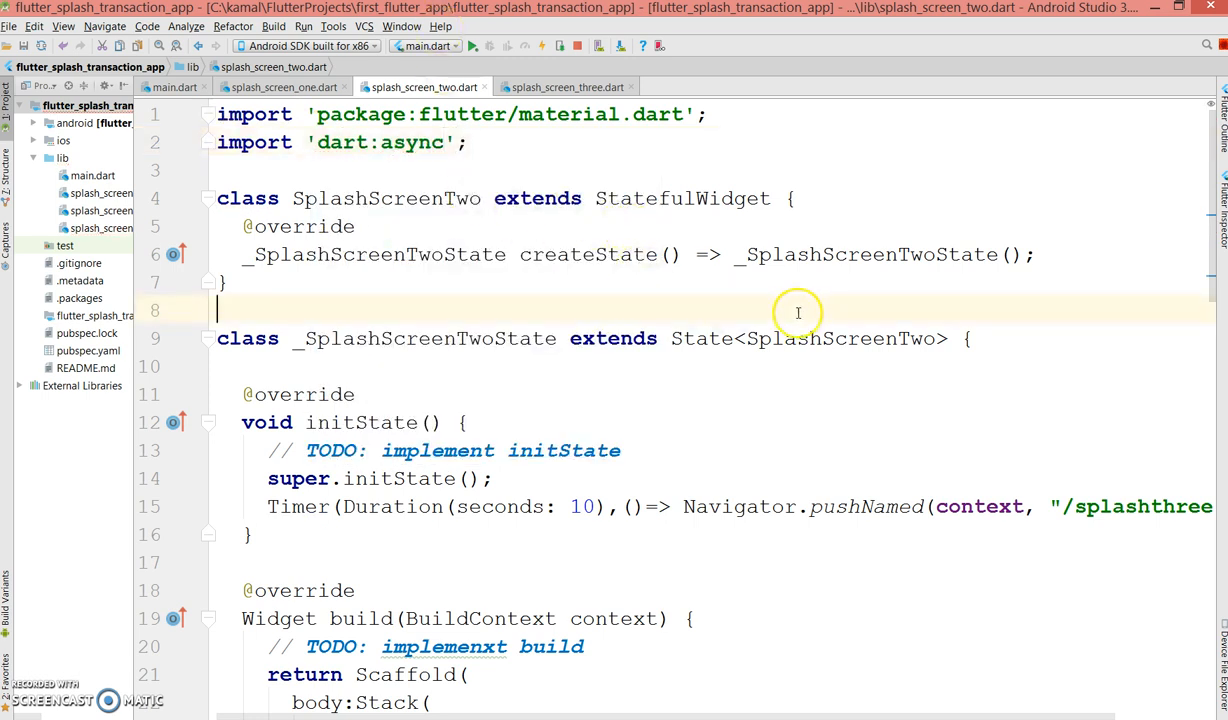
left_click(568, 88)
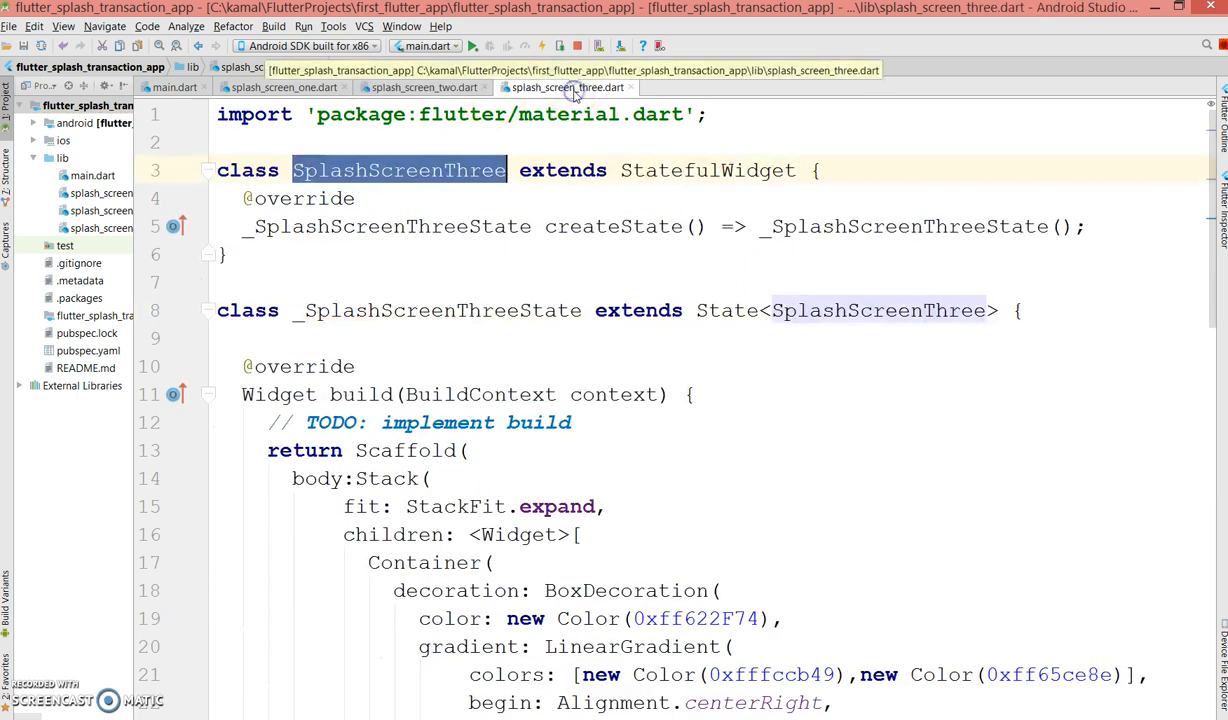
Review main.dart's routes: routes and SplashScreenOne's Timer pushing "/splashtwo"
left_click(584, 338)
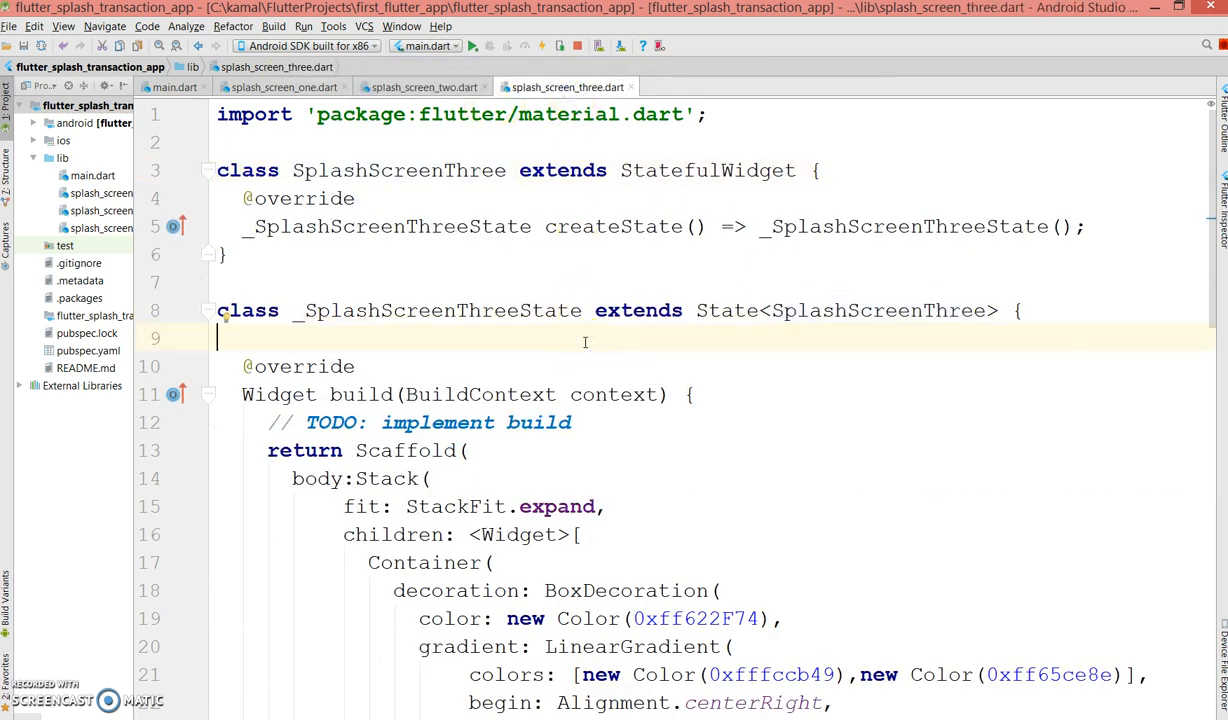
left_click(284, 88)
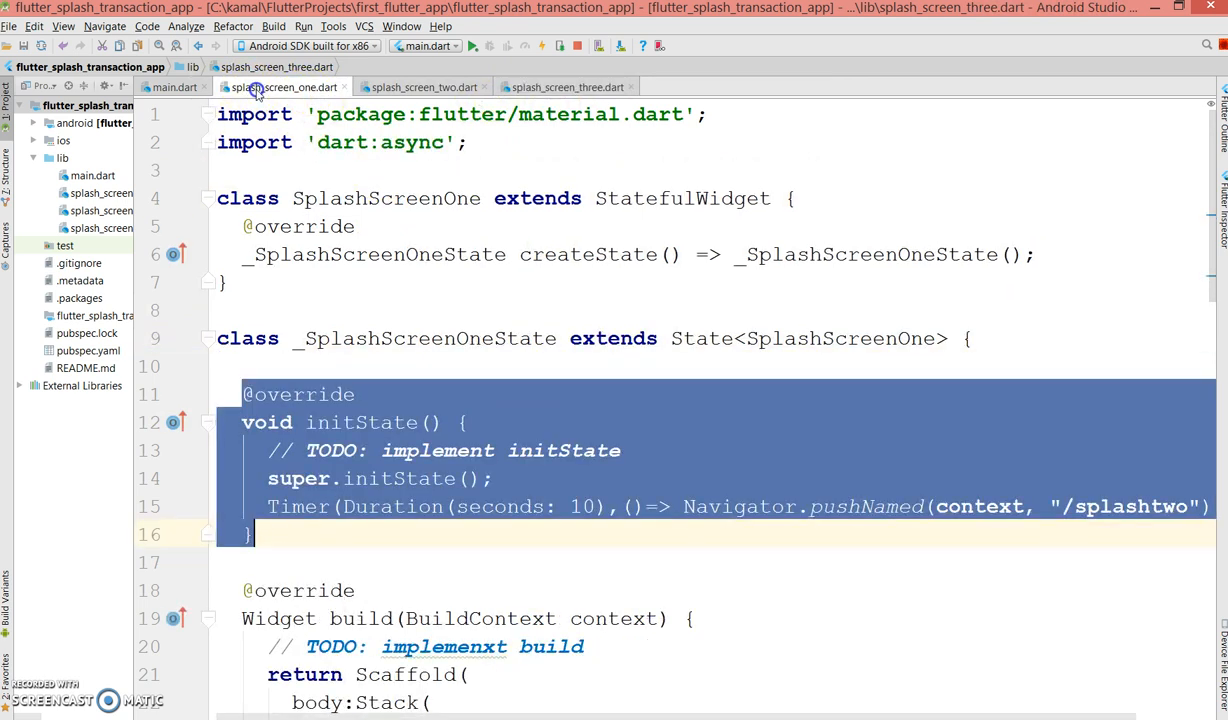
left_click(172, 88)
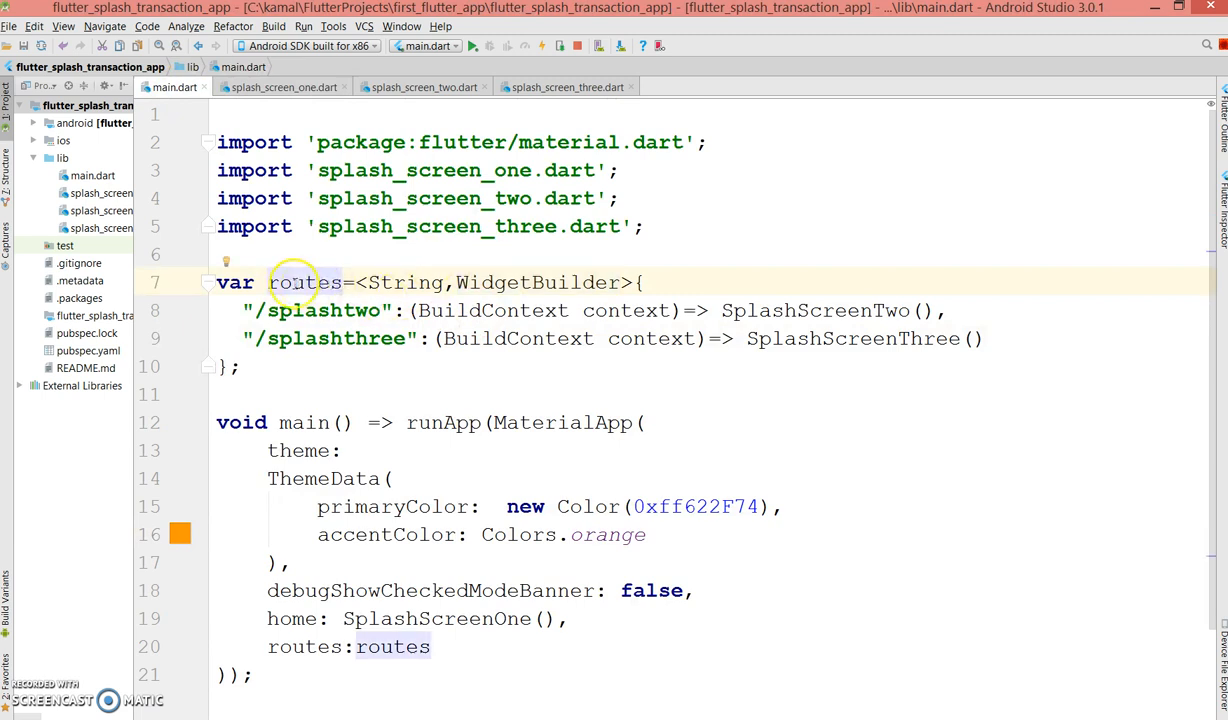
left_click_drag(284, 282, 336, 338)
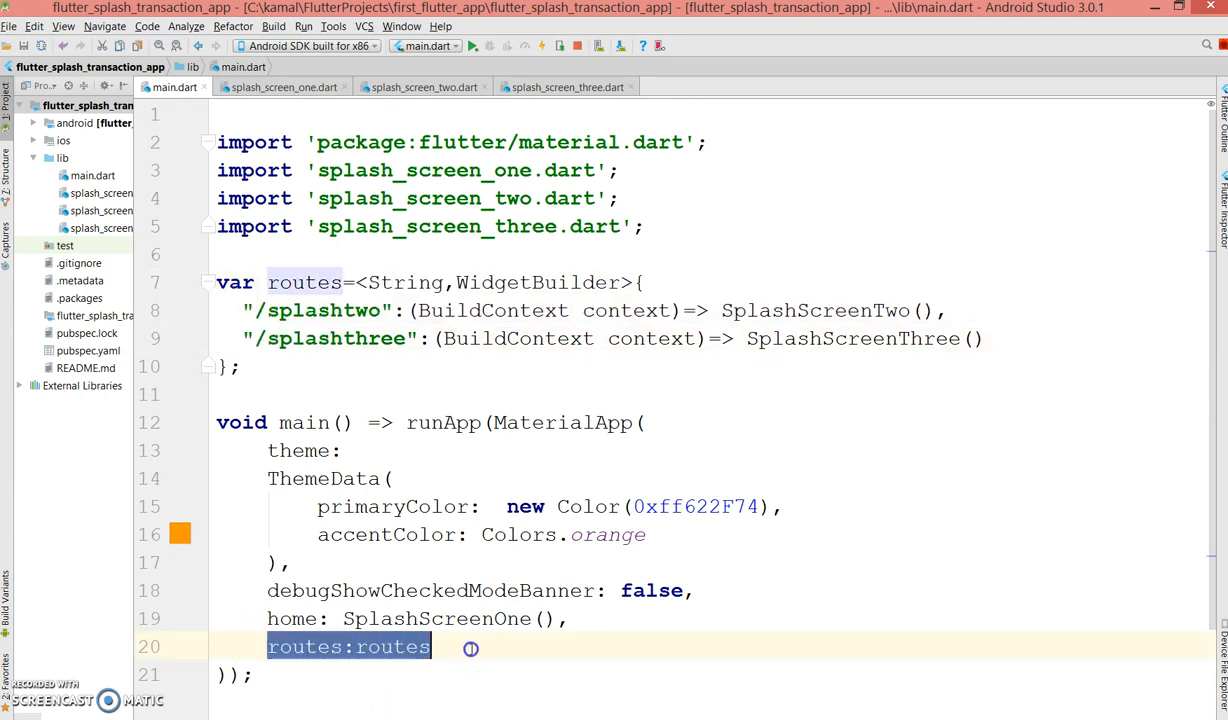
mouse_move(322, 100)
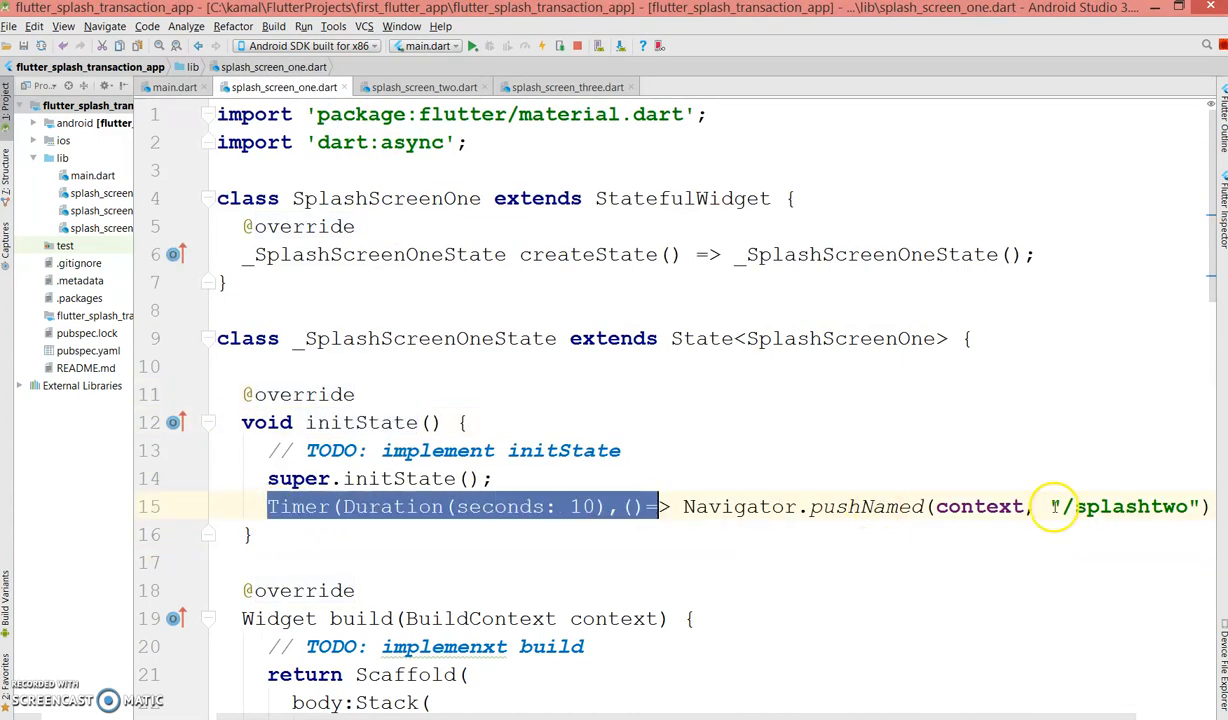
double_click(1128, 506)
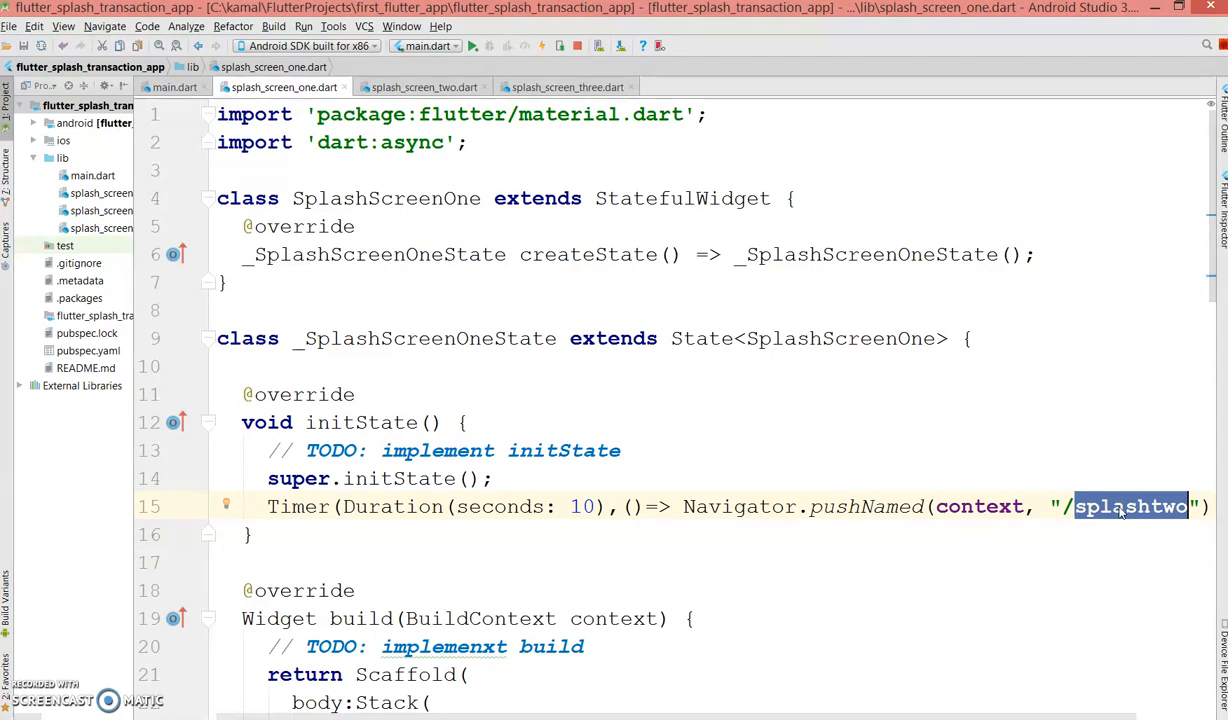
mouse_move(984, 476)
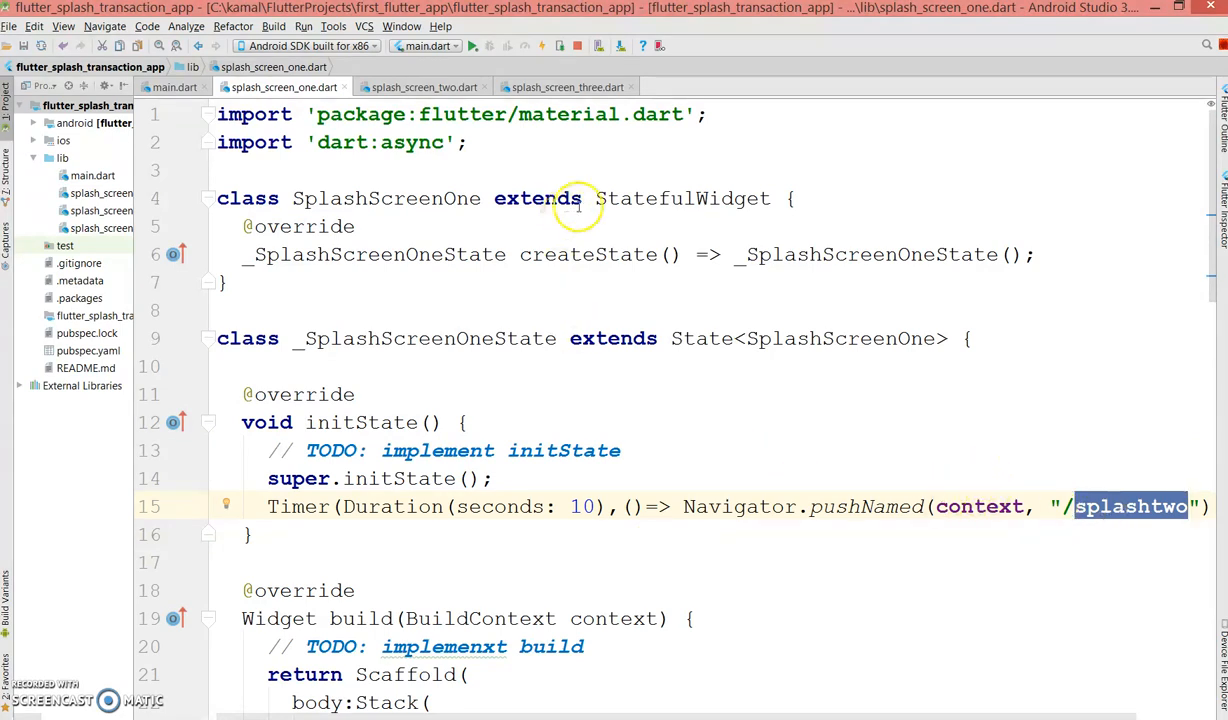
mouse_move(658, 396)
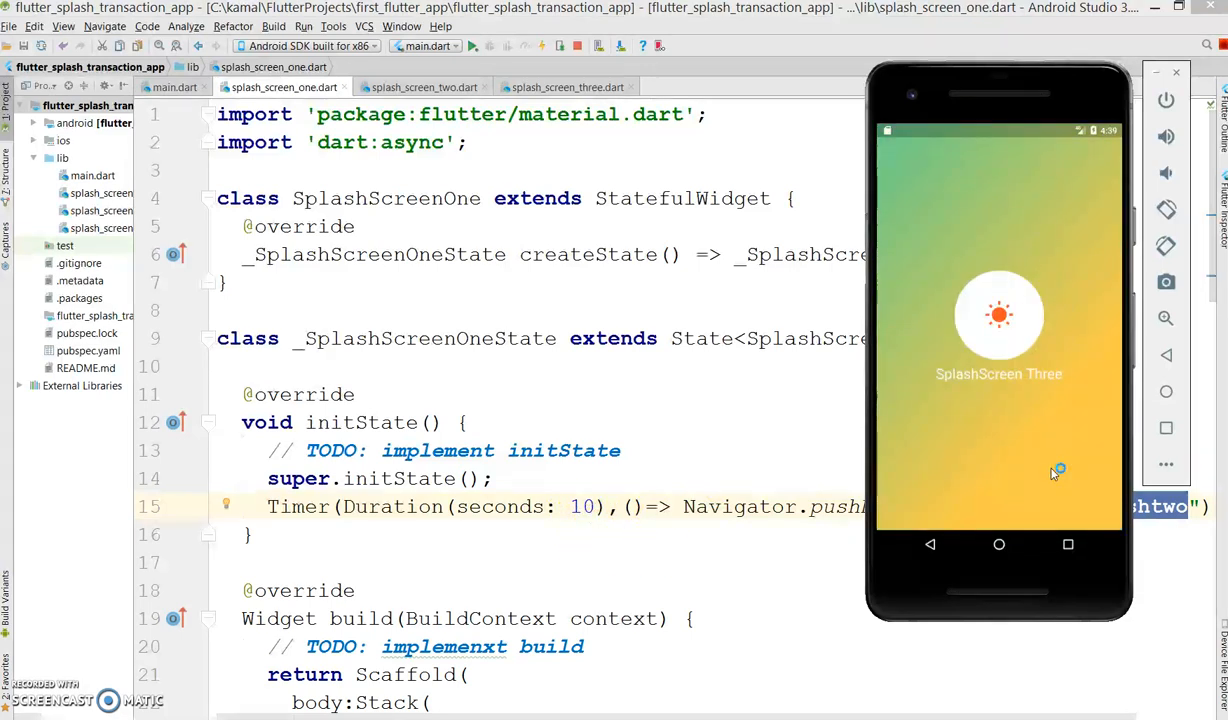
mouse_move(1052, 388)
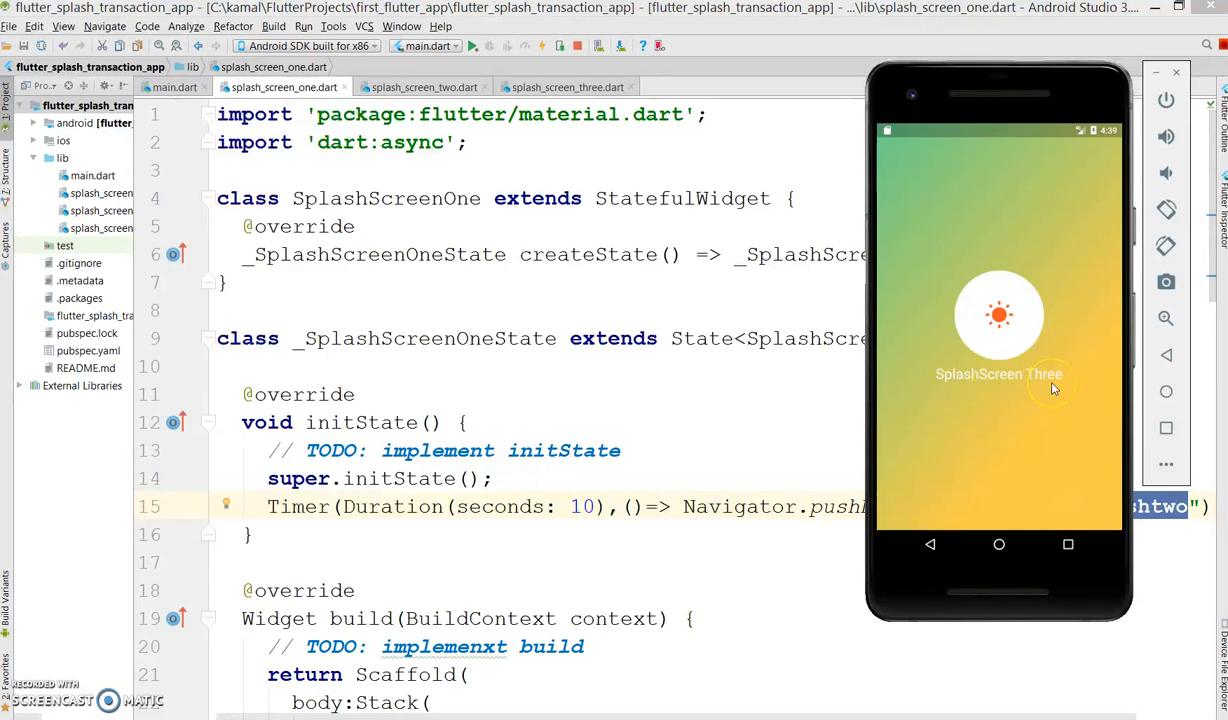